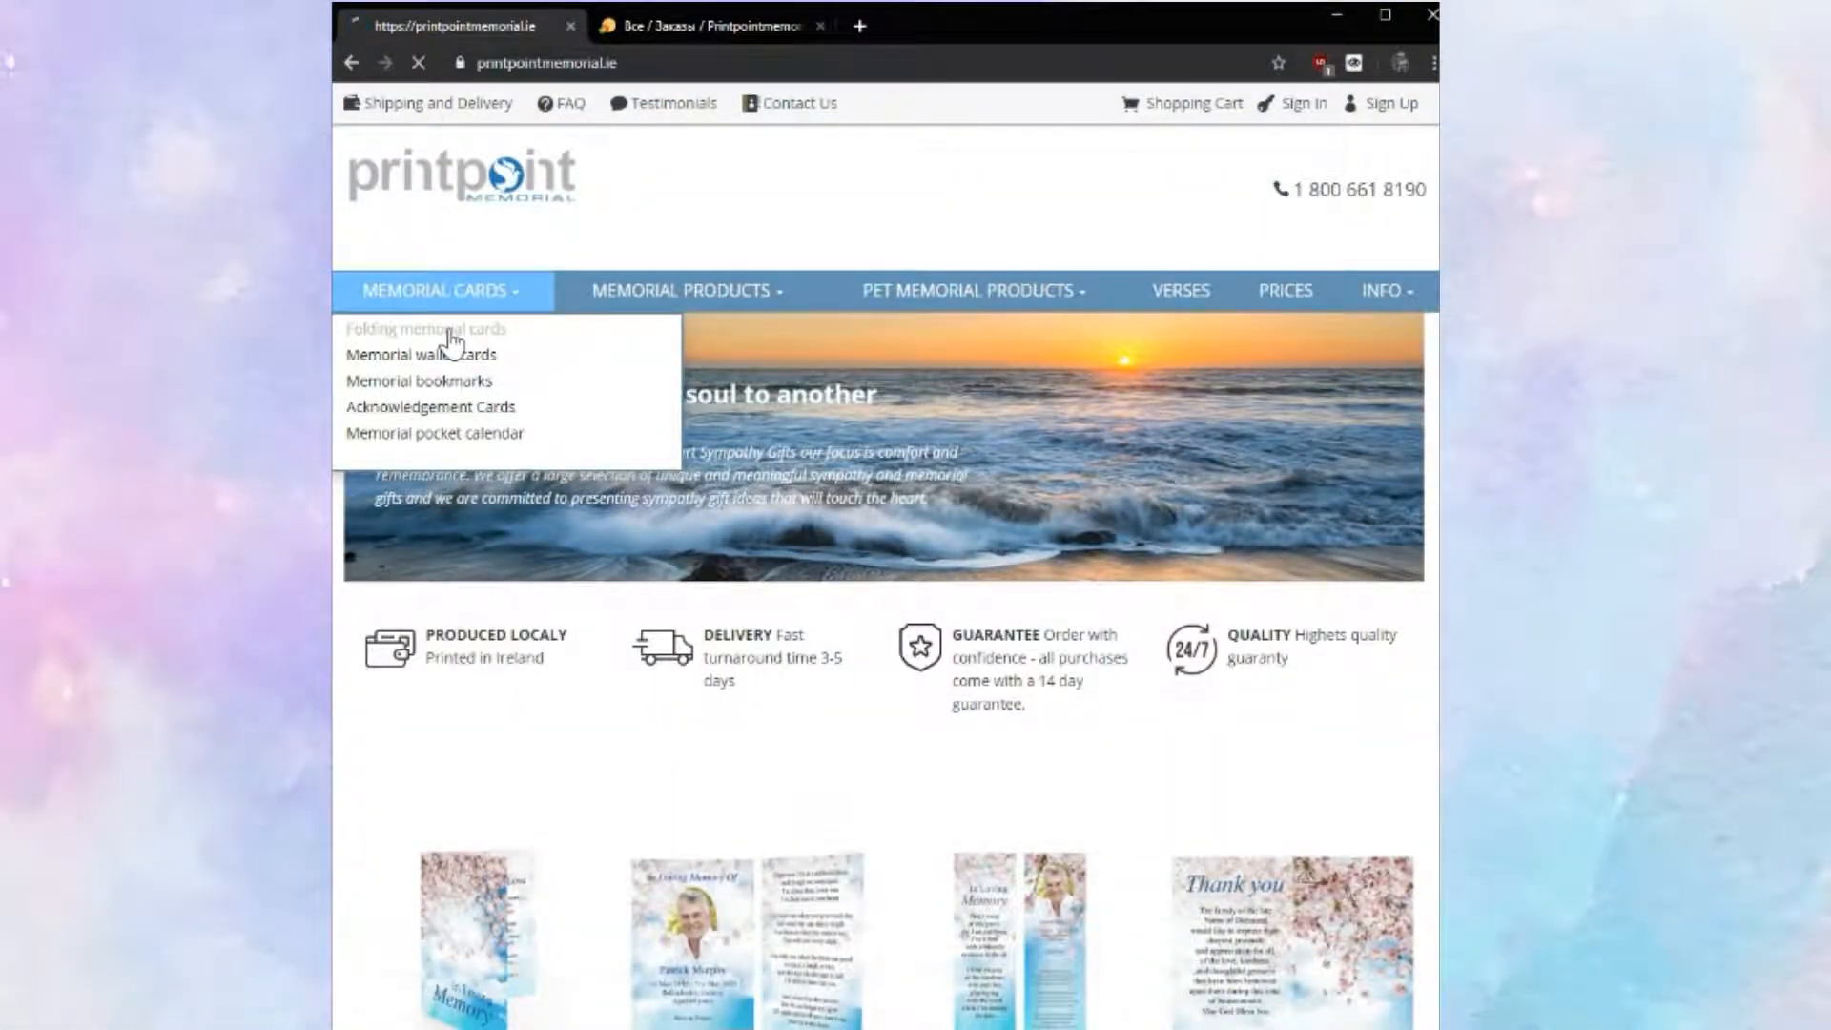
# Start a folded memorial card (300 gsm, matt, 30 items) and choose the robin template.
pyautogui.click(423, 328)
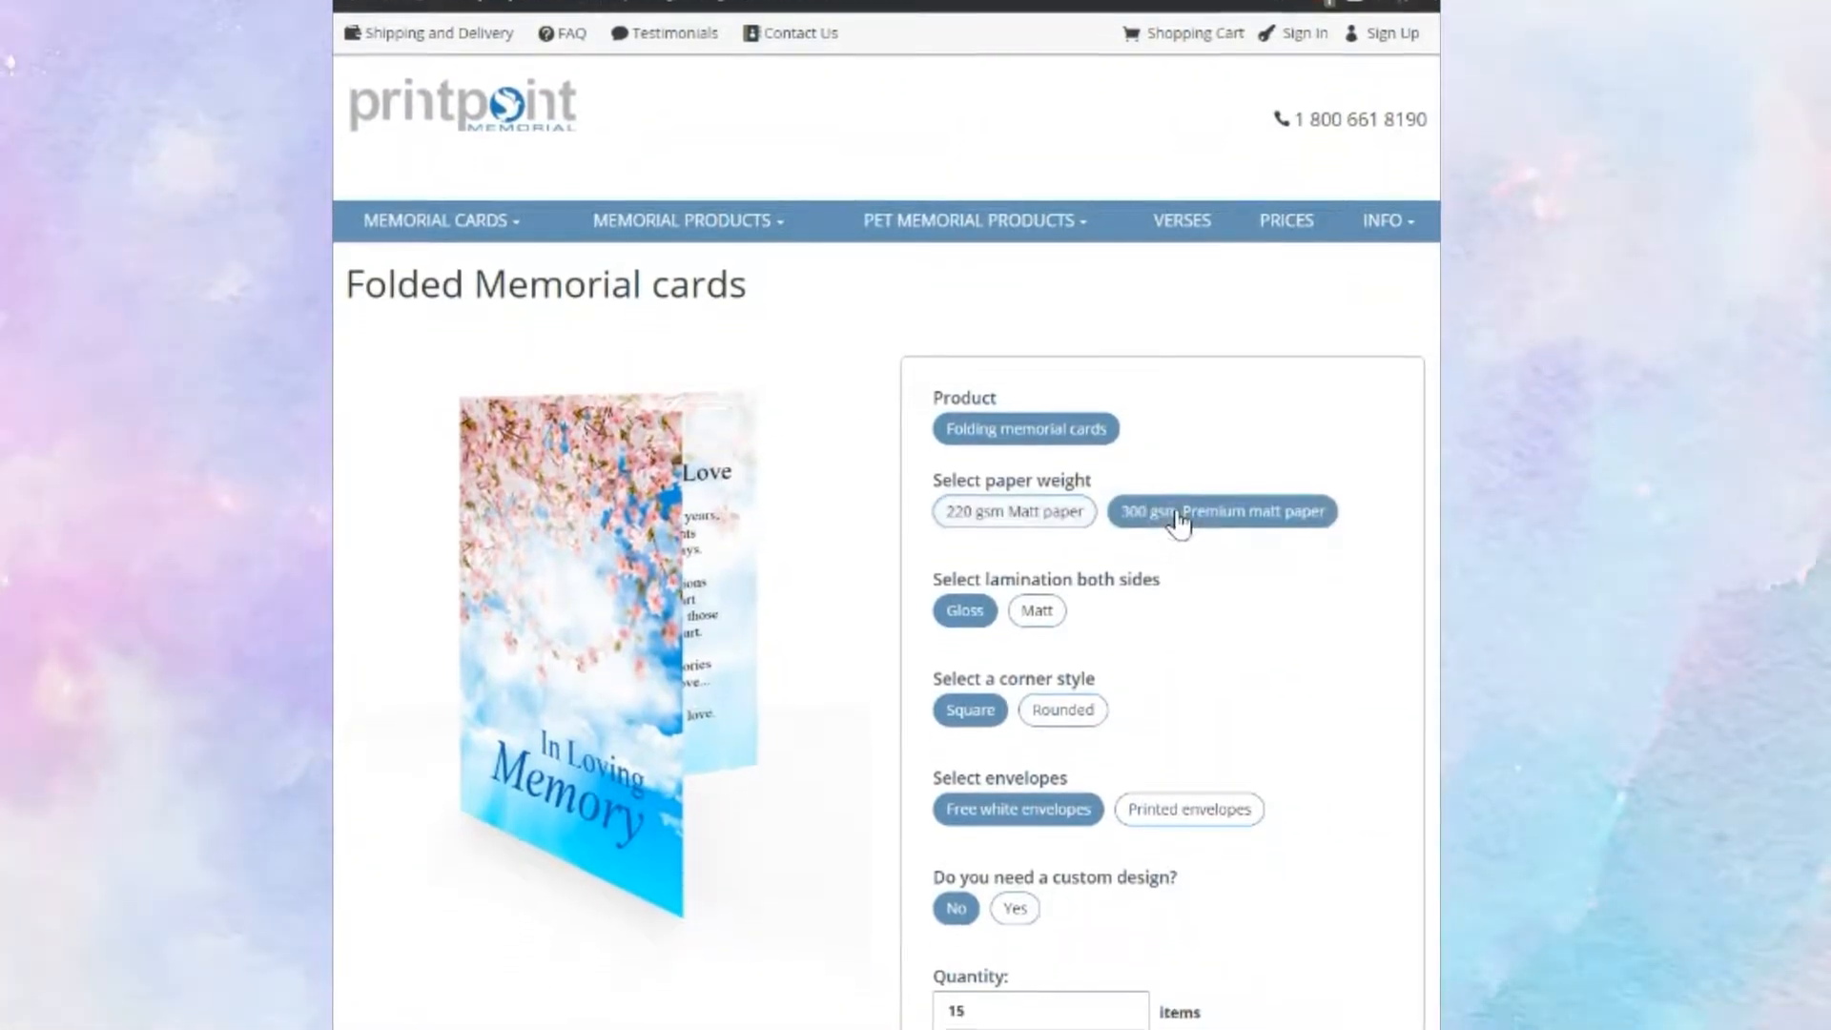
pyautogui.scroll(-3)
pyautogui.write('30')
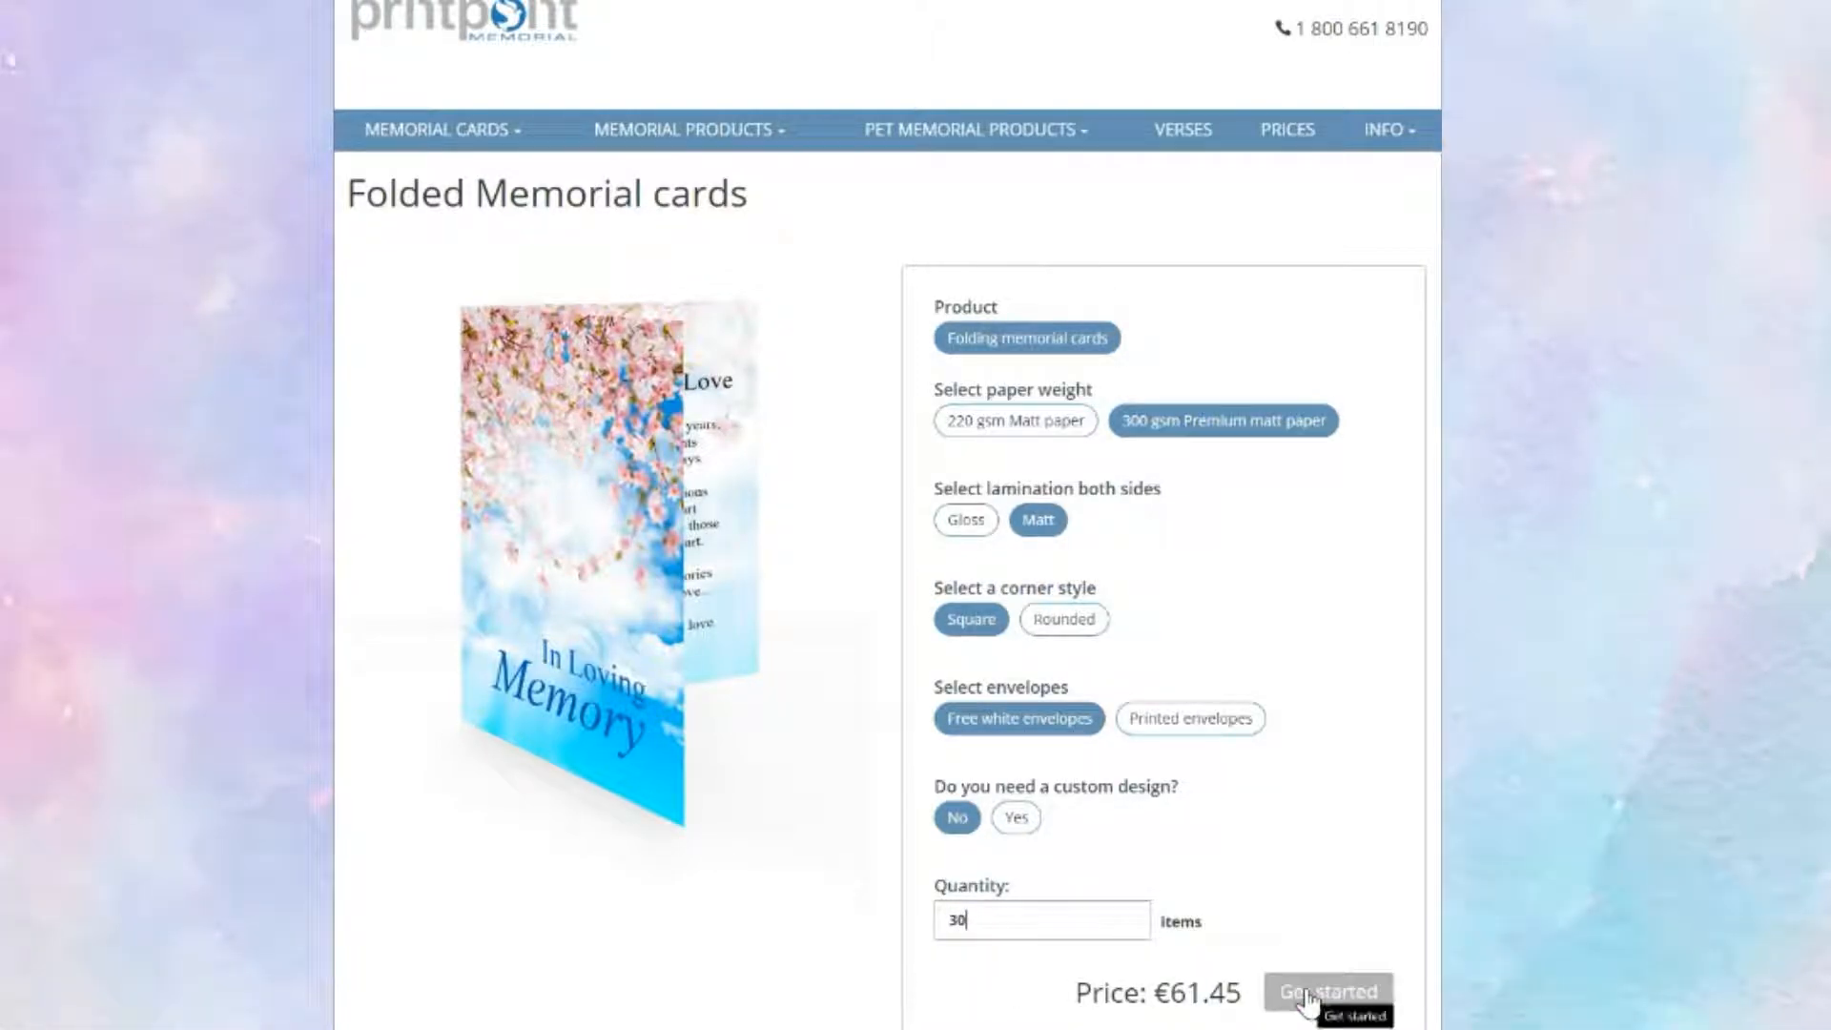
pyautogui.click(1328, 992)
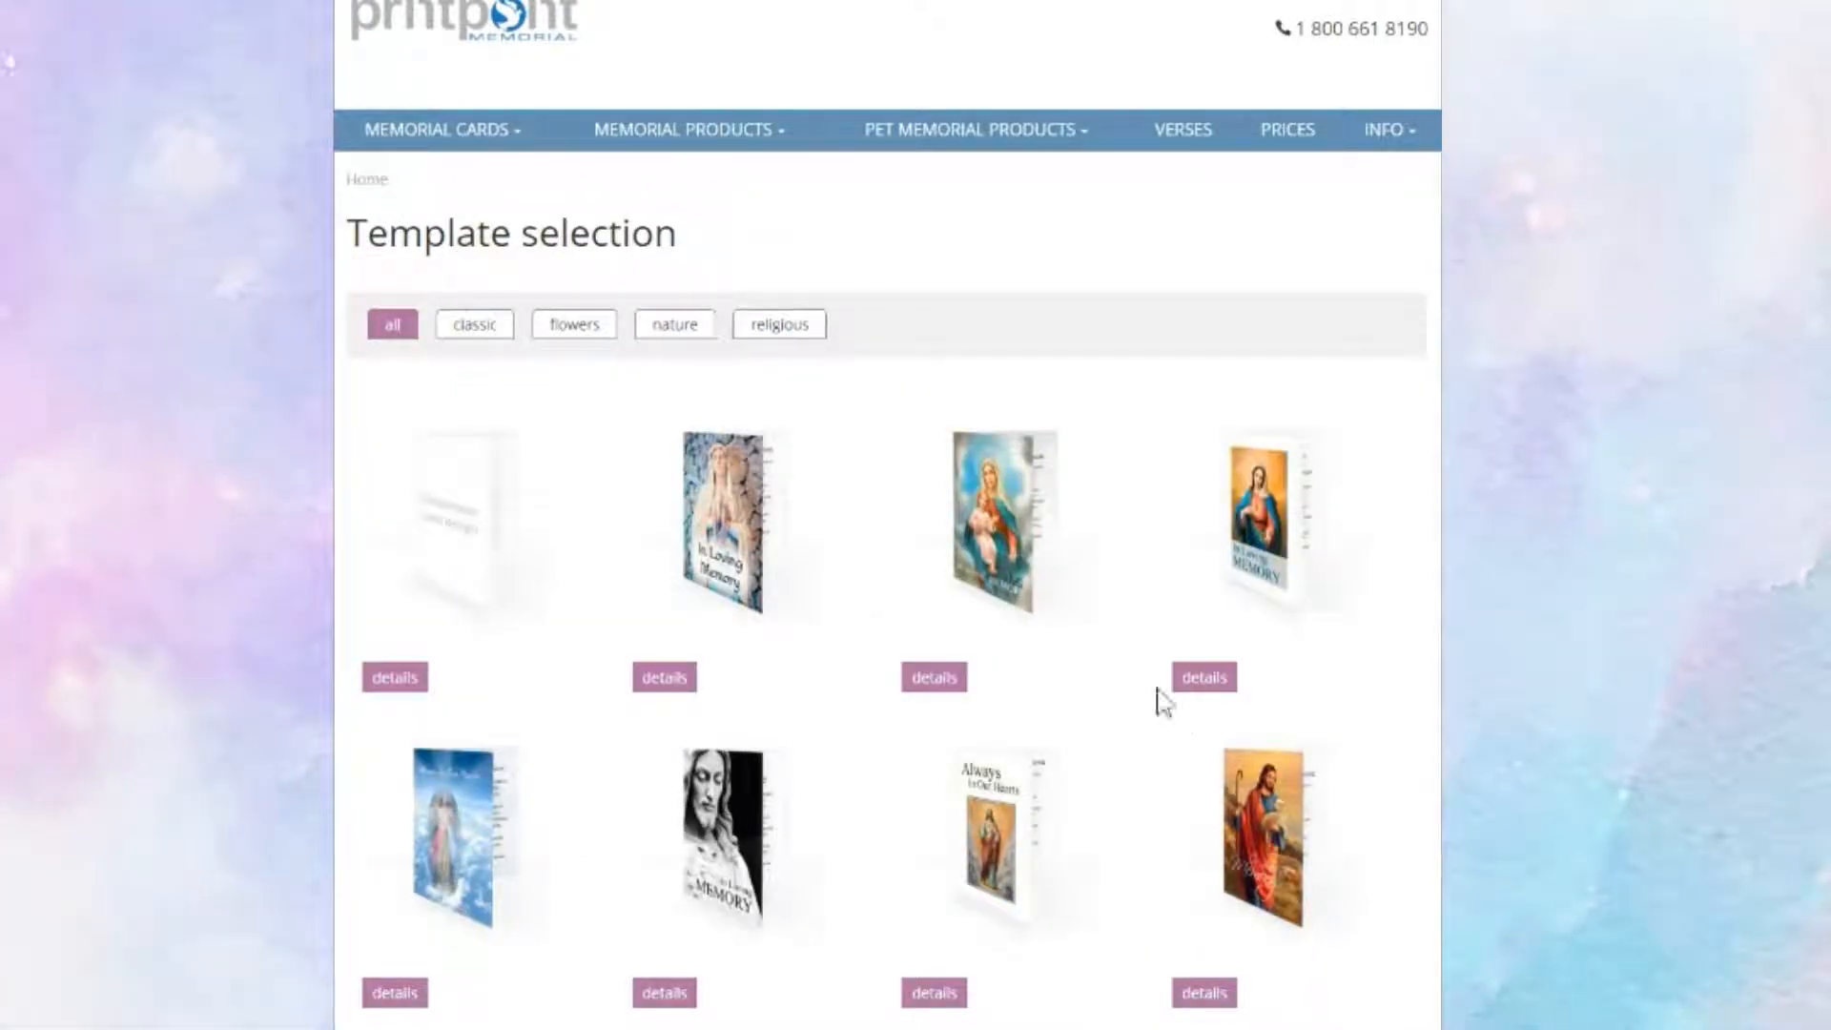
pyautogui.click(673, 324)
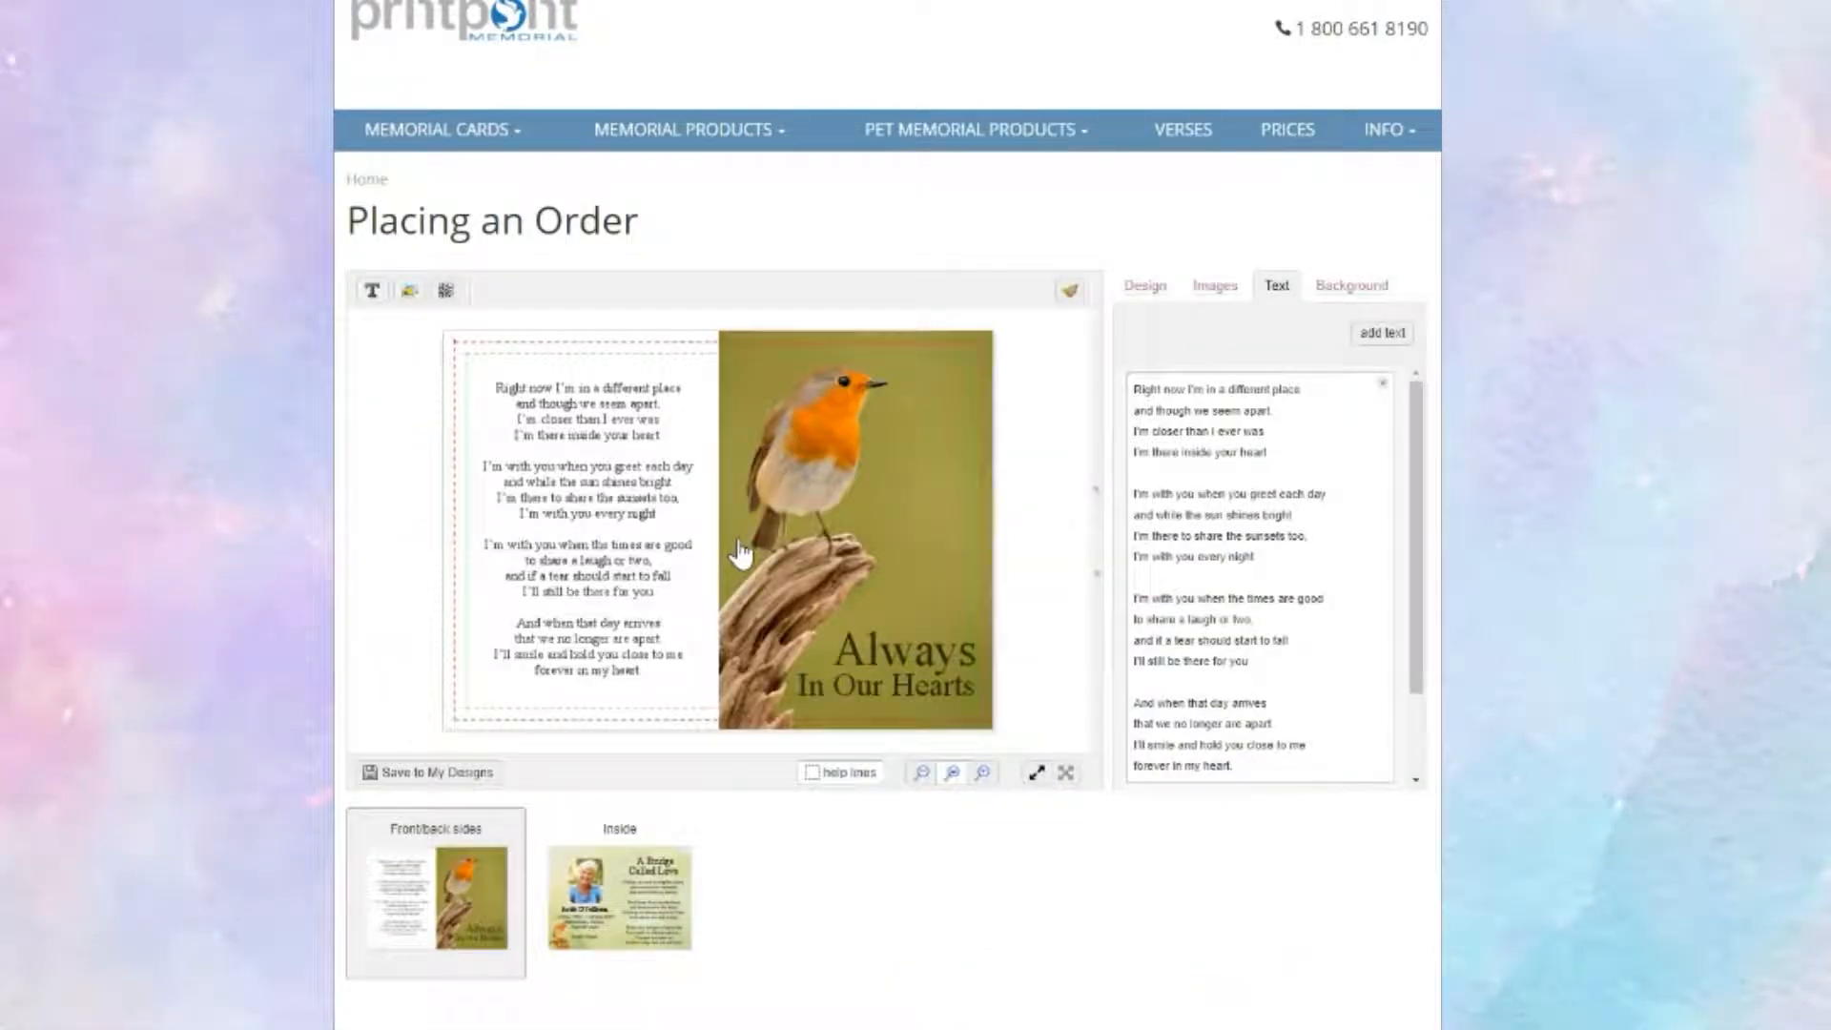
# Upload the portrait photo from the computer onto the card's inside page beside the verse.
pyautogui.click(618, 893)
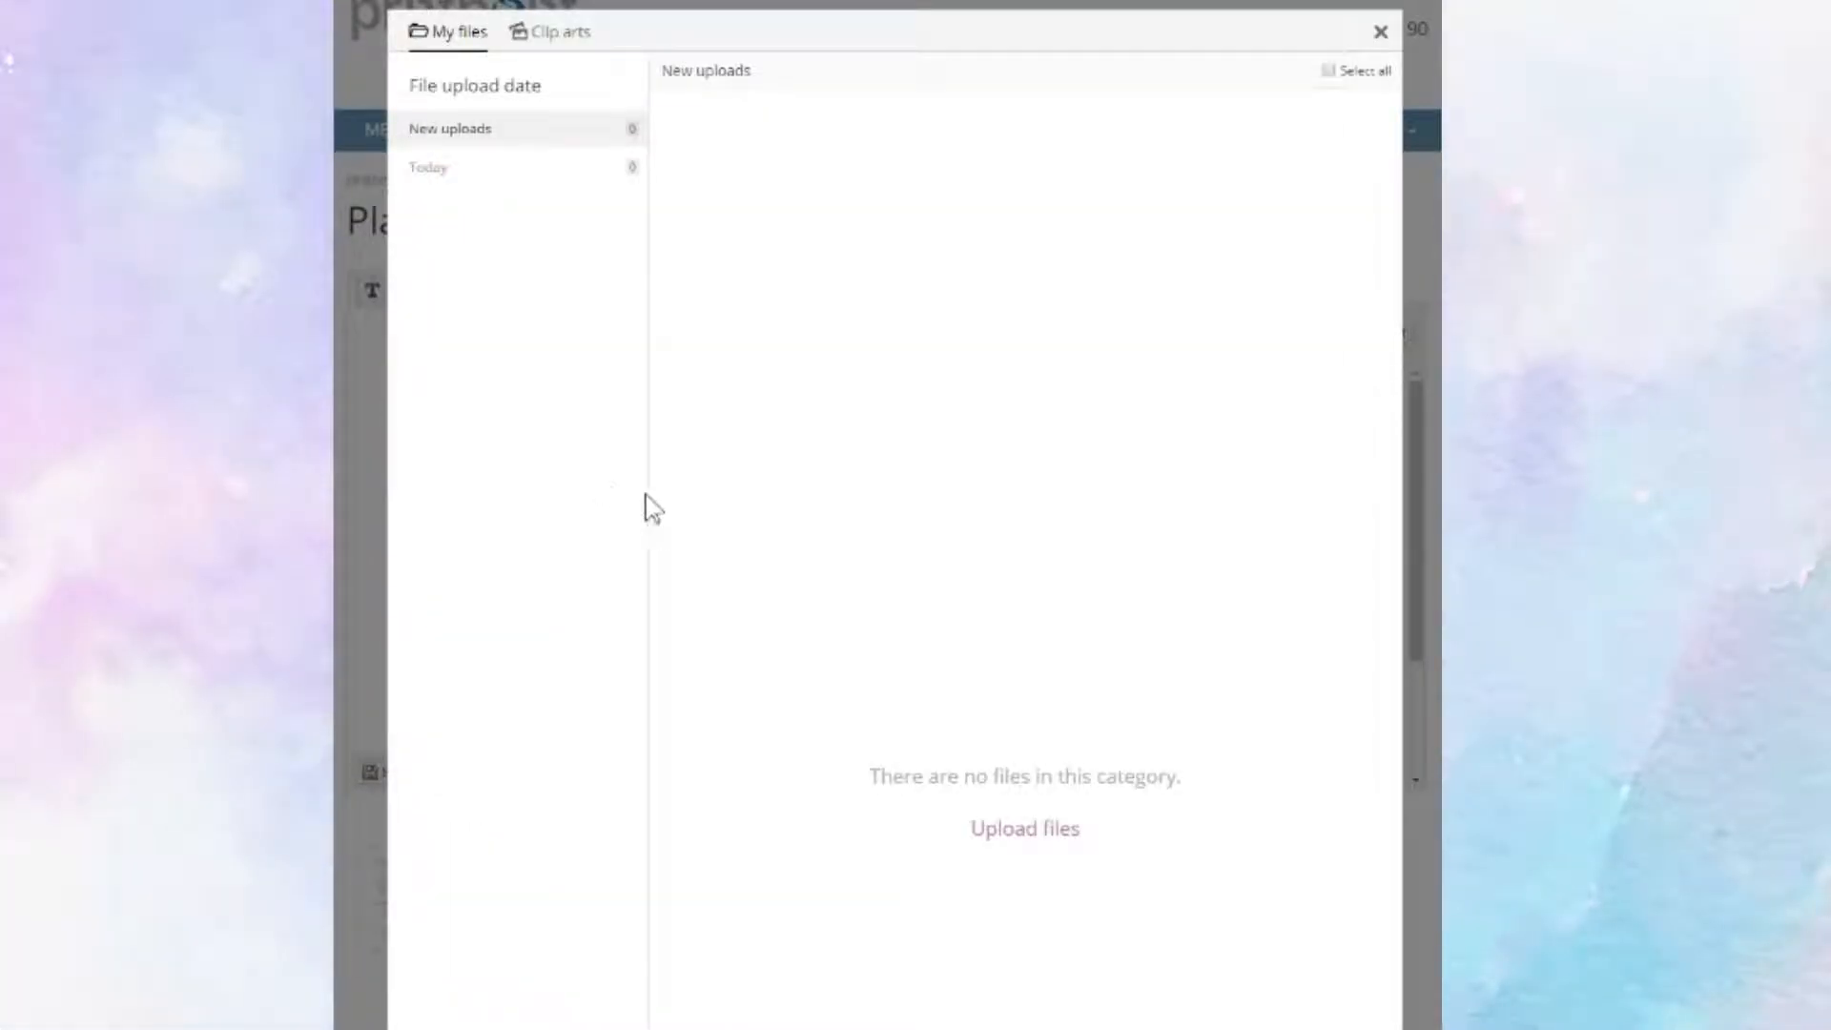
pyautogui.click(1024, 828)
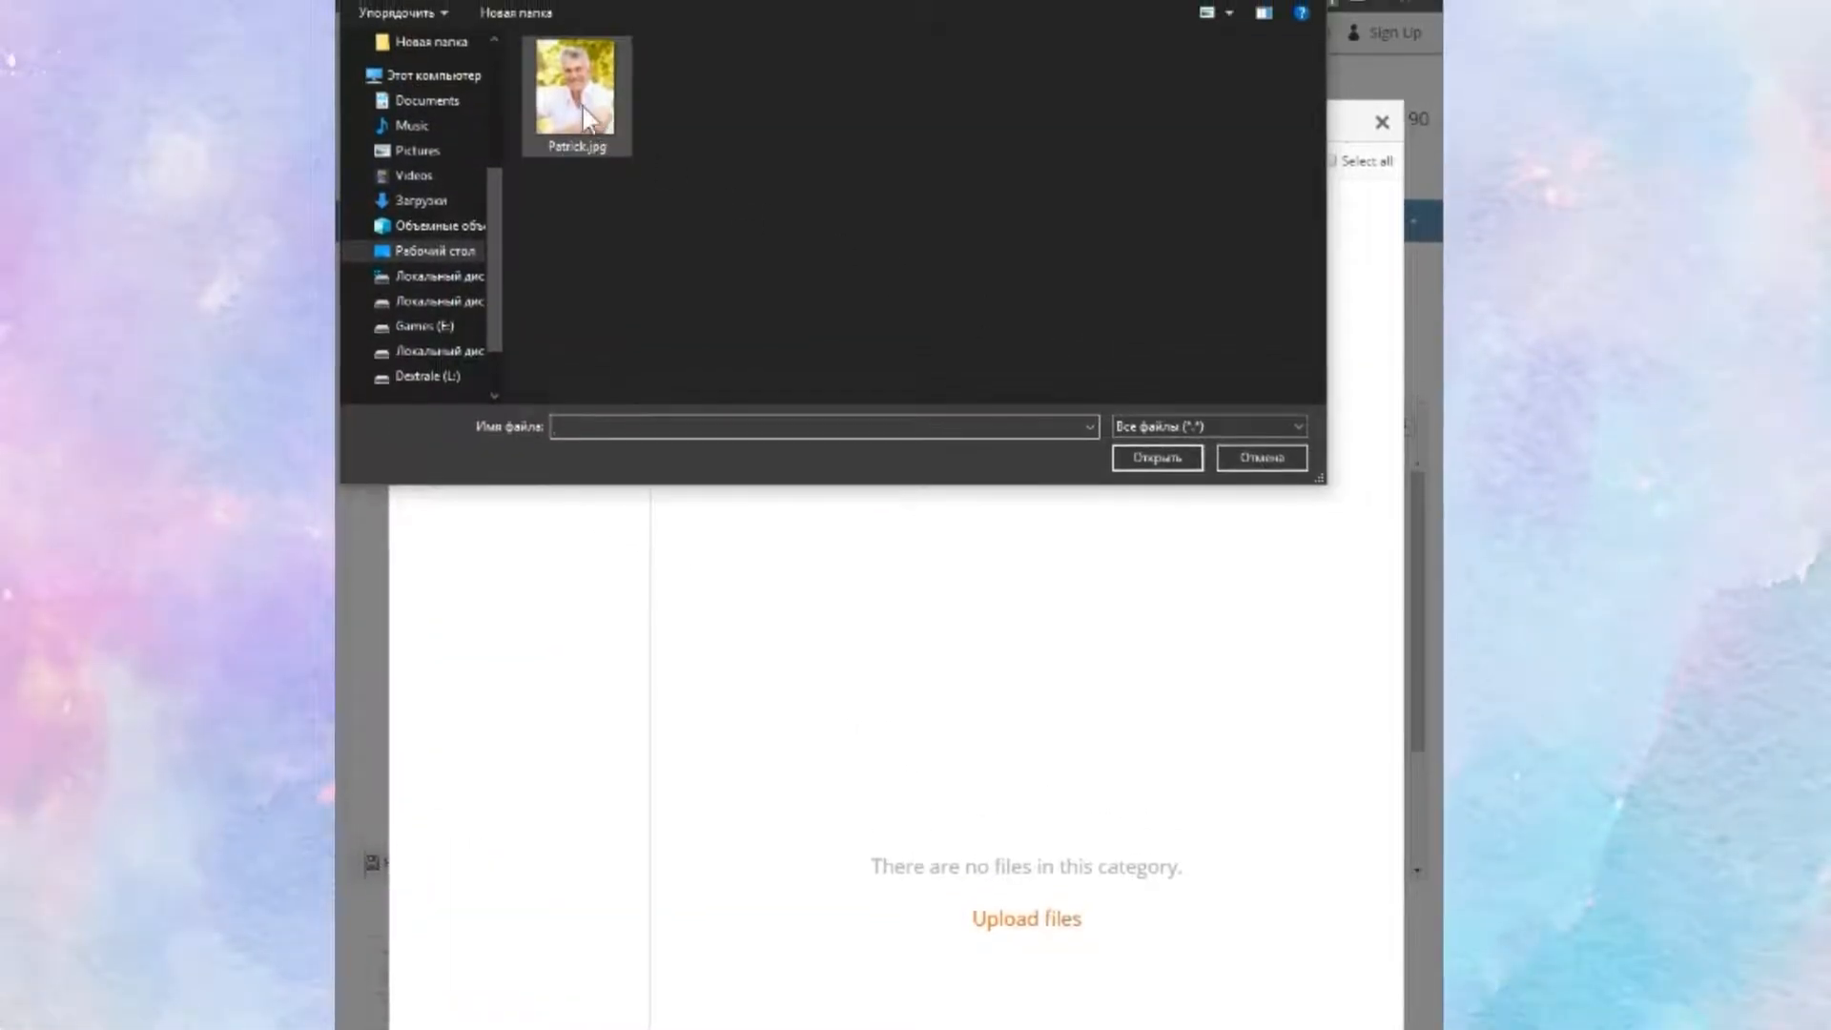
pyautogui.click(1156, 456)
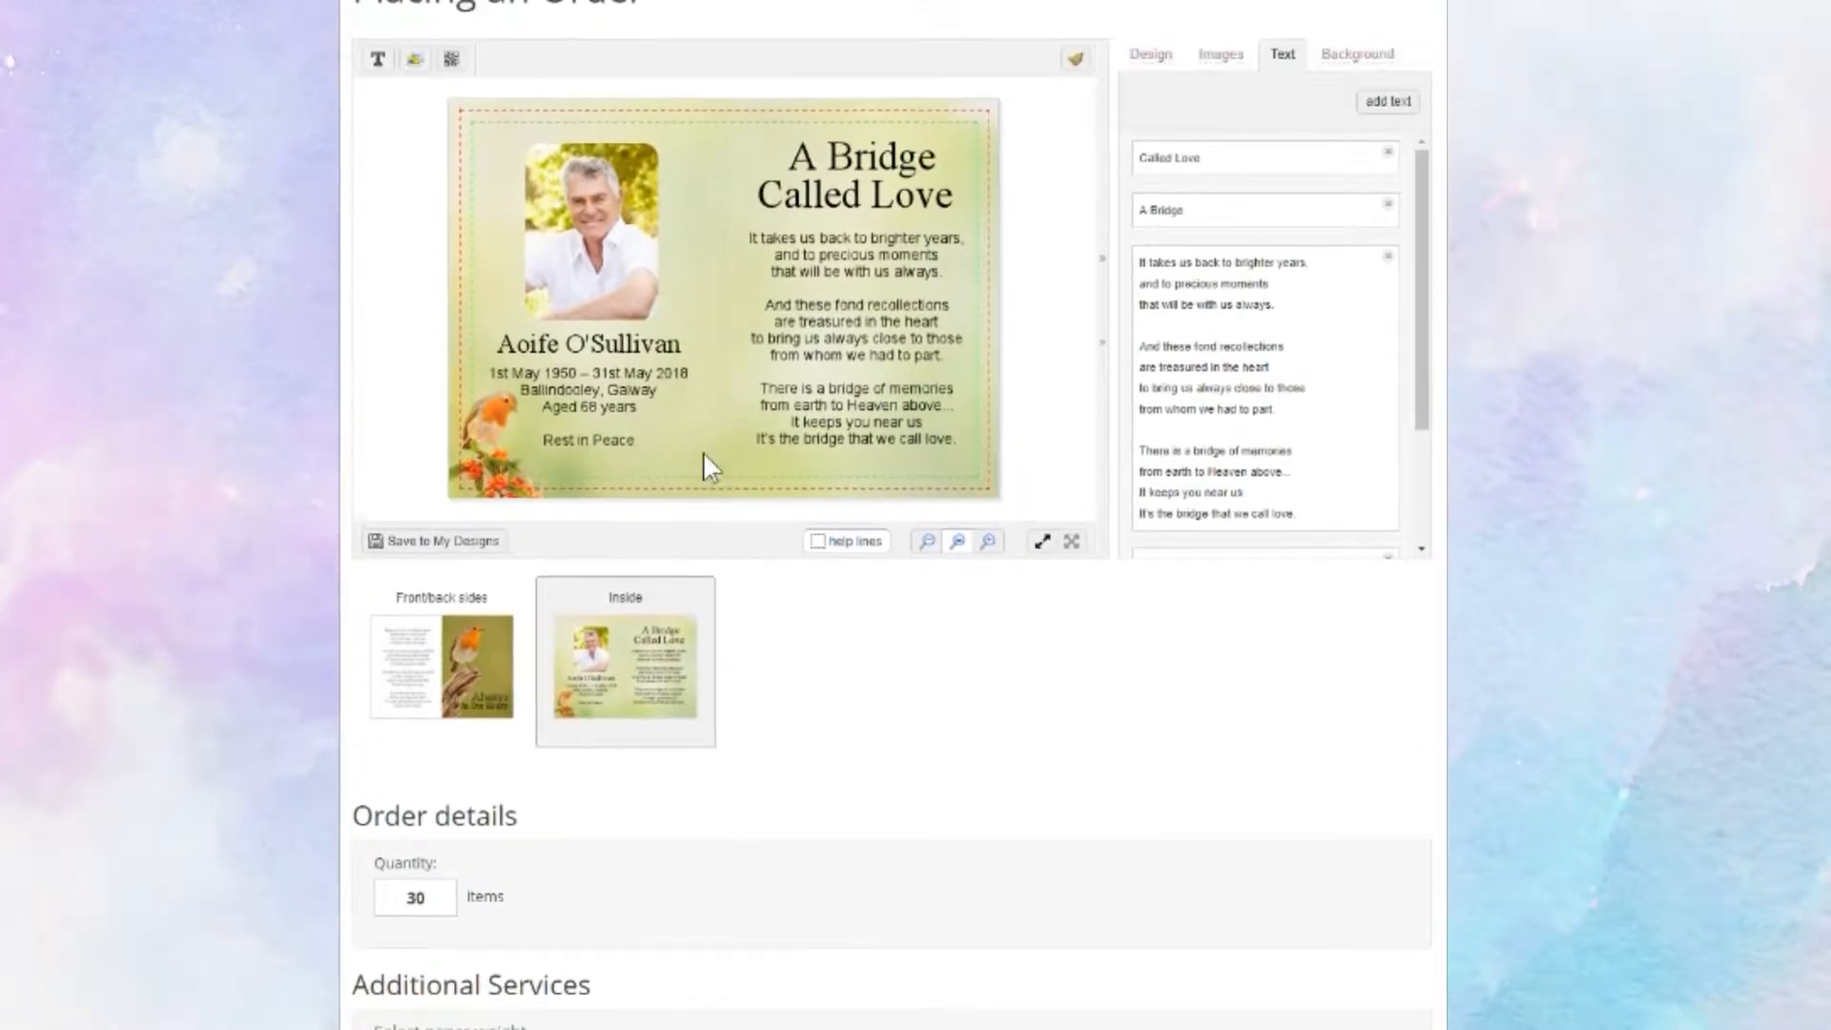
pyautogui.click(589, 269)
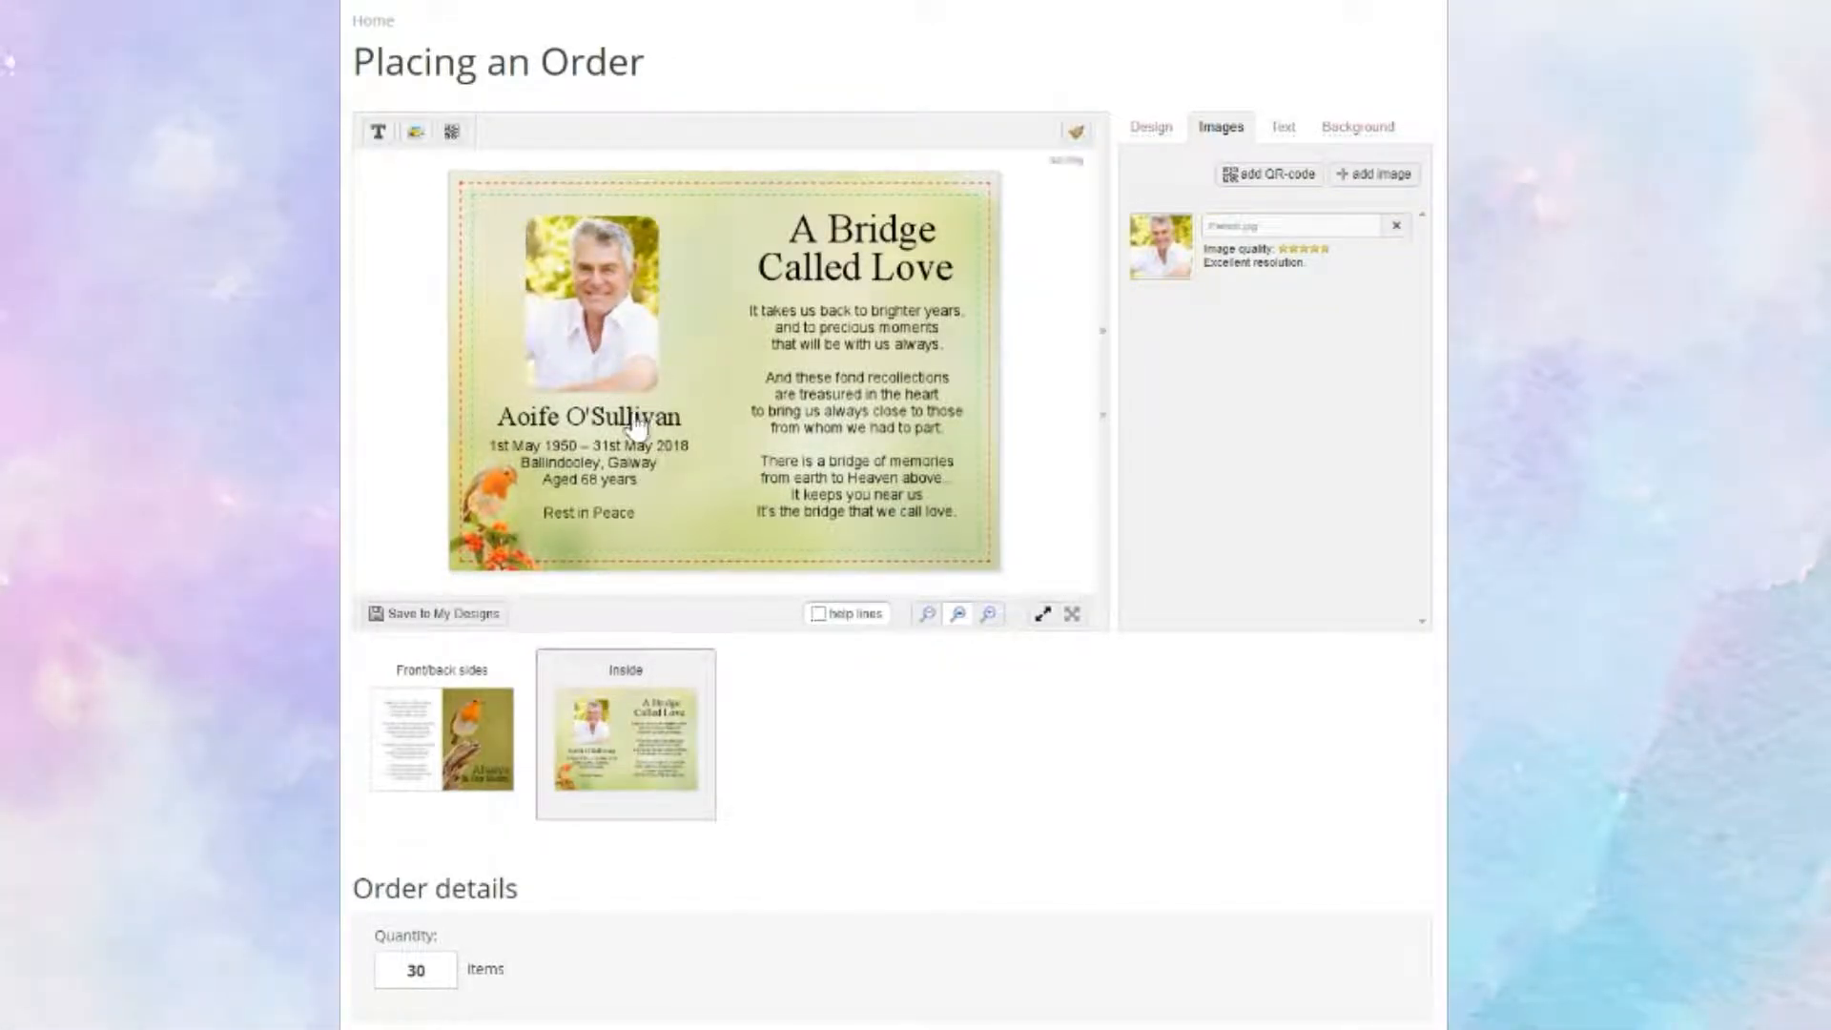
pyautogui.click(588, 418)
pyautogui.write('Patrick')
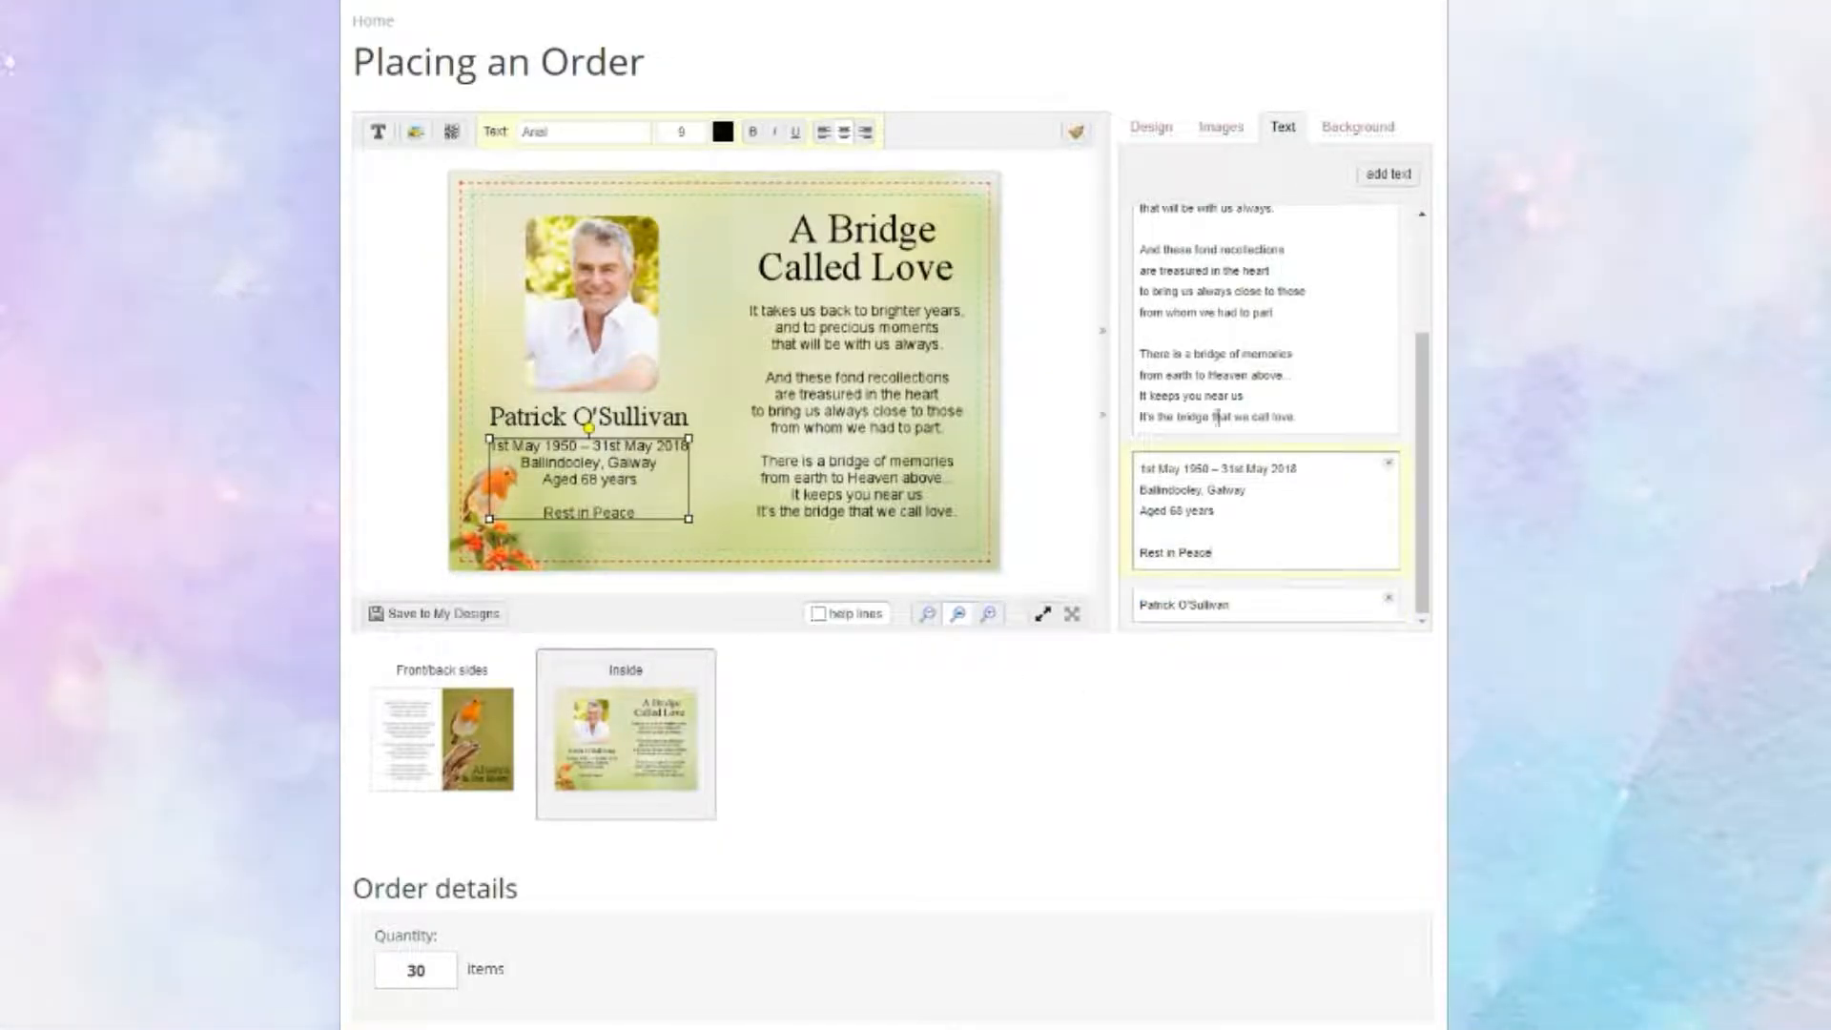
pyautogui.click(858, 227)
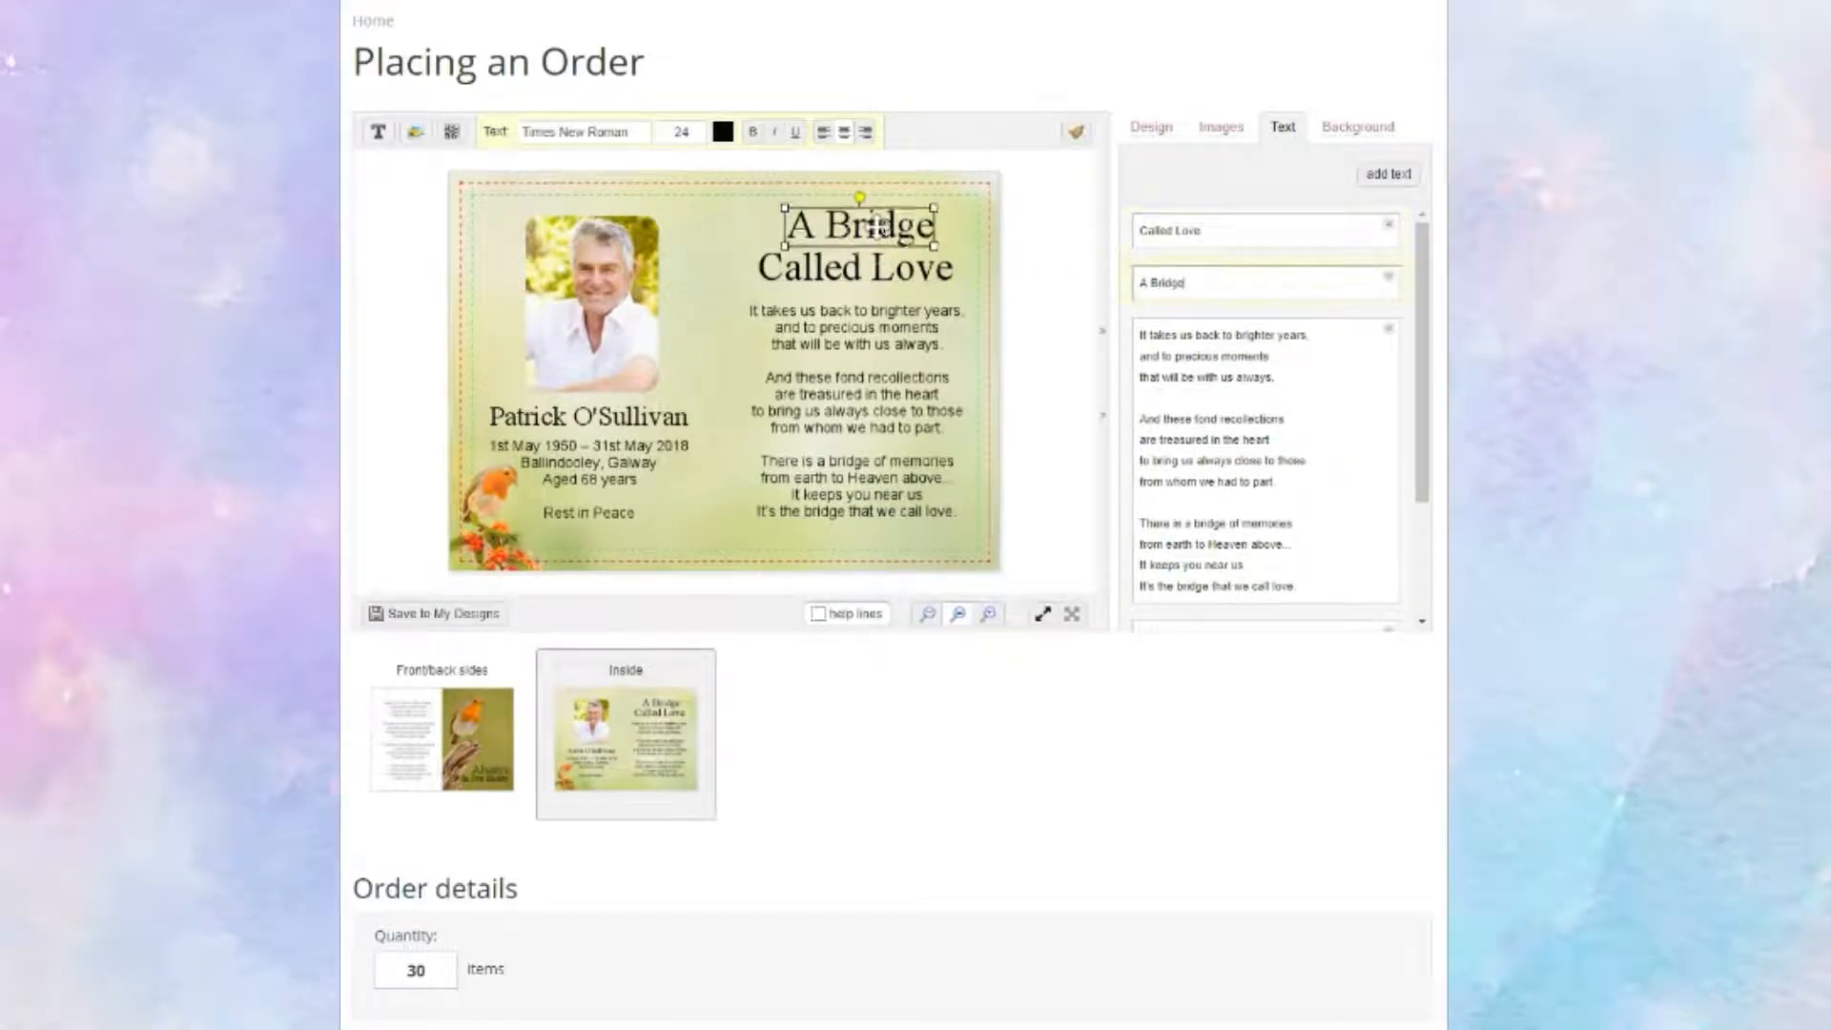
pyautogui.click(856, 397)
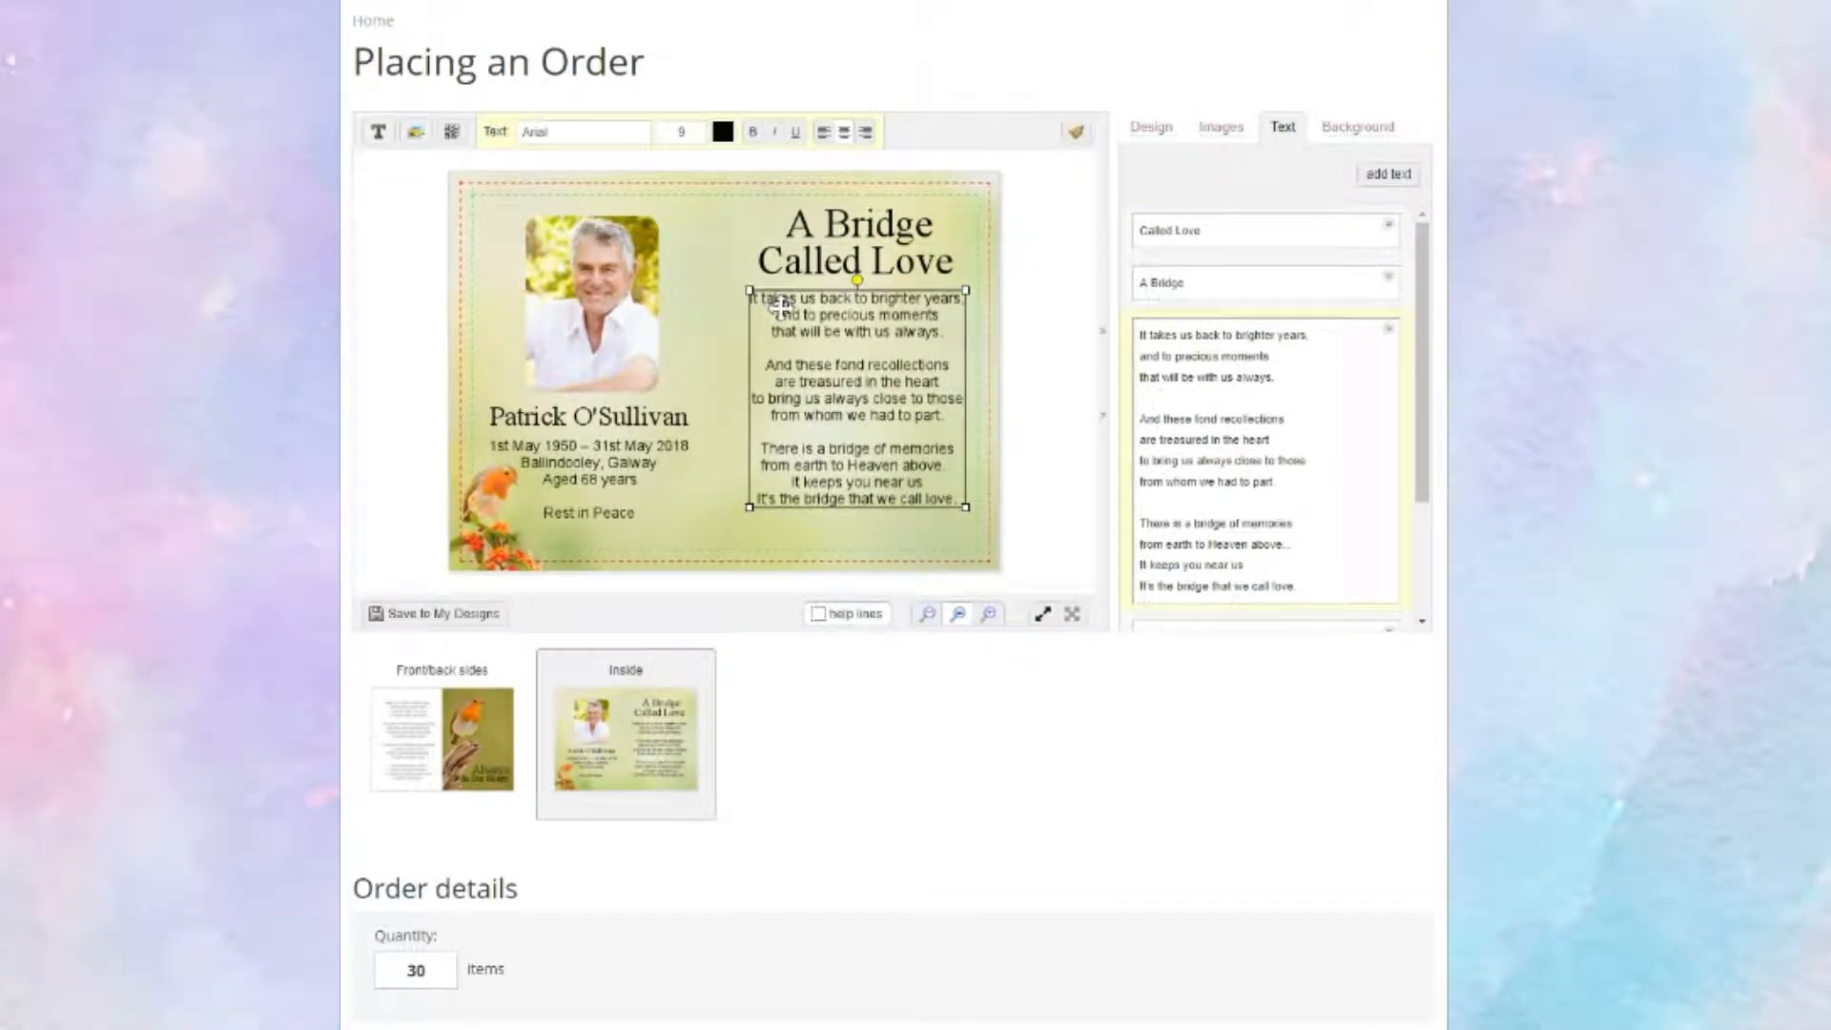
pyautogui.click(441, 737)
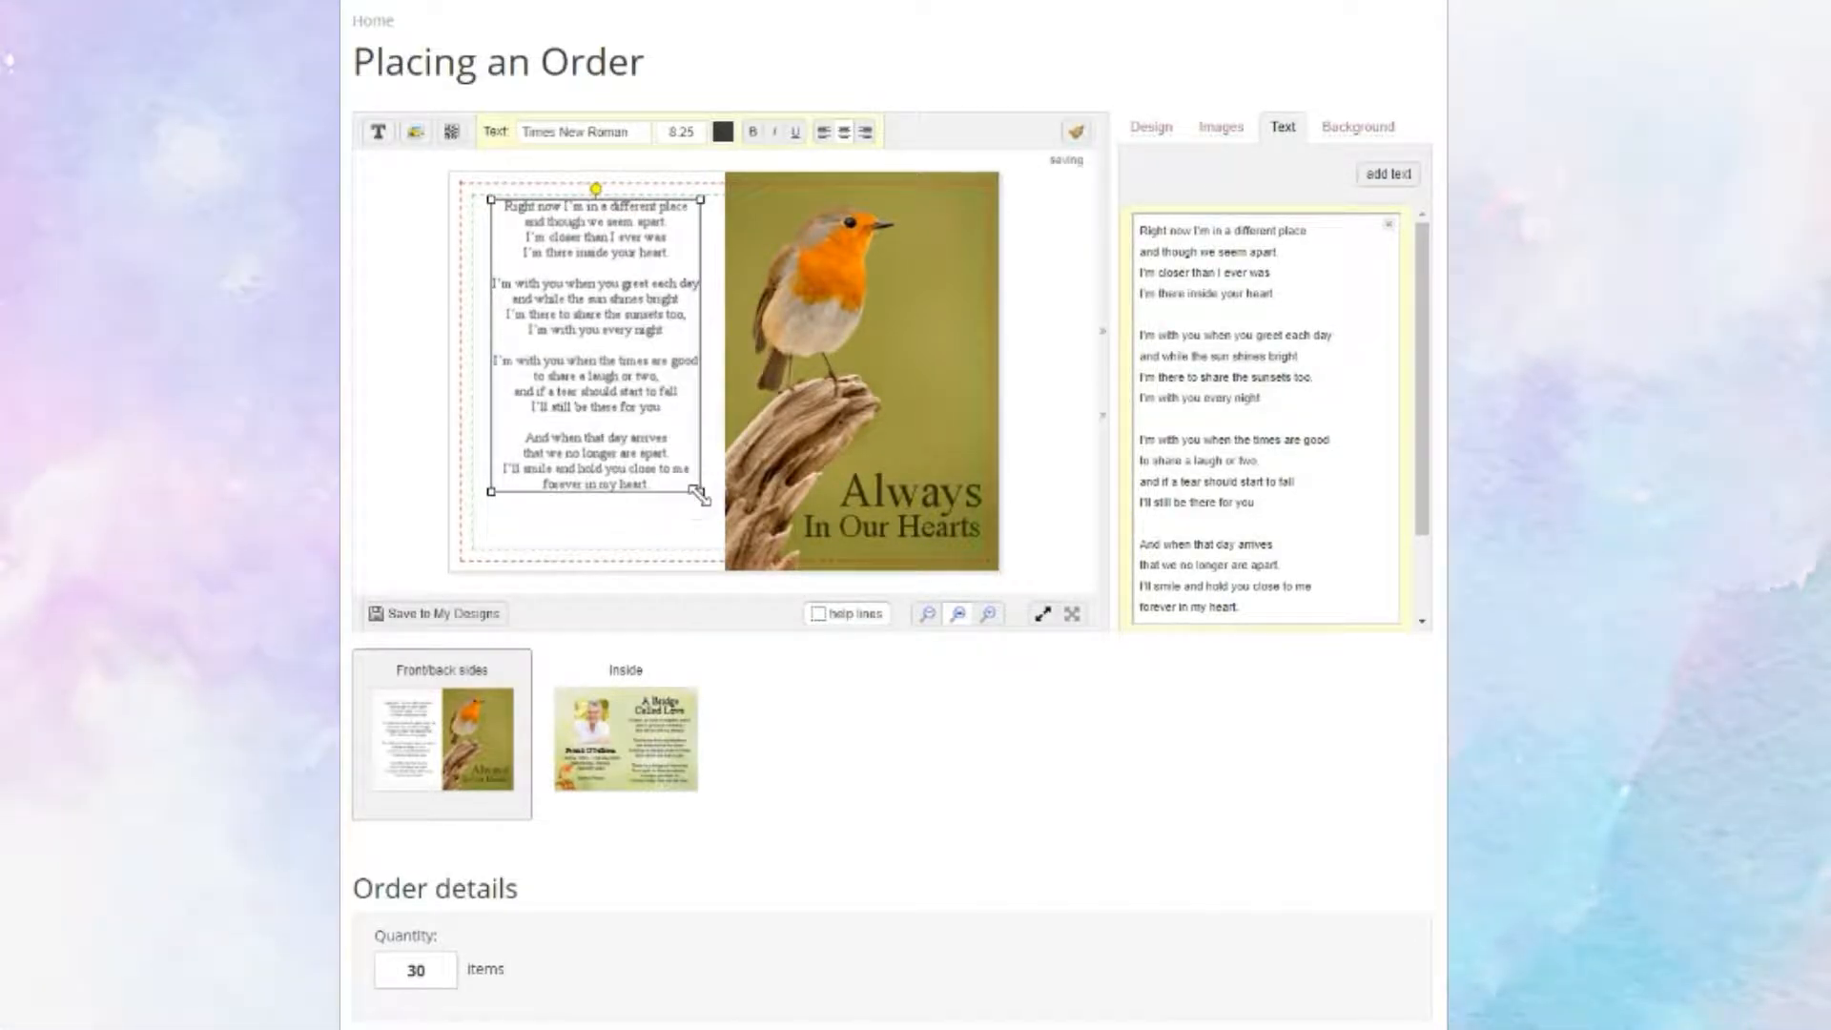
# Add a gold flourish from Clip arts > design elements beneath the poem, declining the background fill.
pyautogui.click(1221, 126)
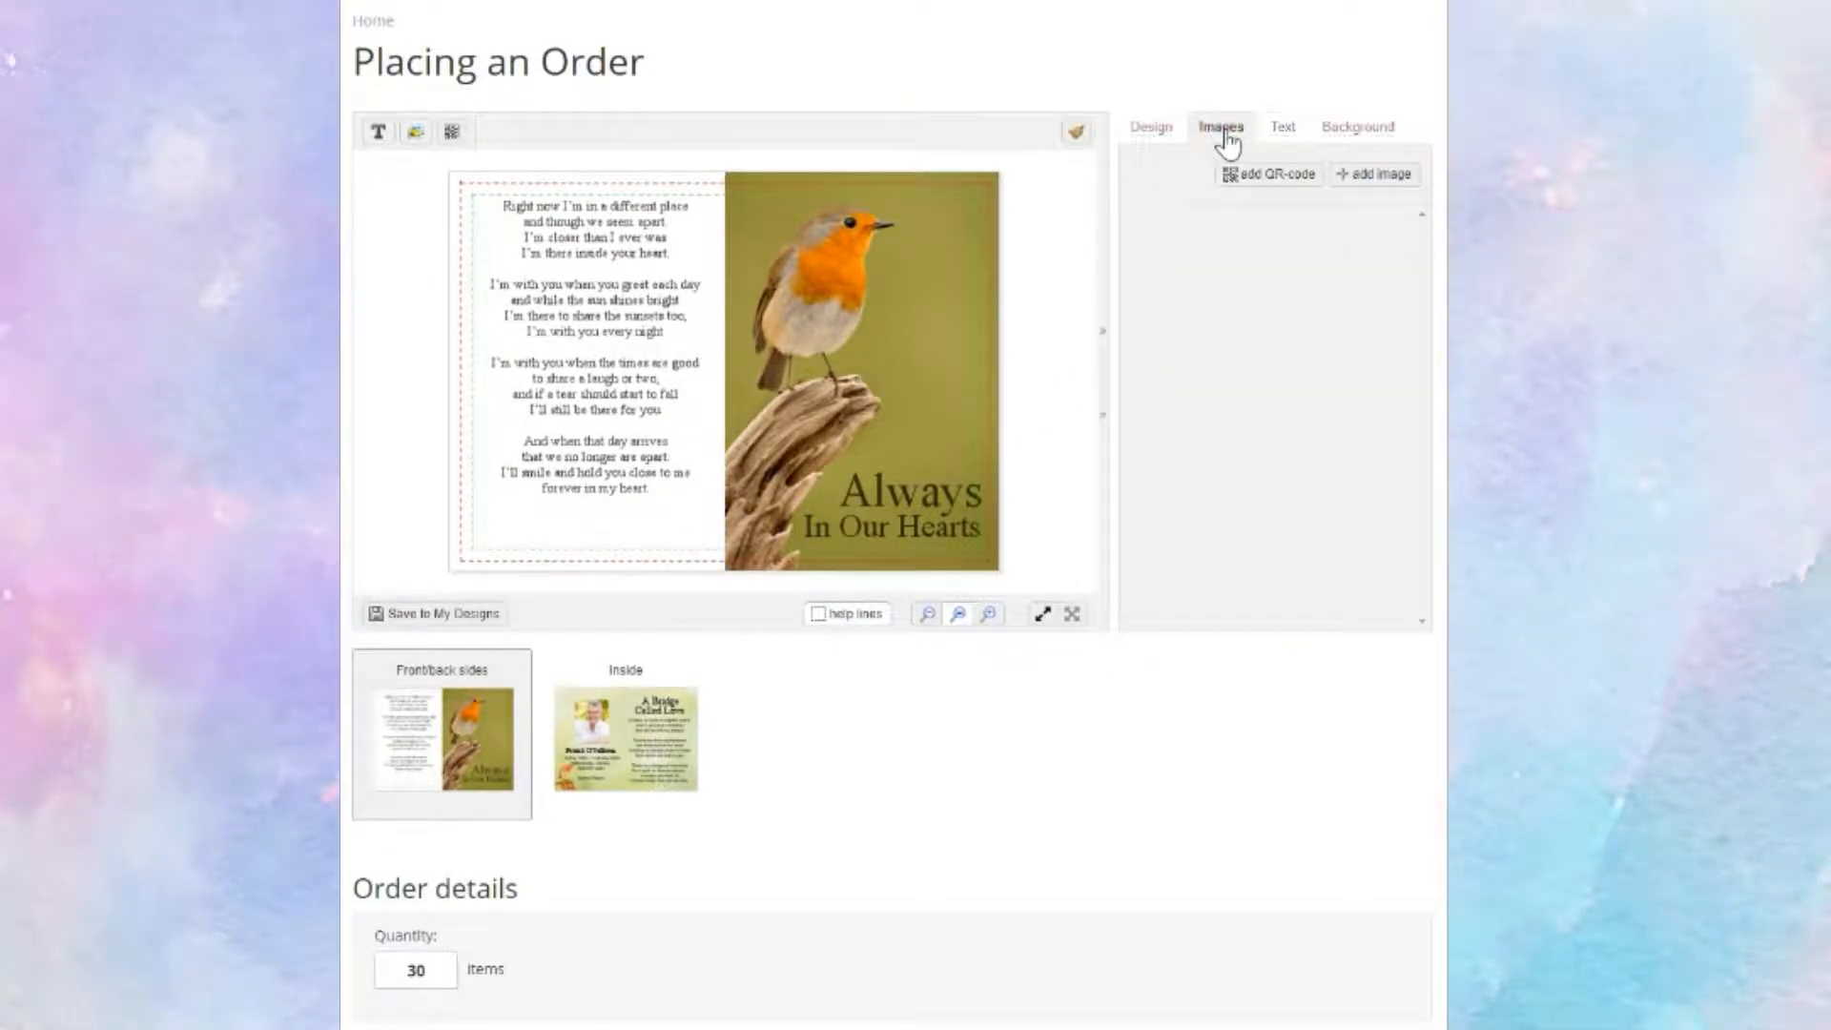
pyautogui.click(1374, 173)
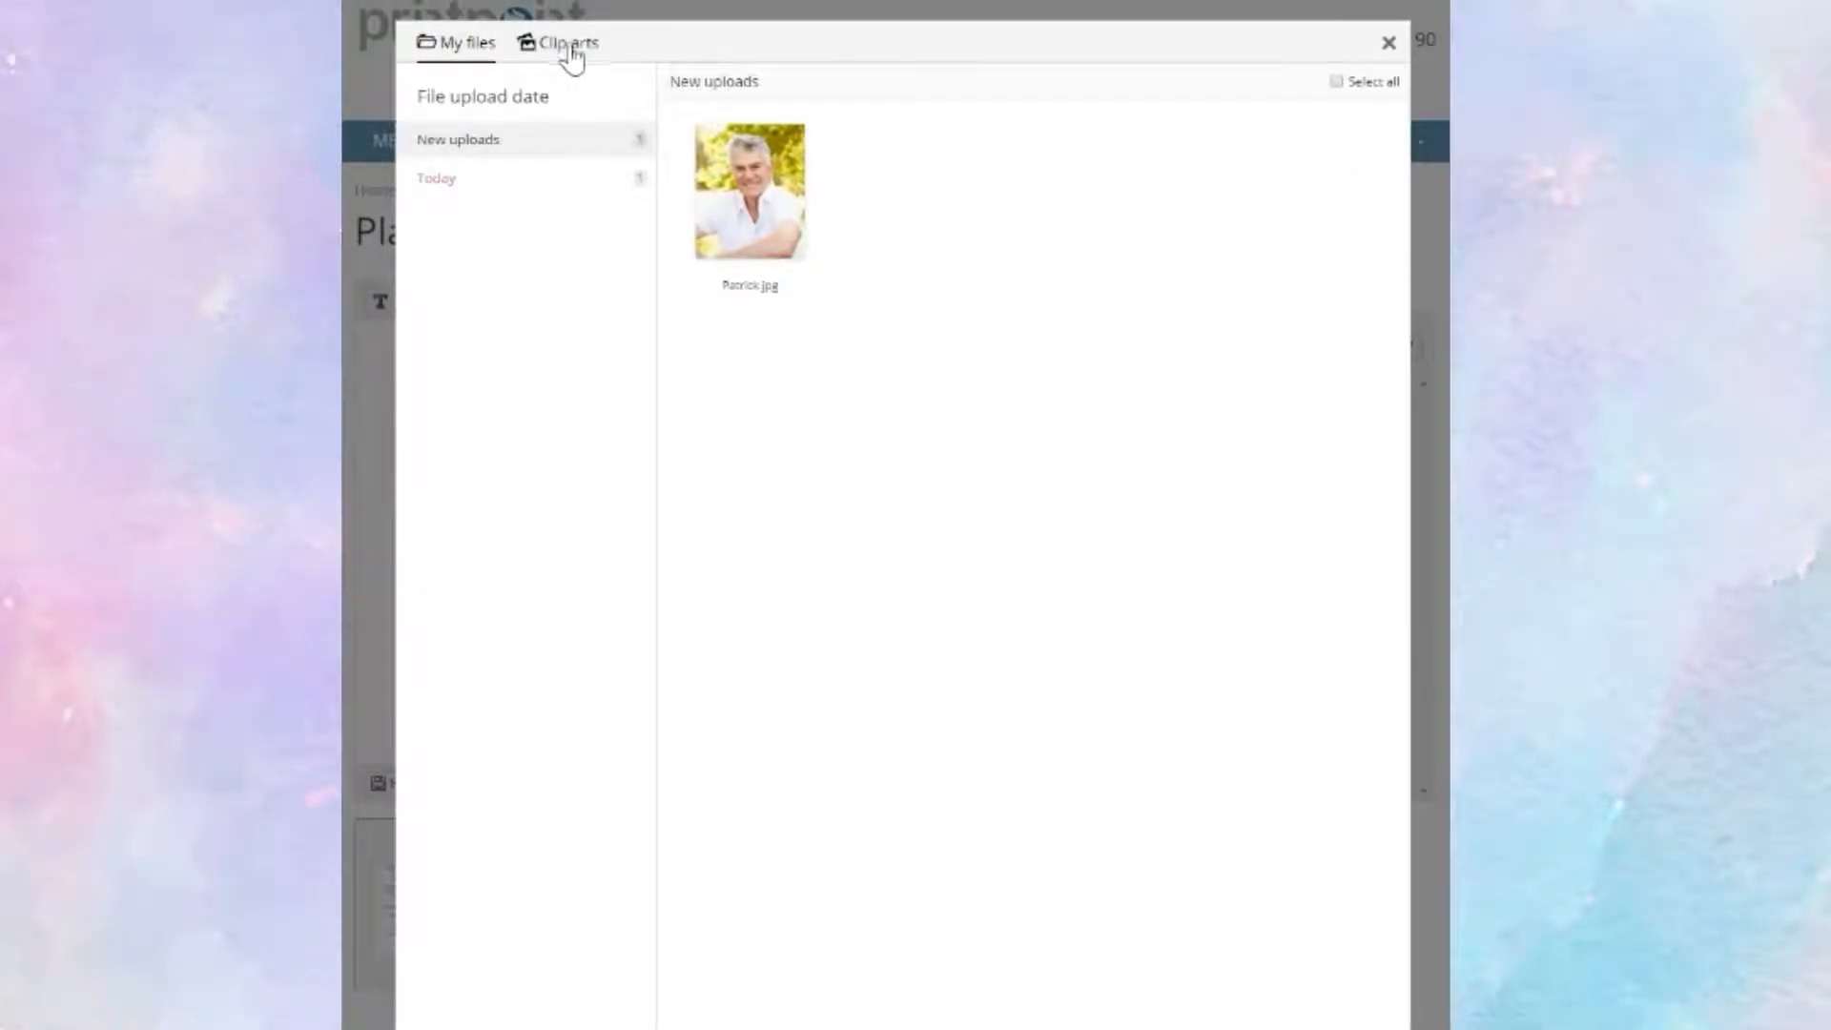
pyautogui.click(566, 42)
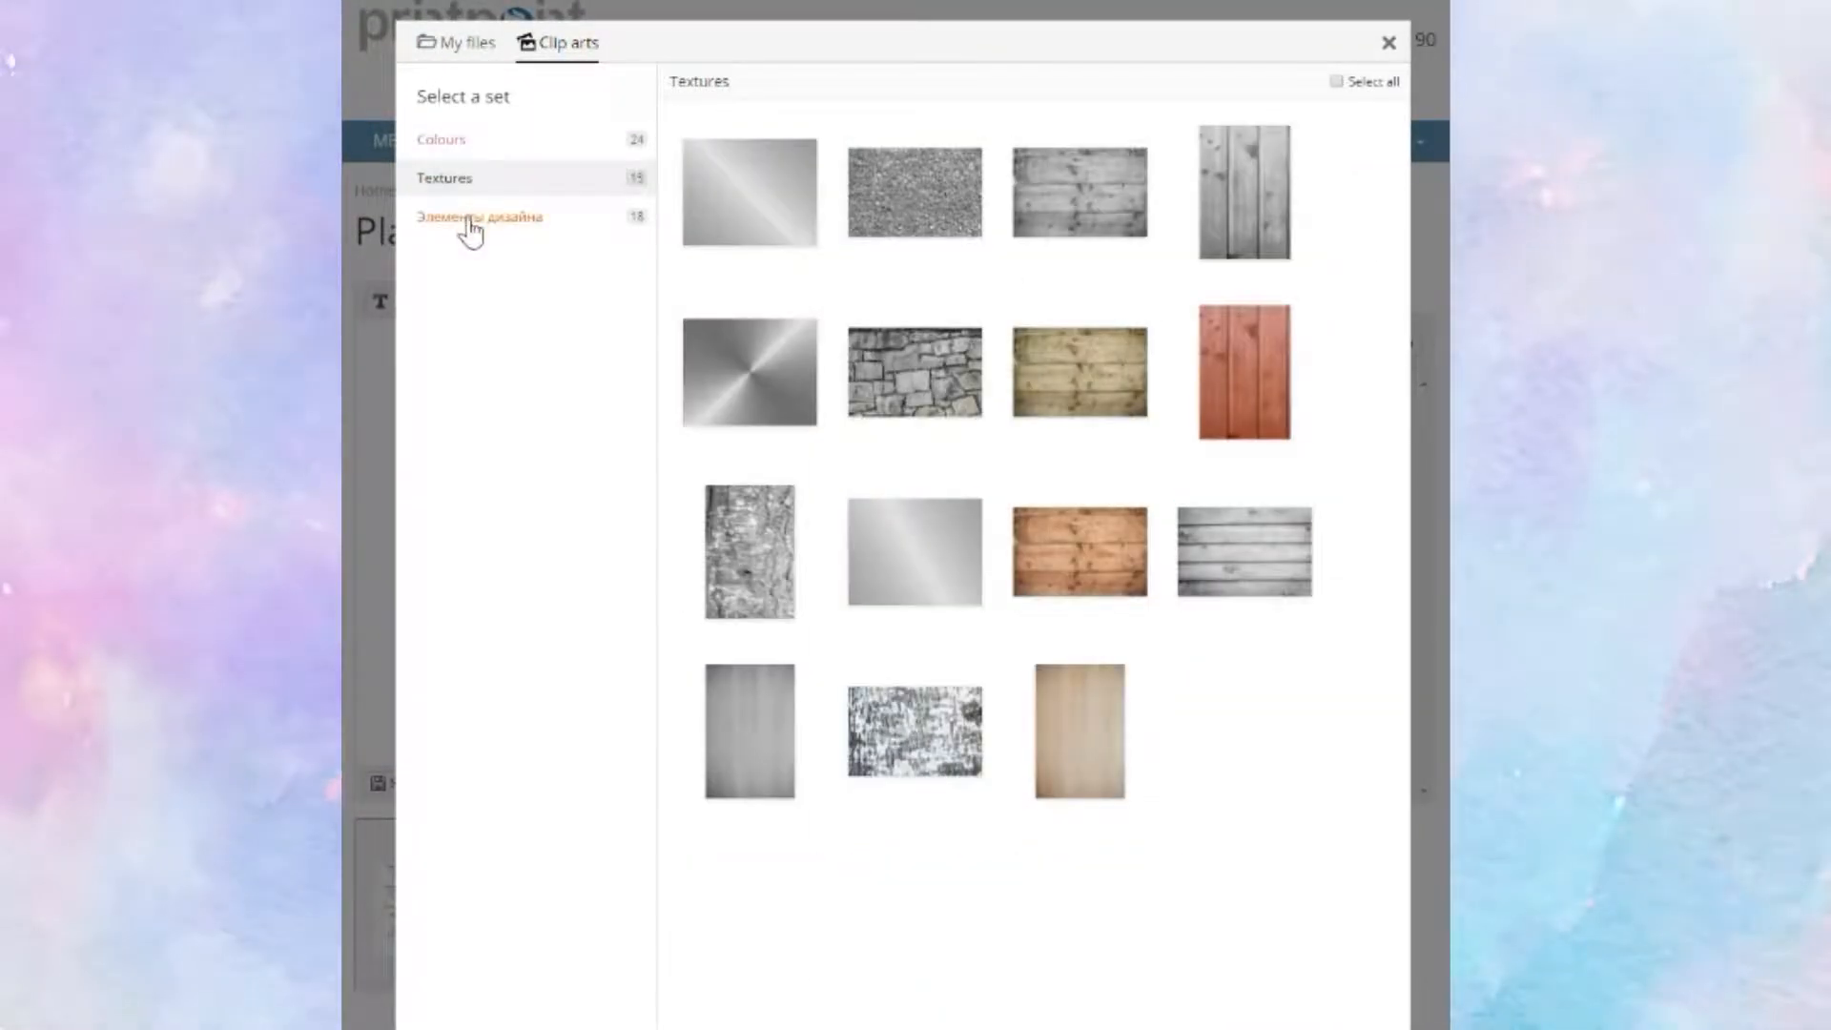
pyautogui.click(479, 215)
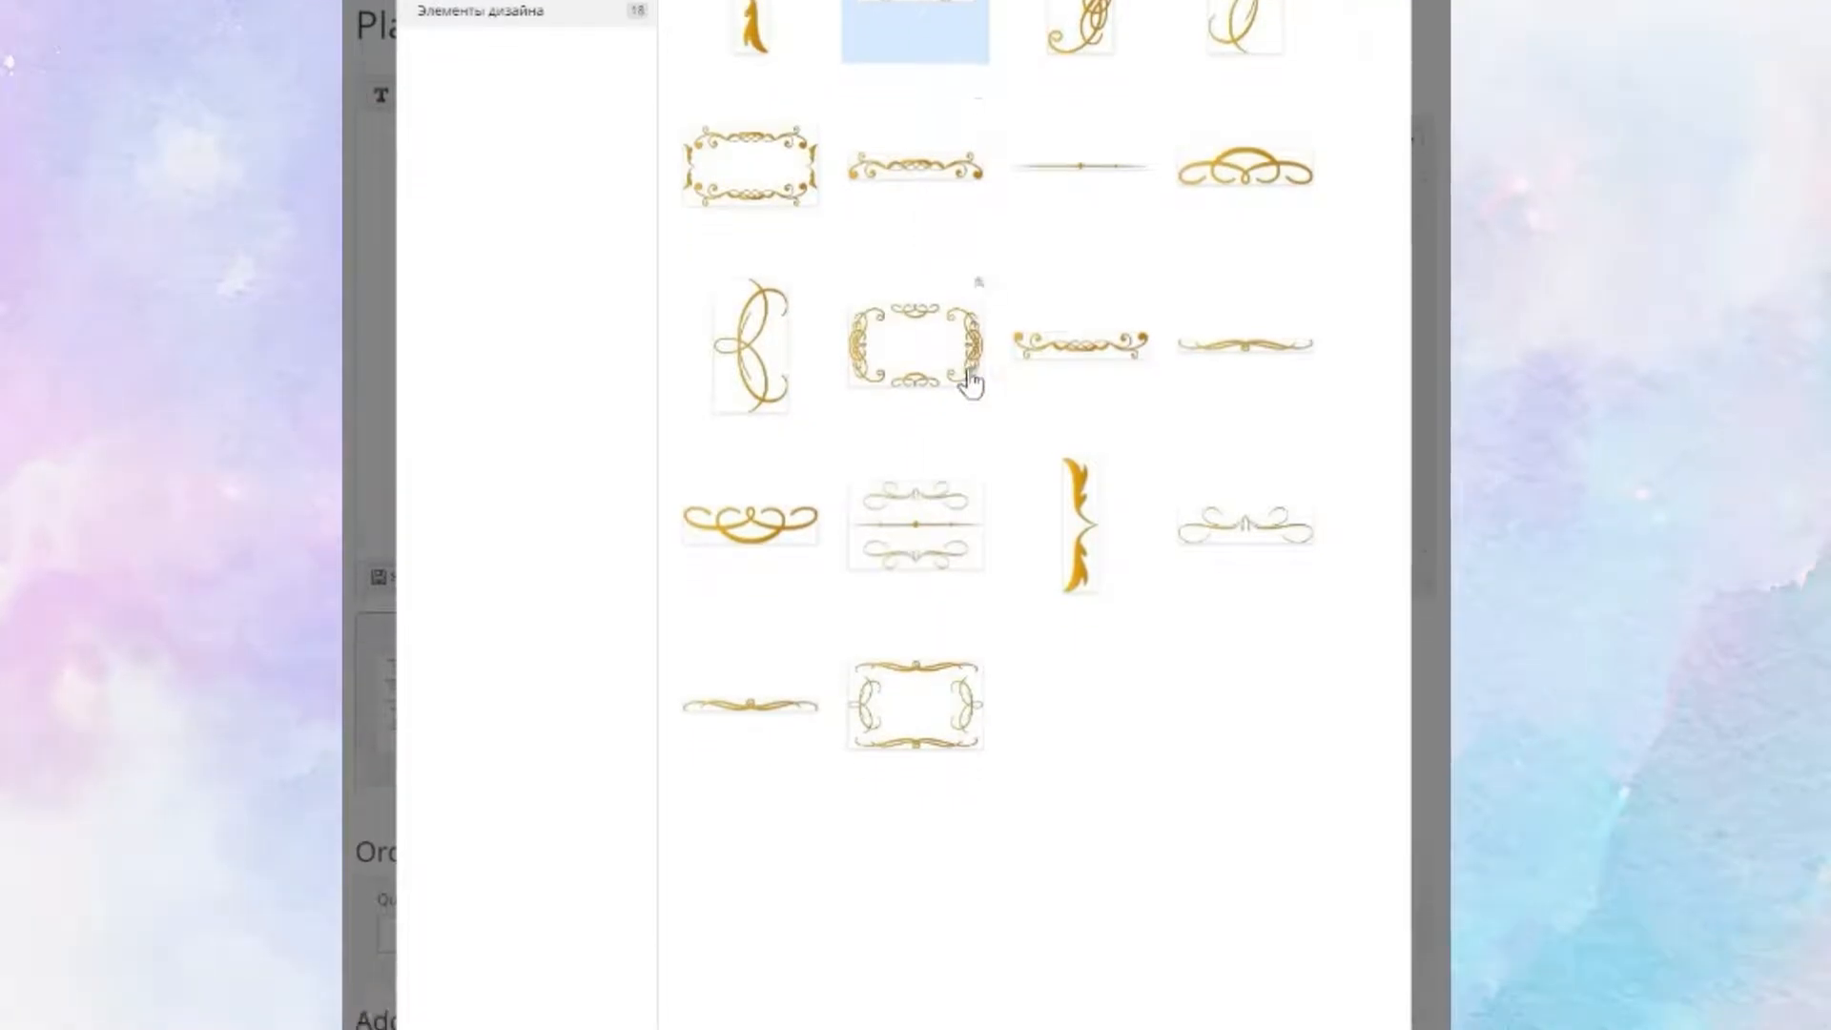
pyautogui.scroll(-3)
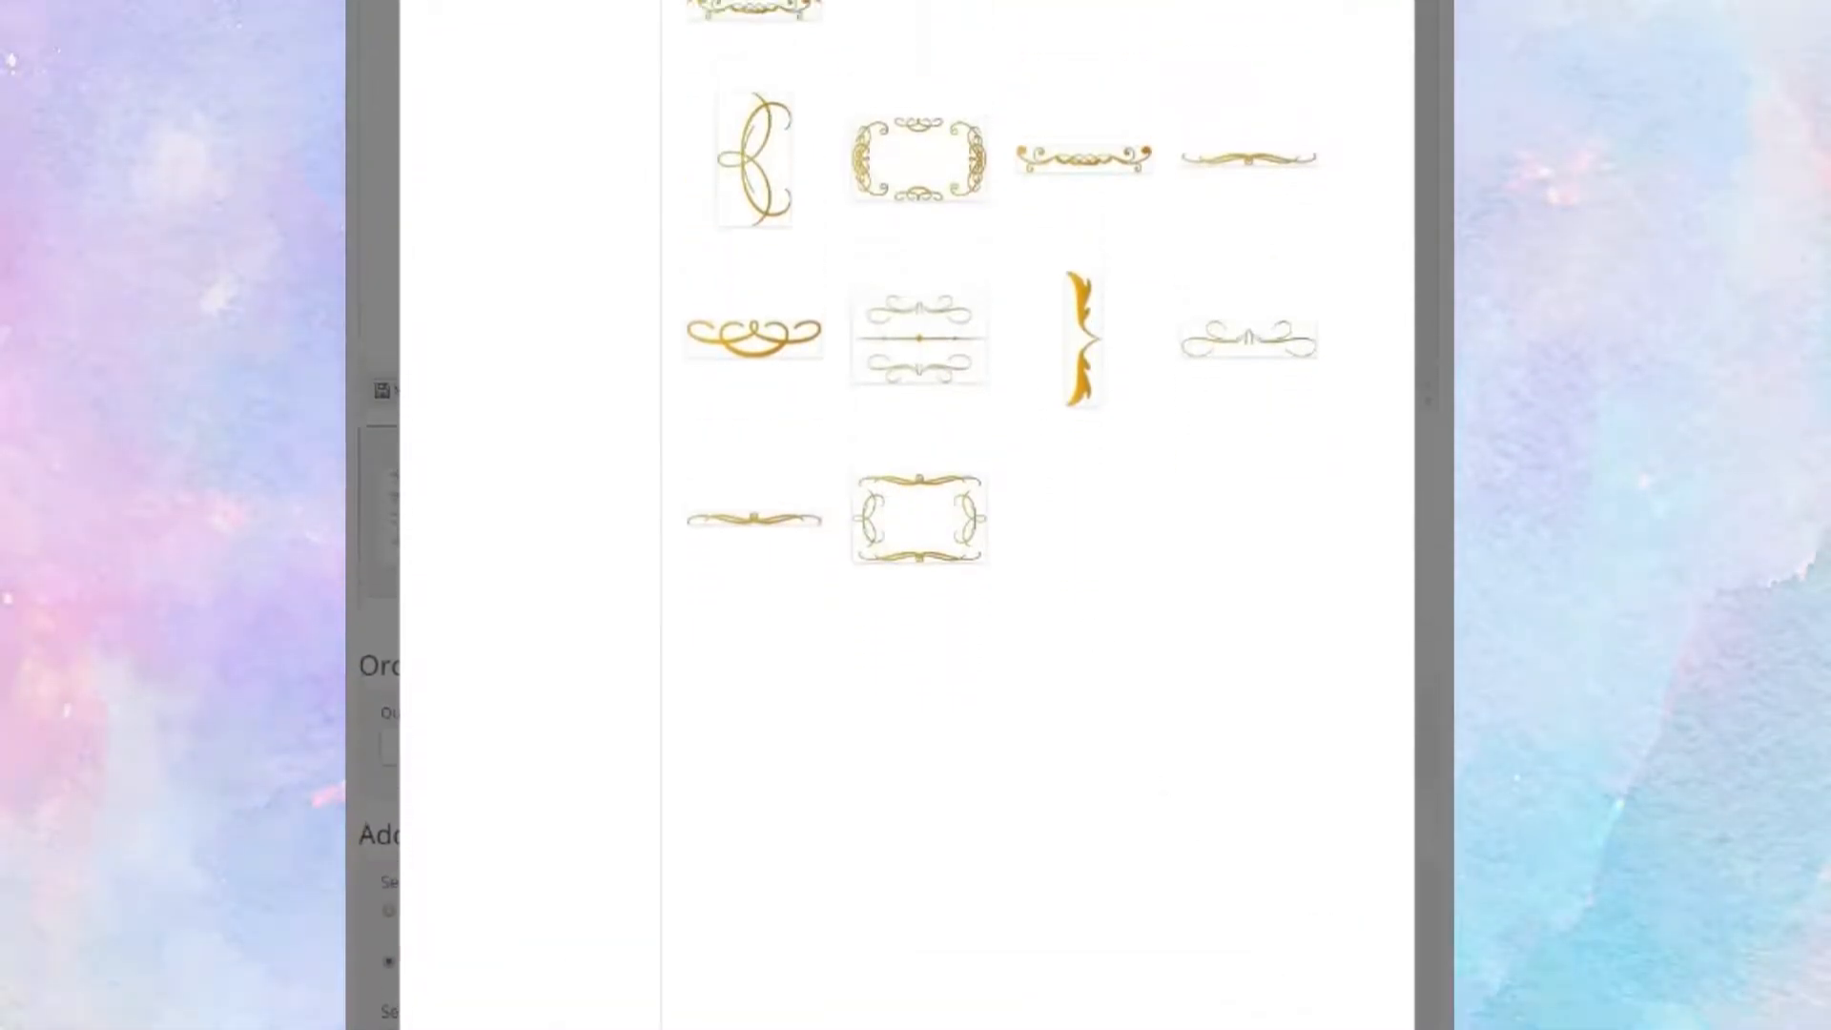
pyautogui.click(917, 302)
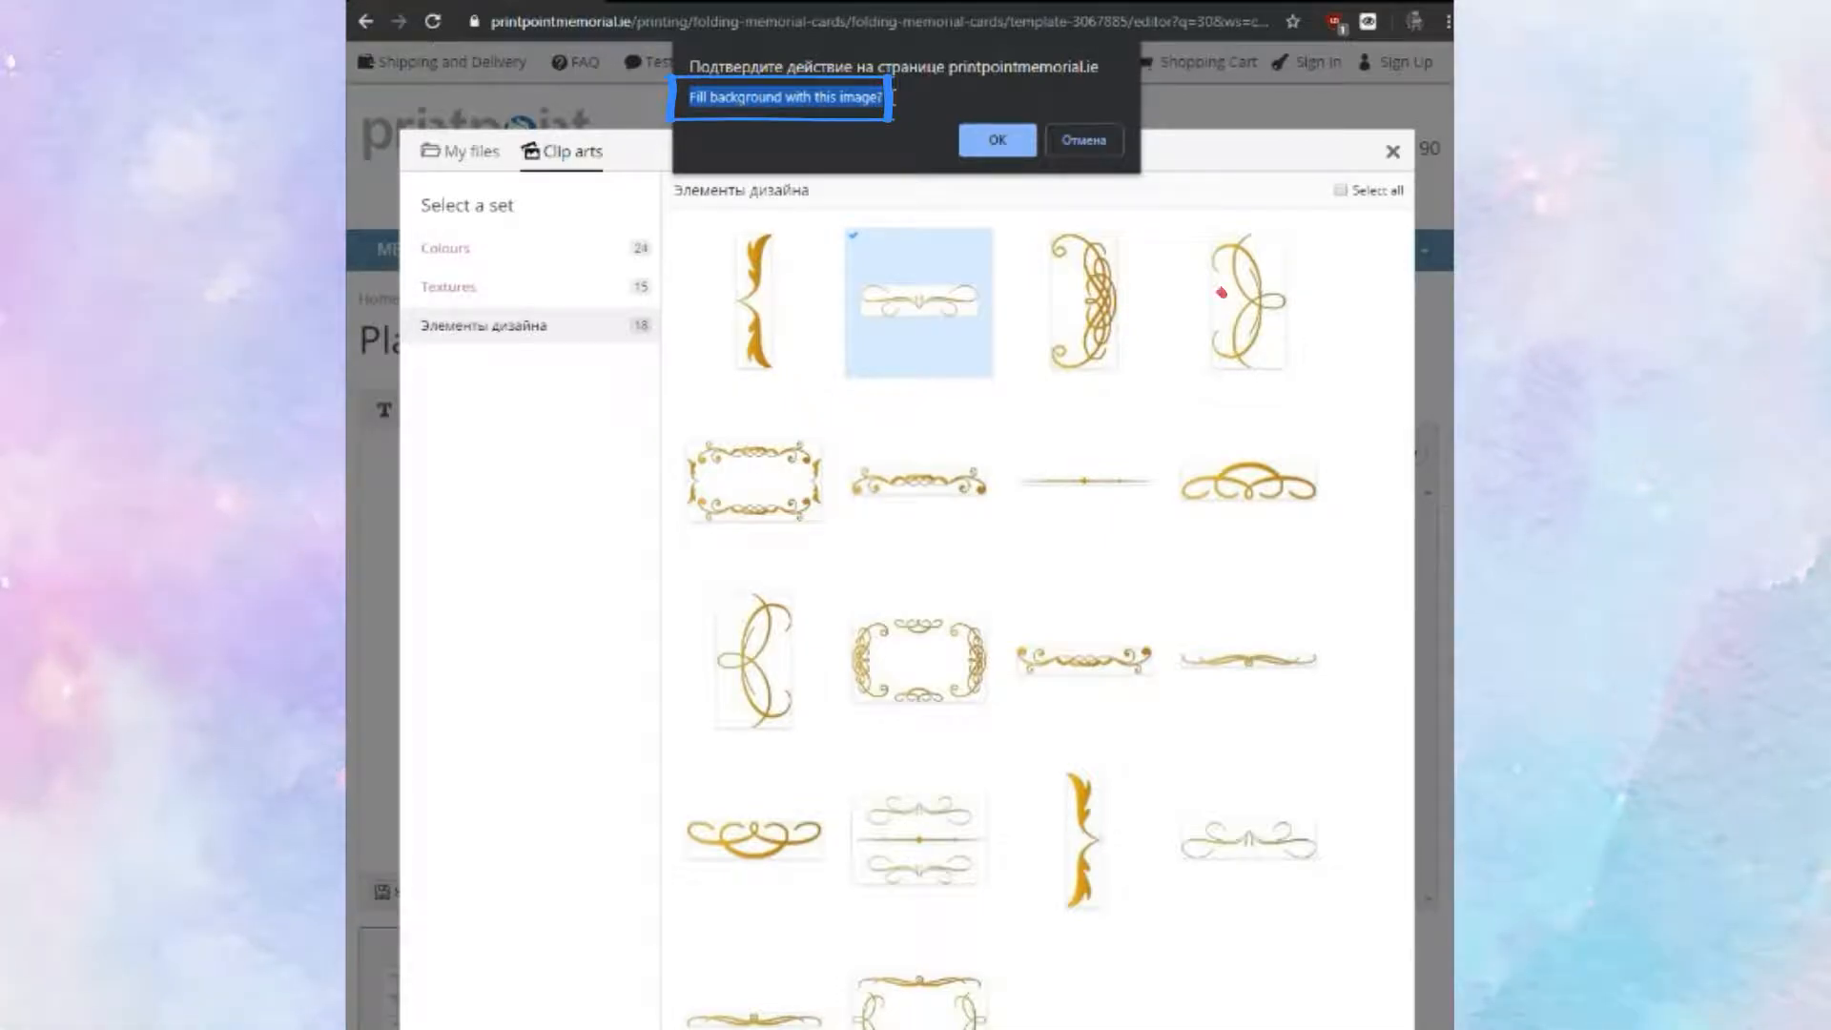
pyautogui.click(996, 139)
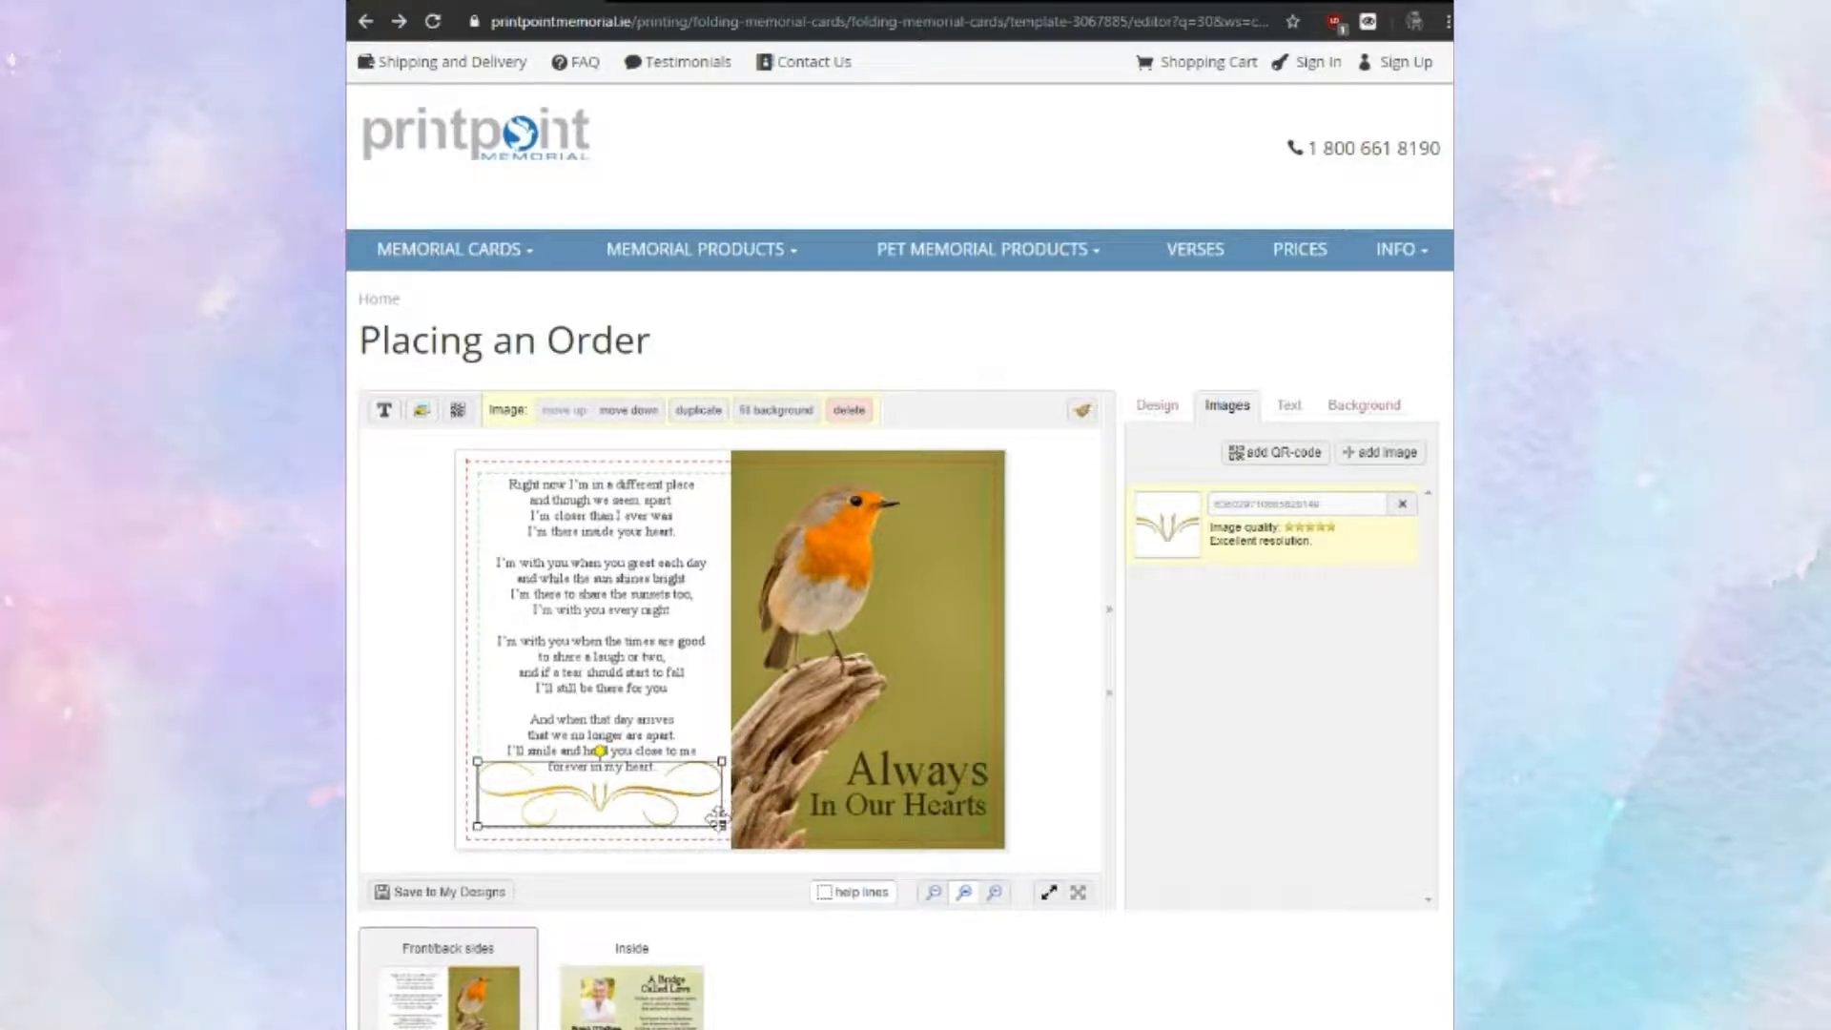
pyautogui.click(1288, 402)
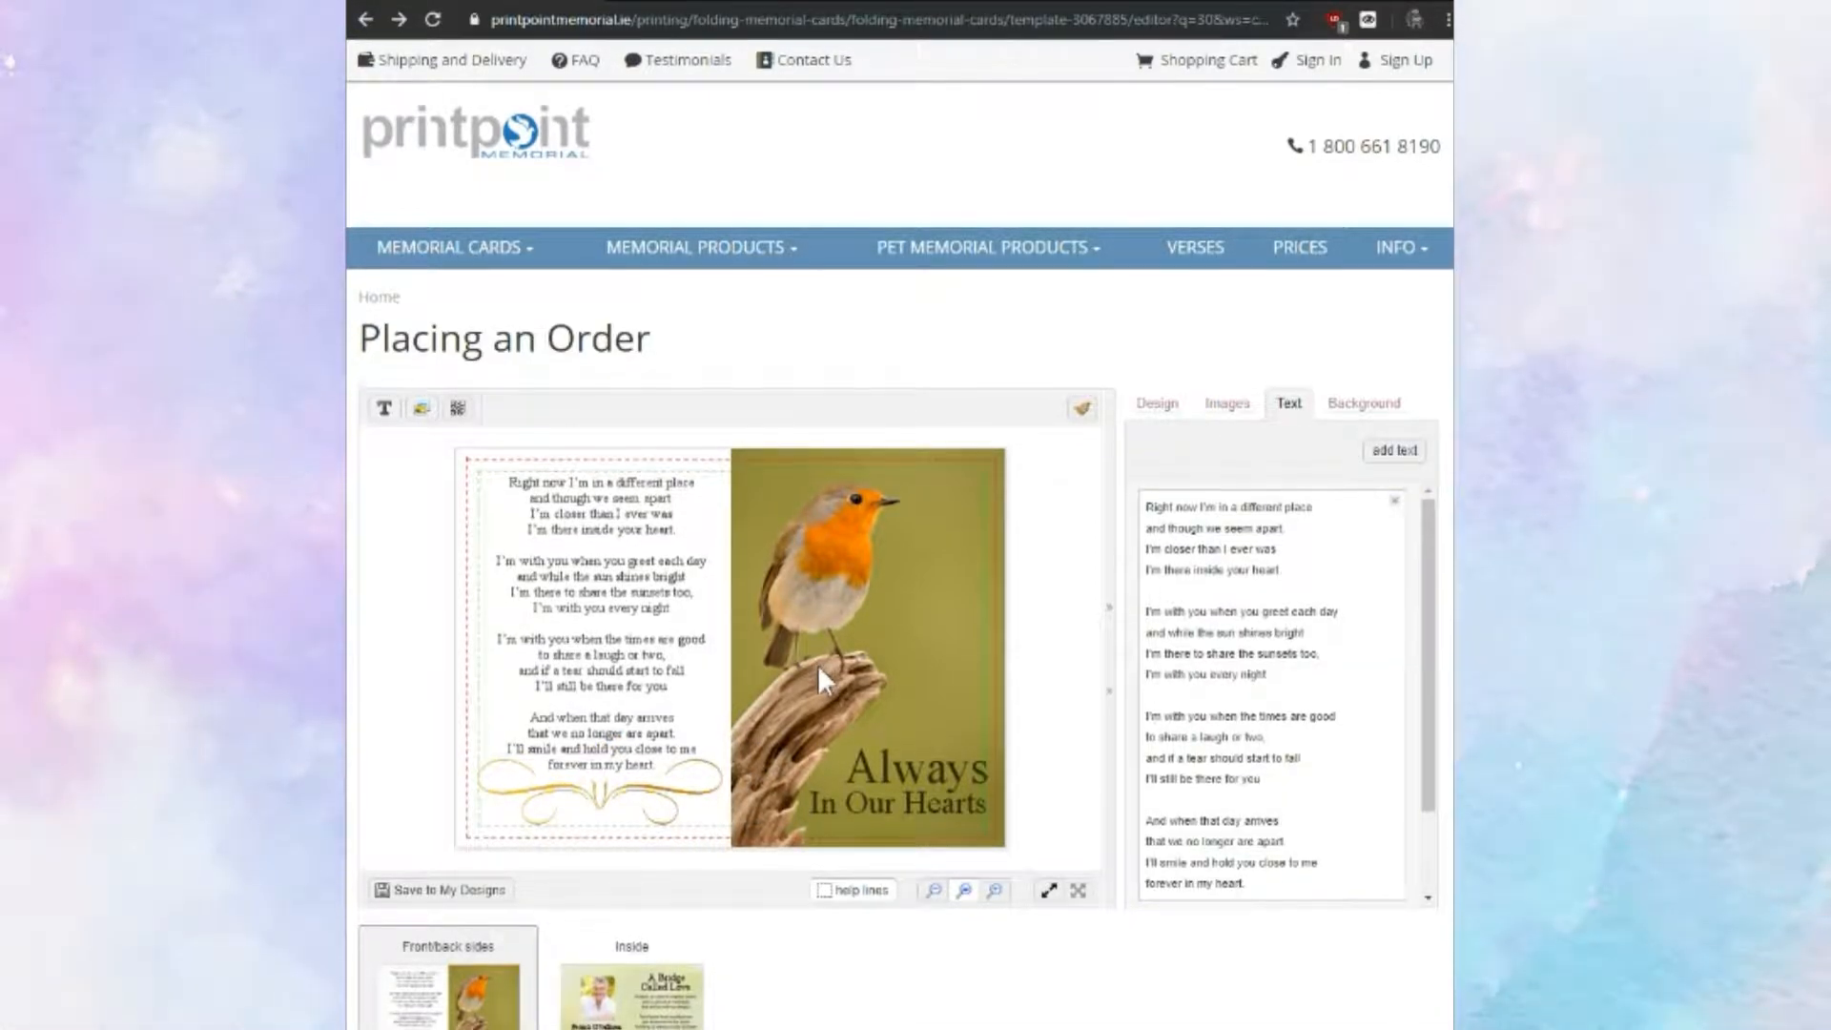
# Confirm the card proof and continue to the sign-in/registration page.
pyautogui.scroll(-3)
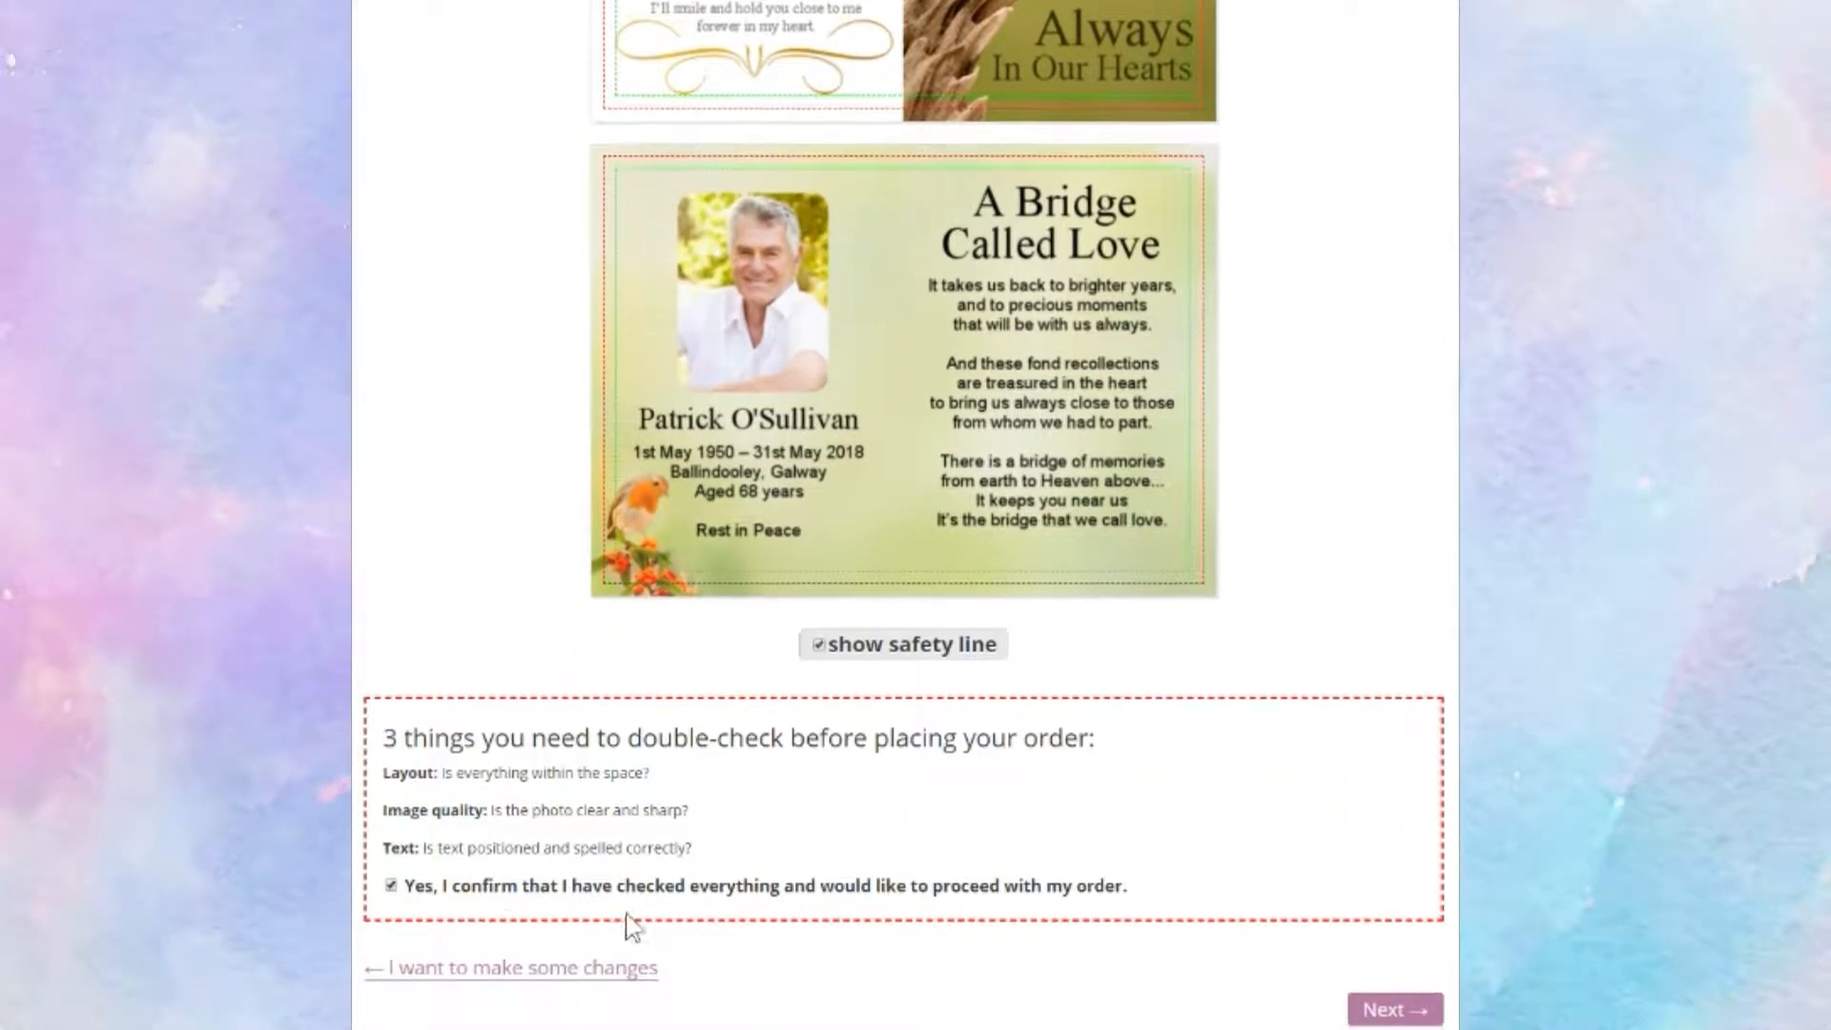
pyautogui.click(1395, 1009)
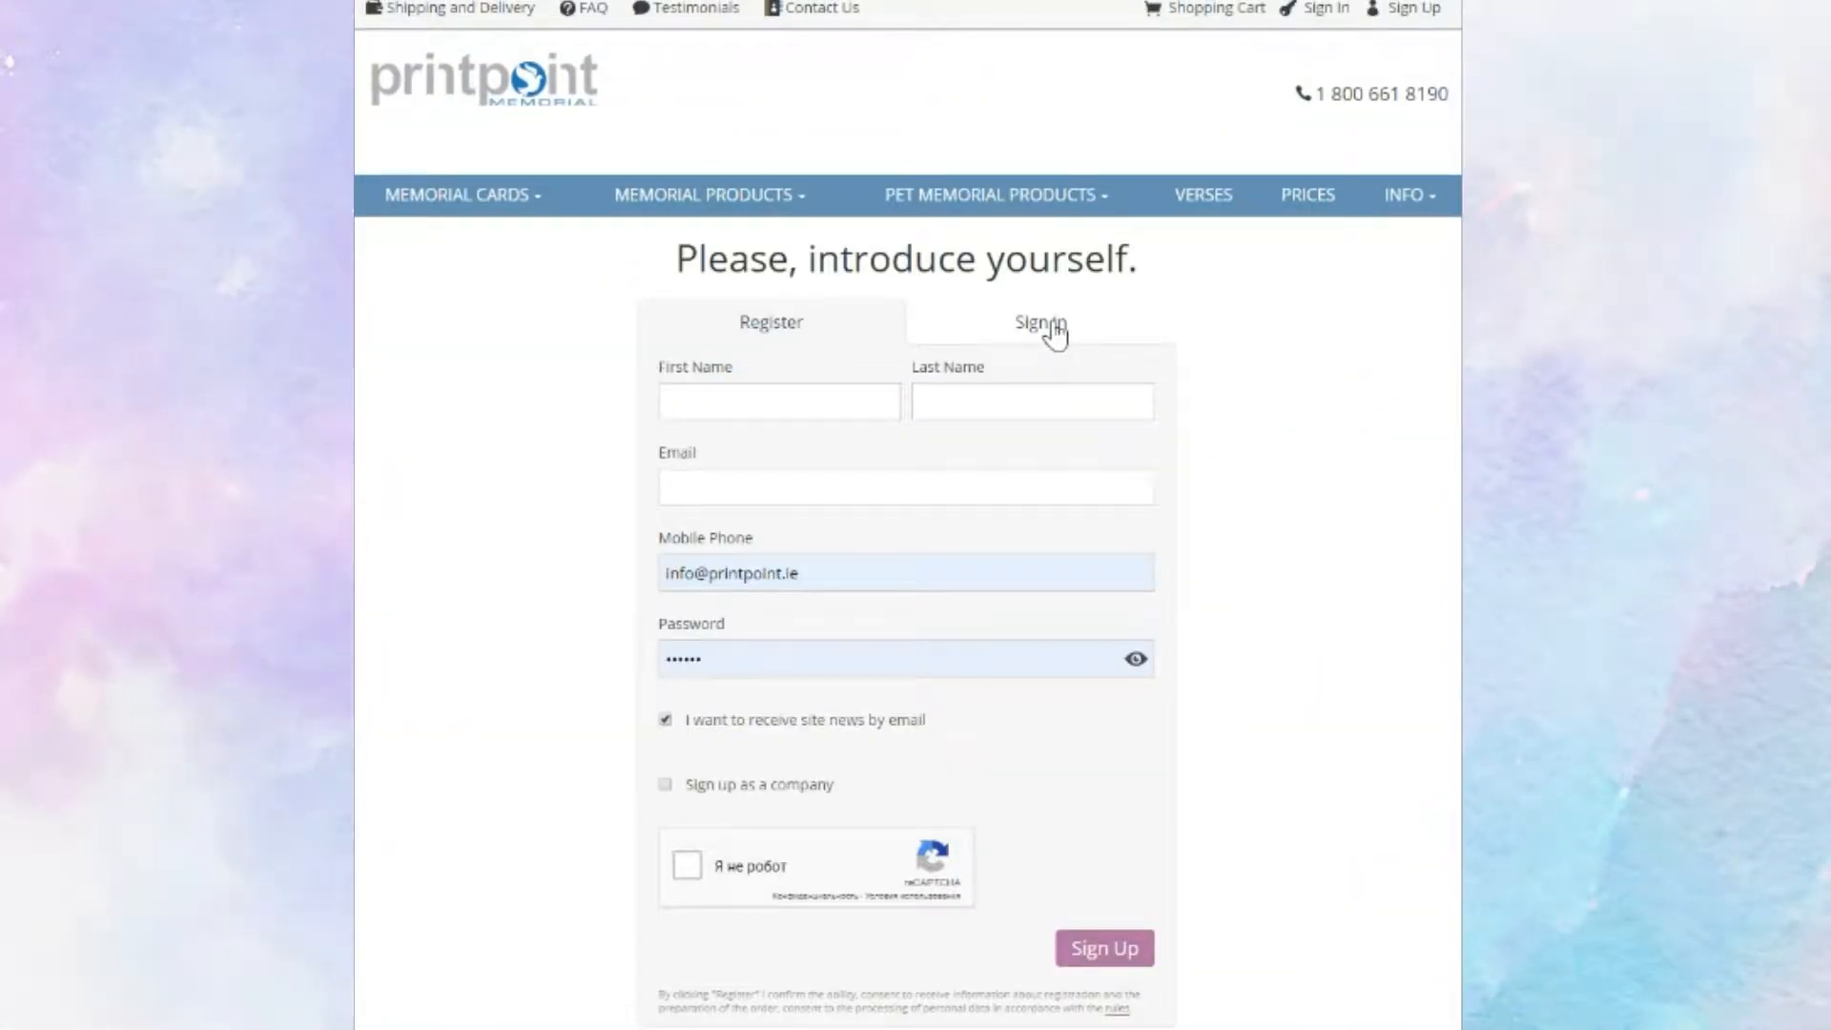
# Sign in to the existing account and go to checkout with the 30 cards at €119.20.
pyautogui.click(1038, 320)
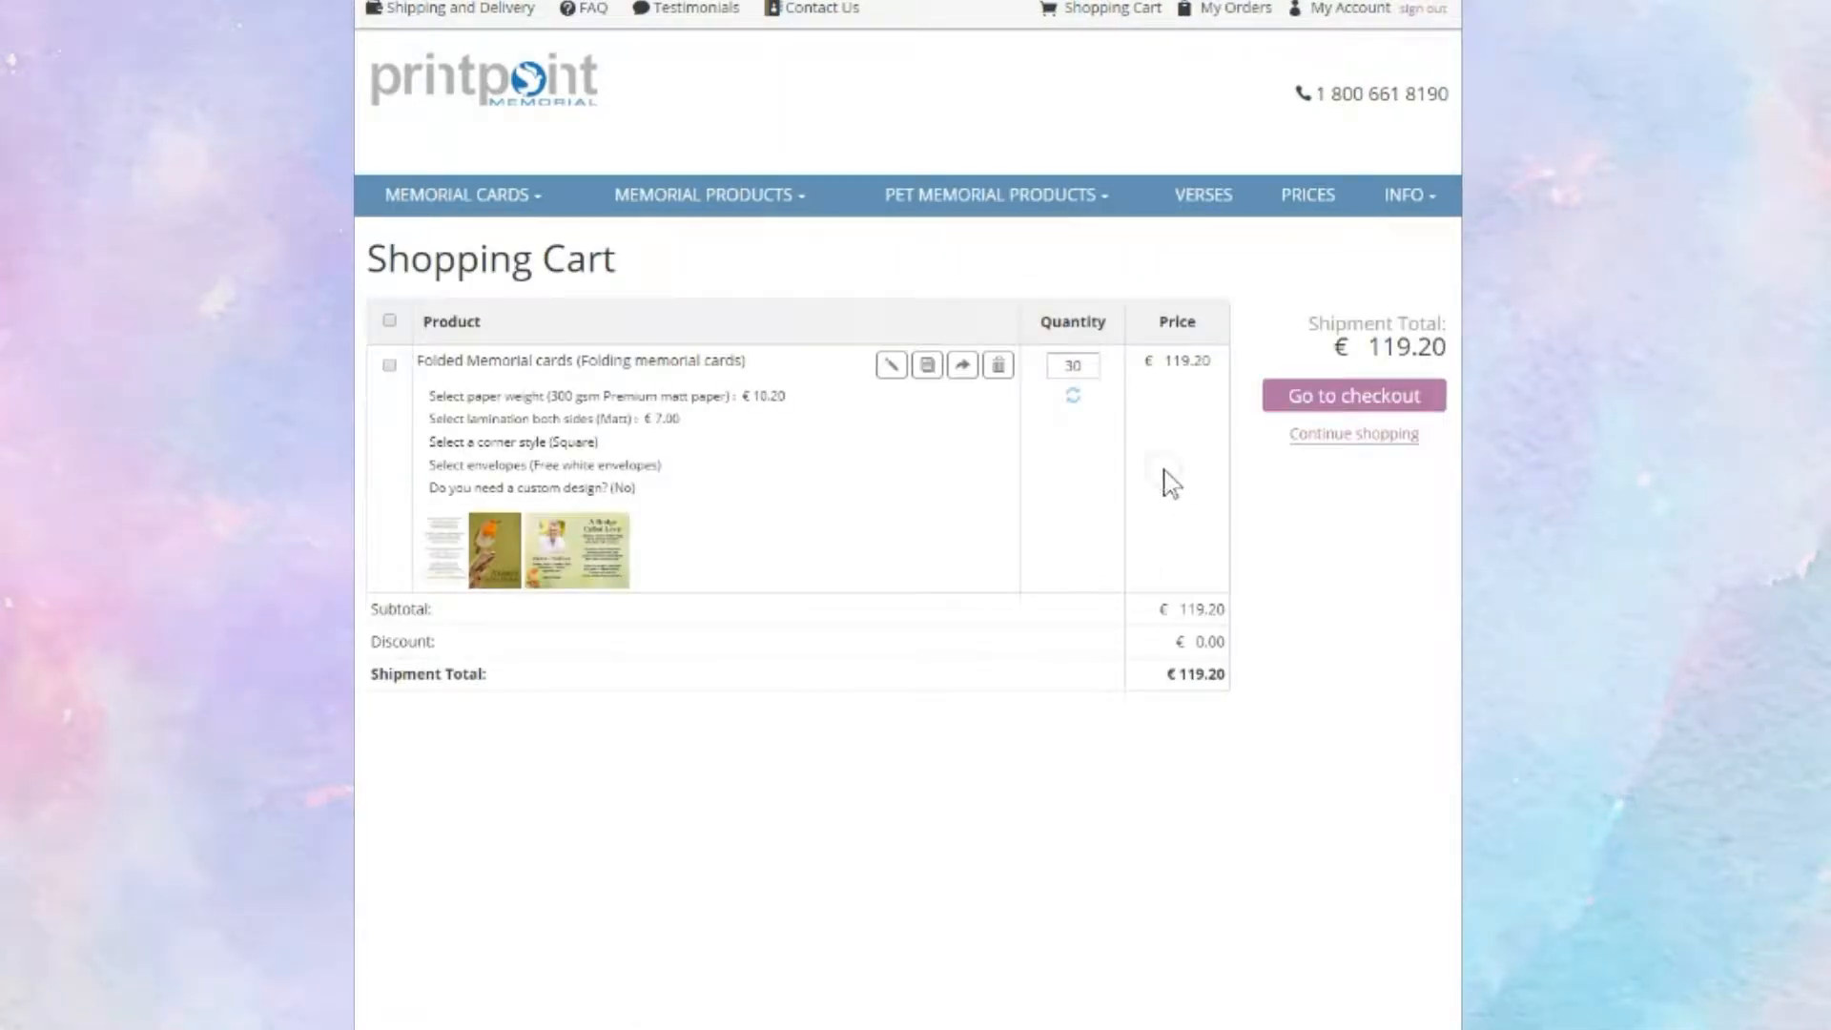
pyautogui.click(1352, 395)
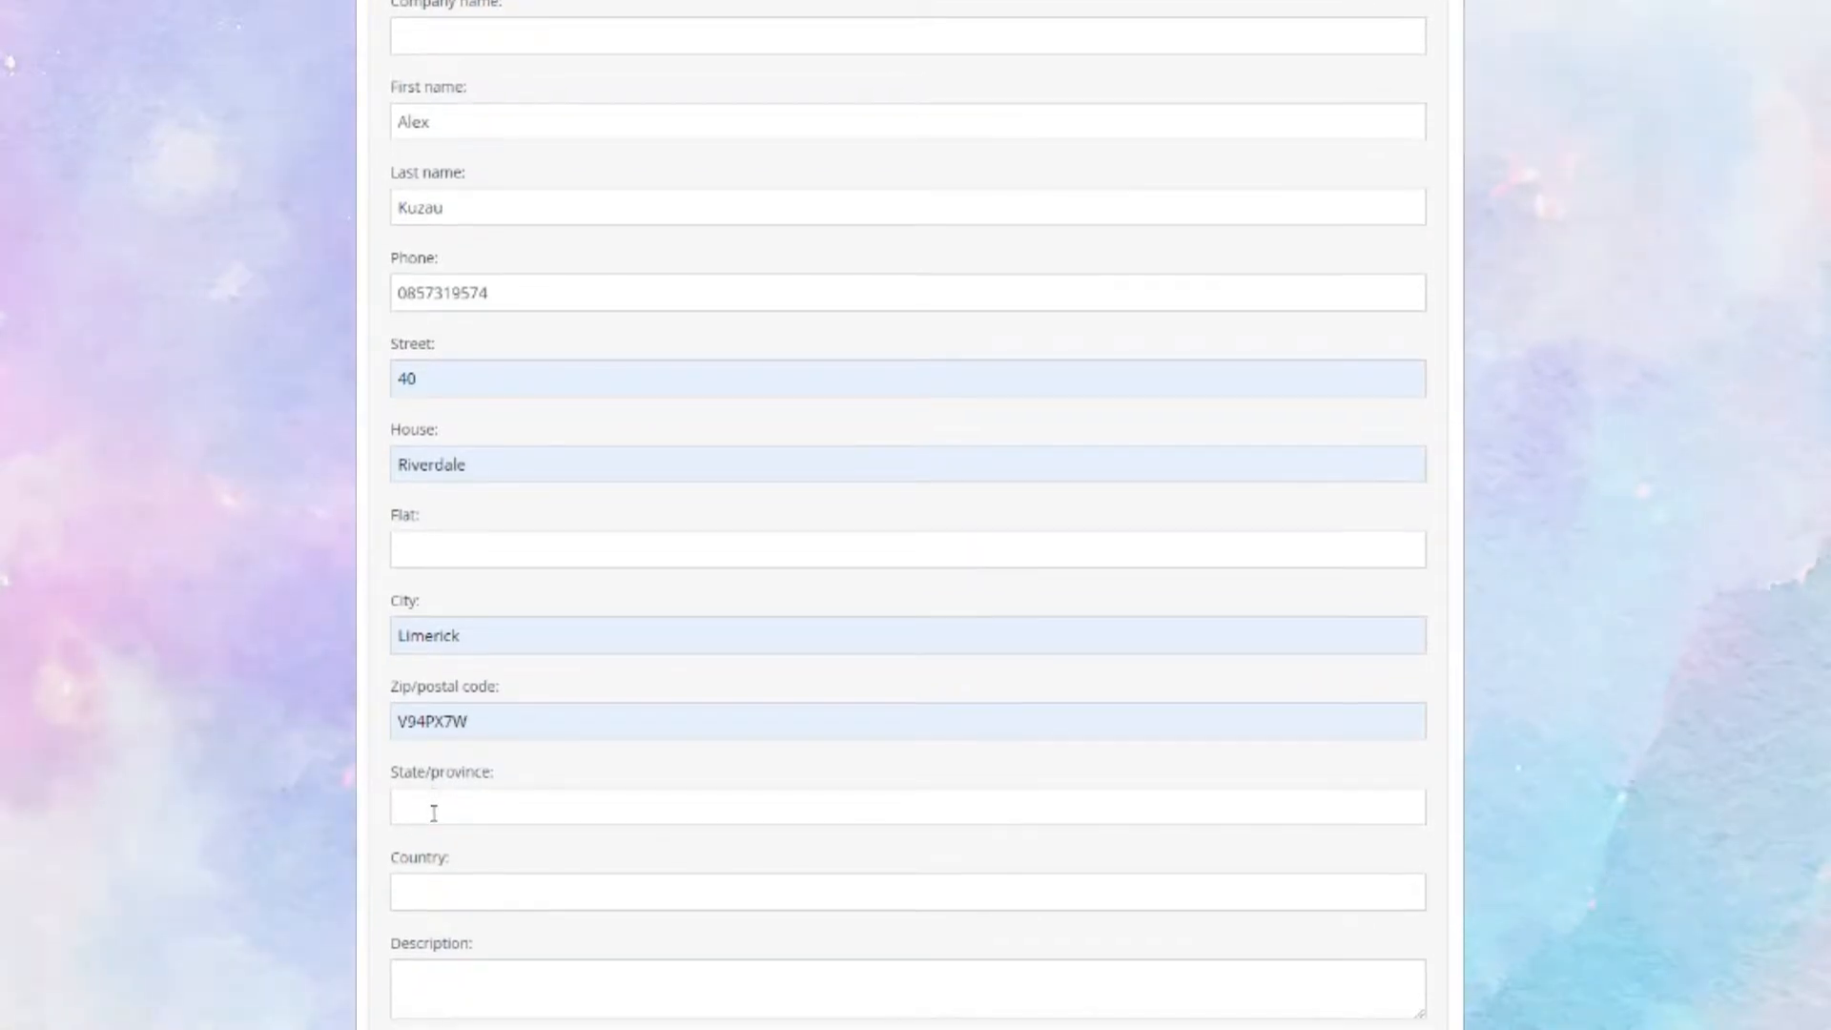
# Add the order comment 'brighten photo a little bit' and submit the delivery details.
pyautogui.scroll(-3)
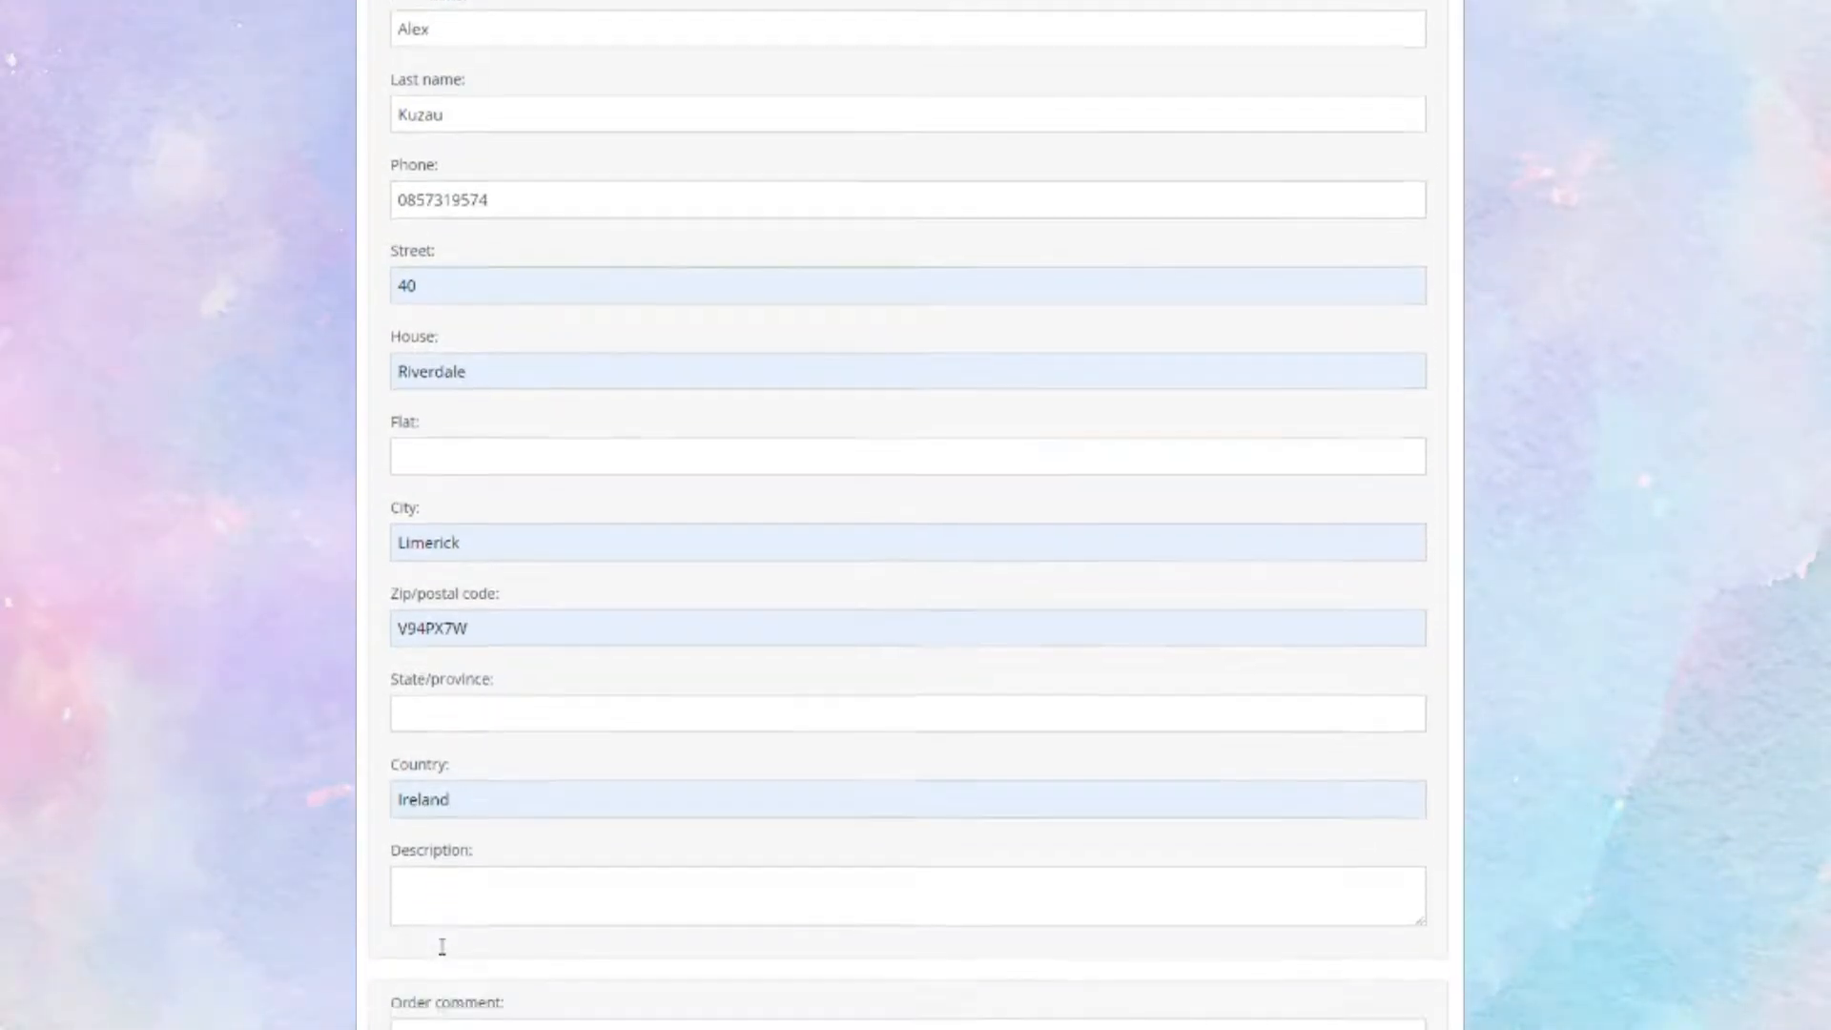
pyautogui.scroll(-3)
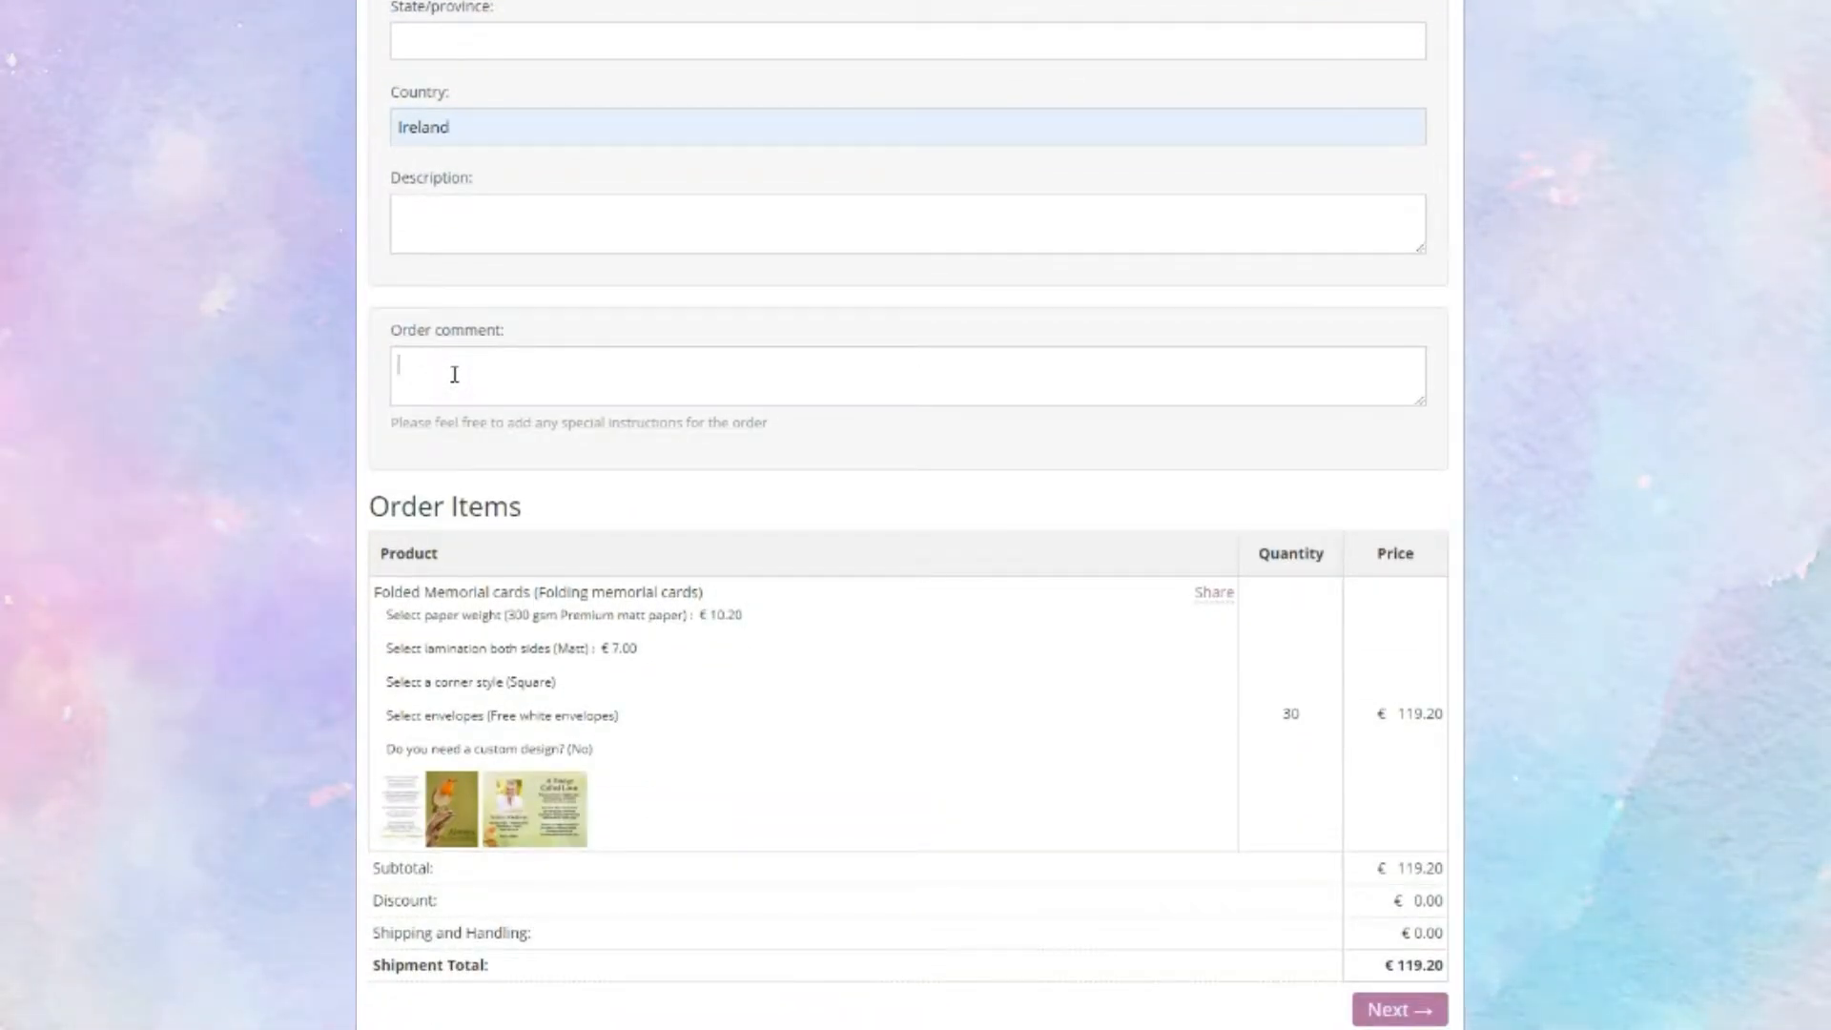
pyautogui.write('brighten photo')
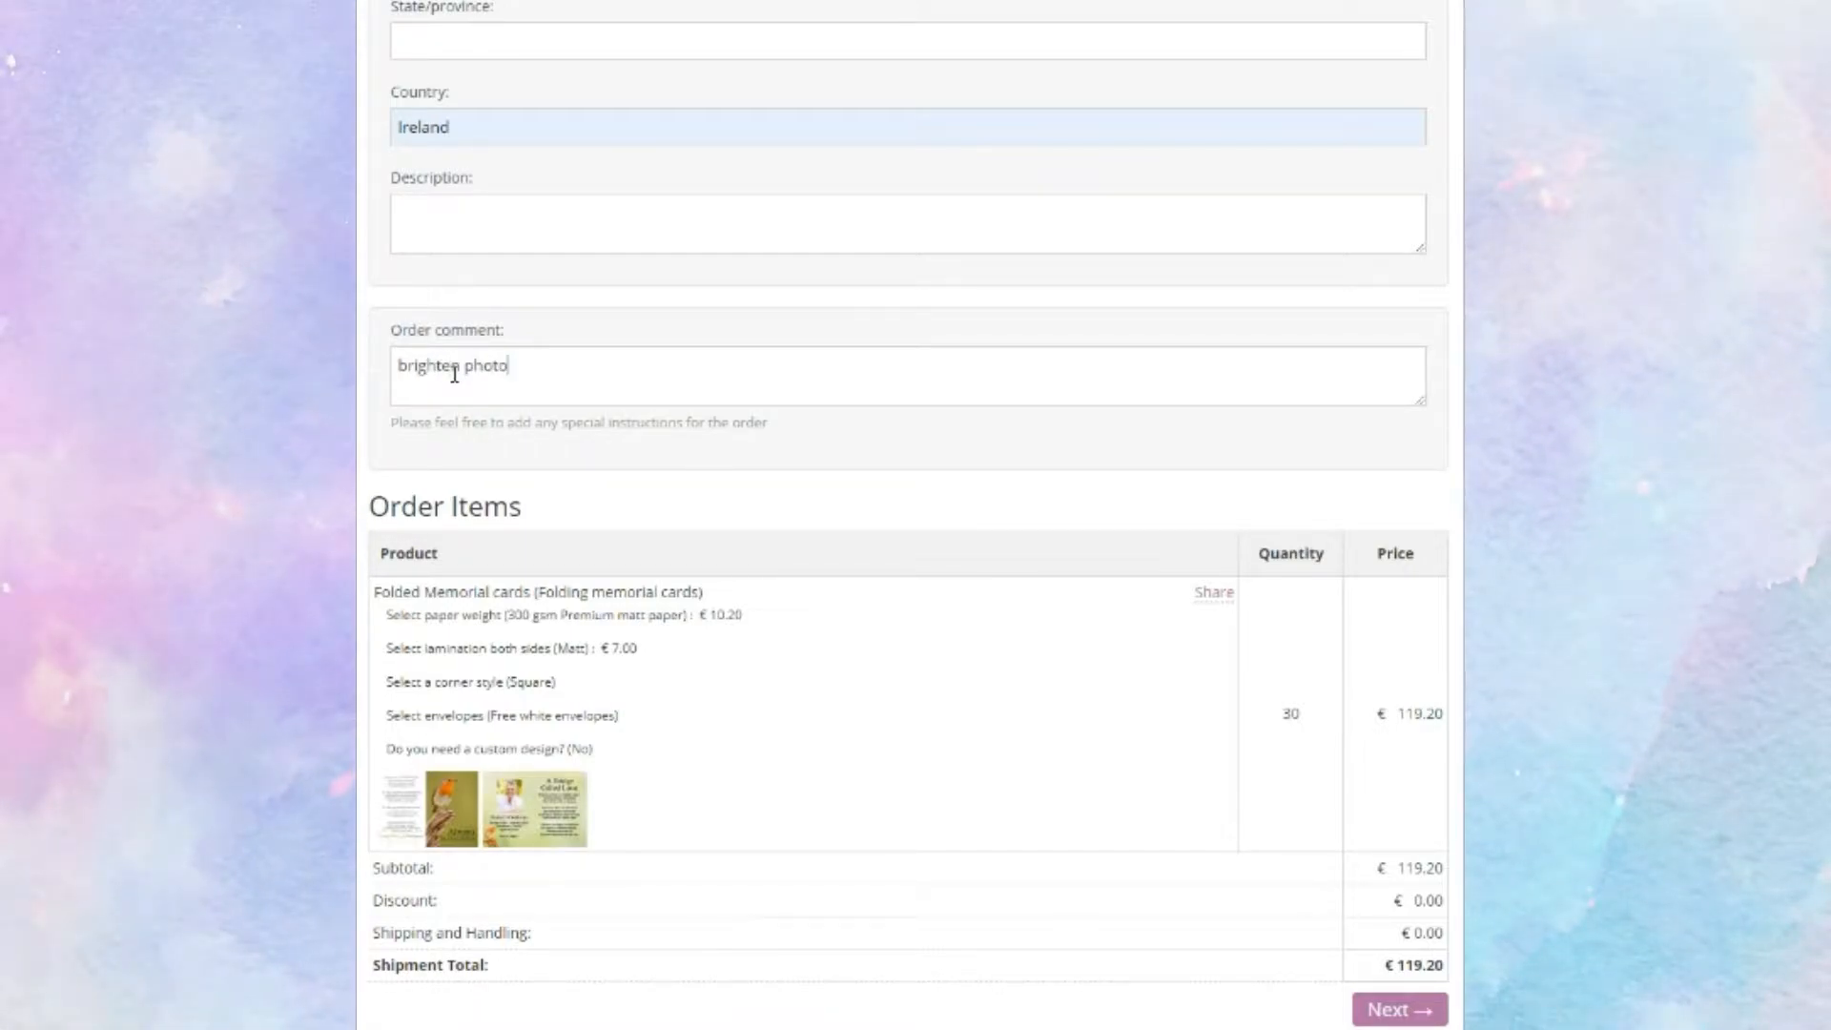
pyautogui.write('a little')
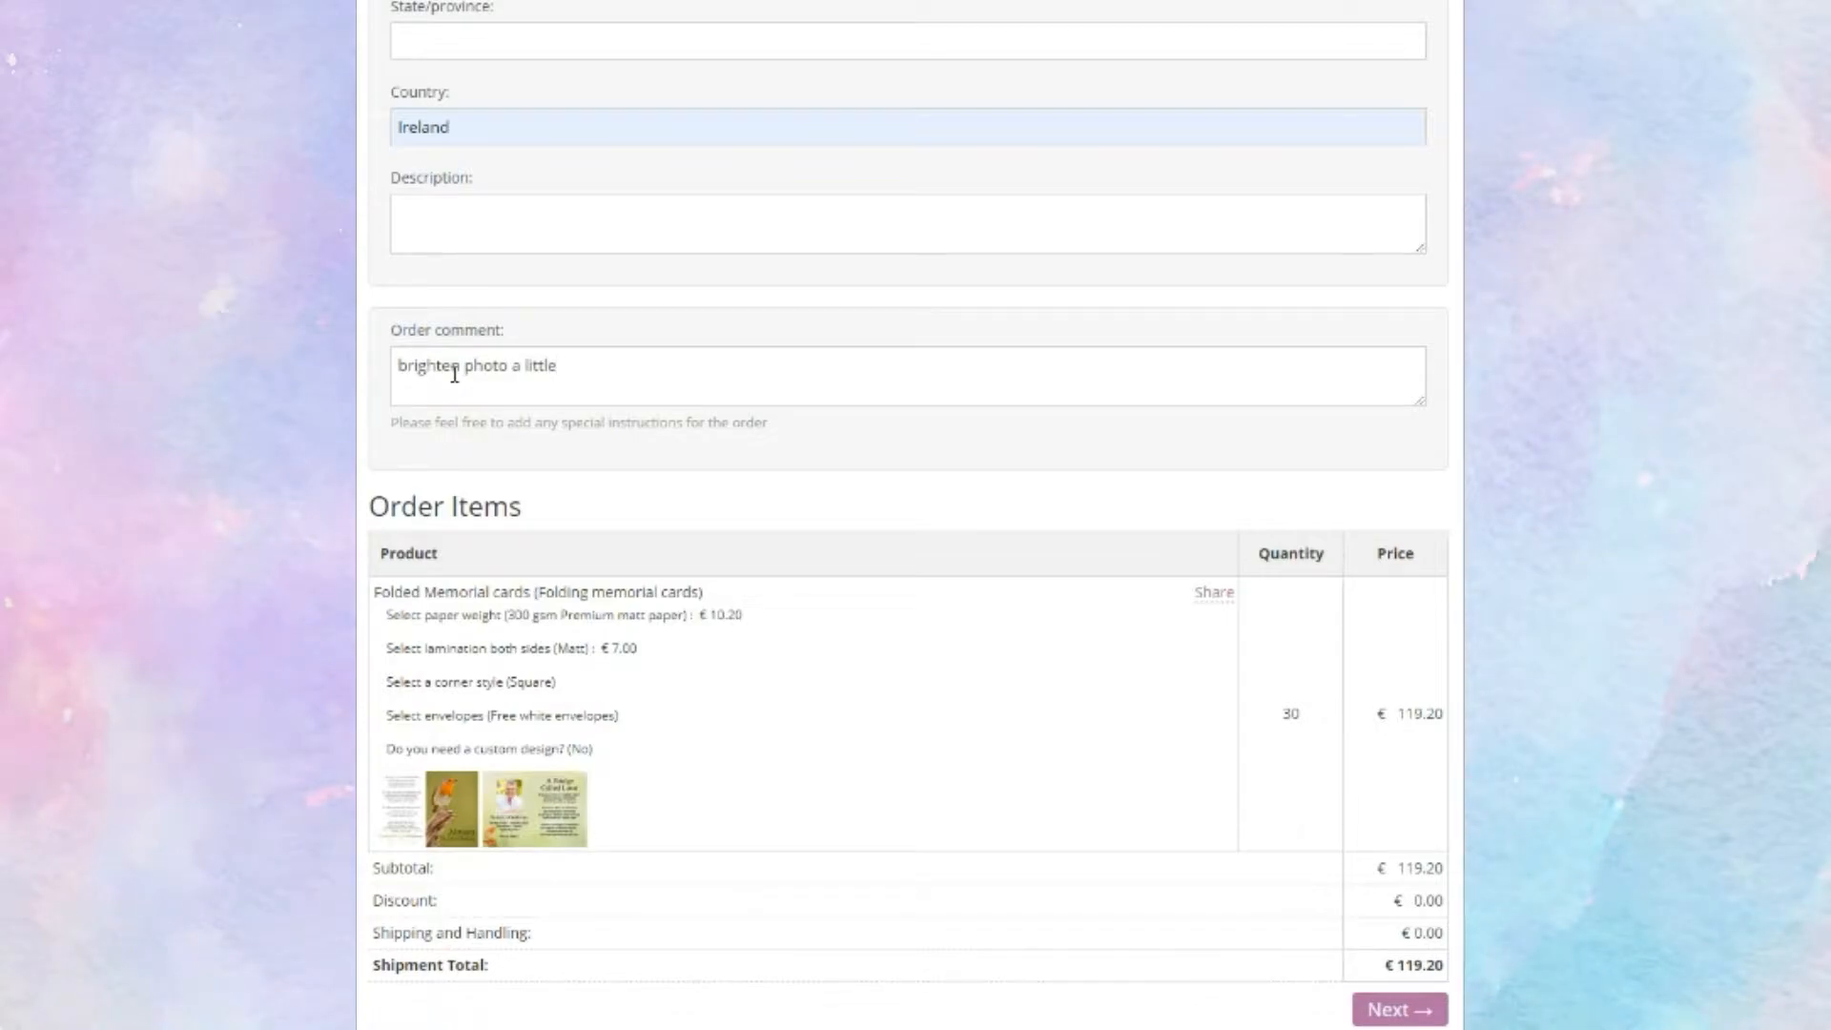
pyautogui.write('bit')
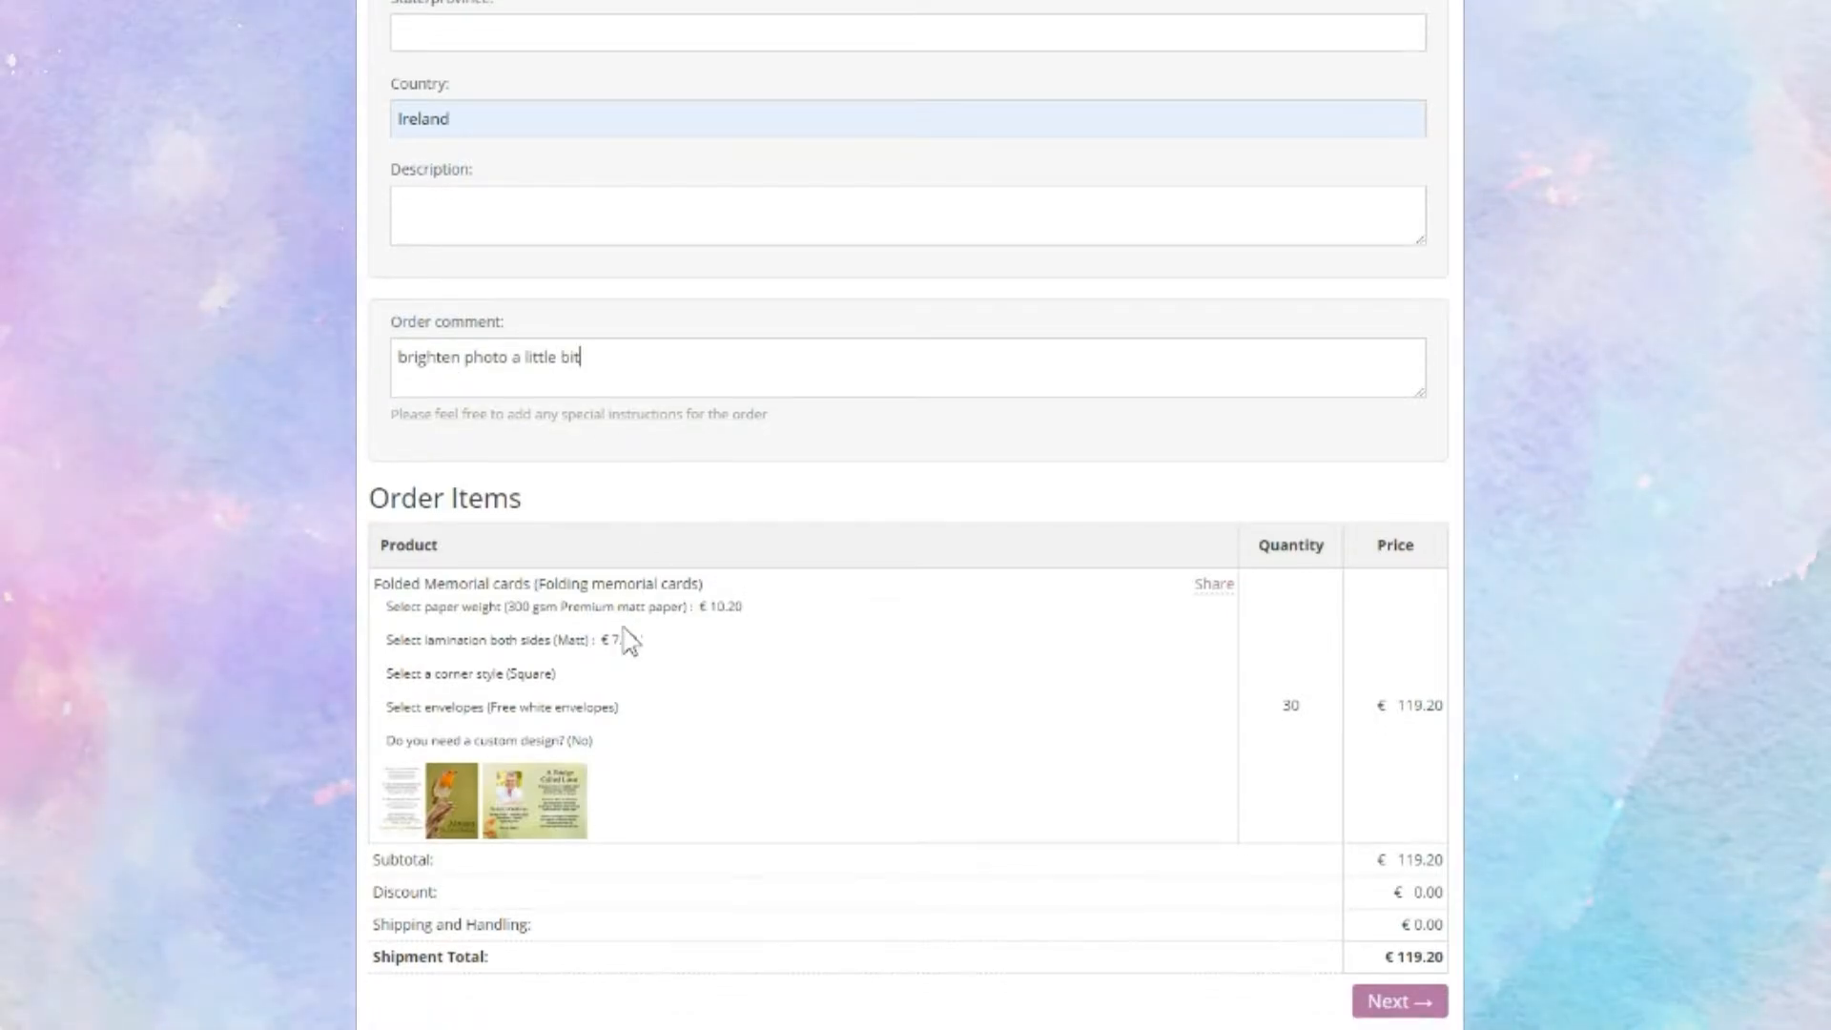
pyautogui.click(1399, 1001)
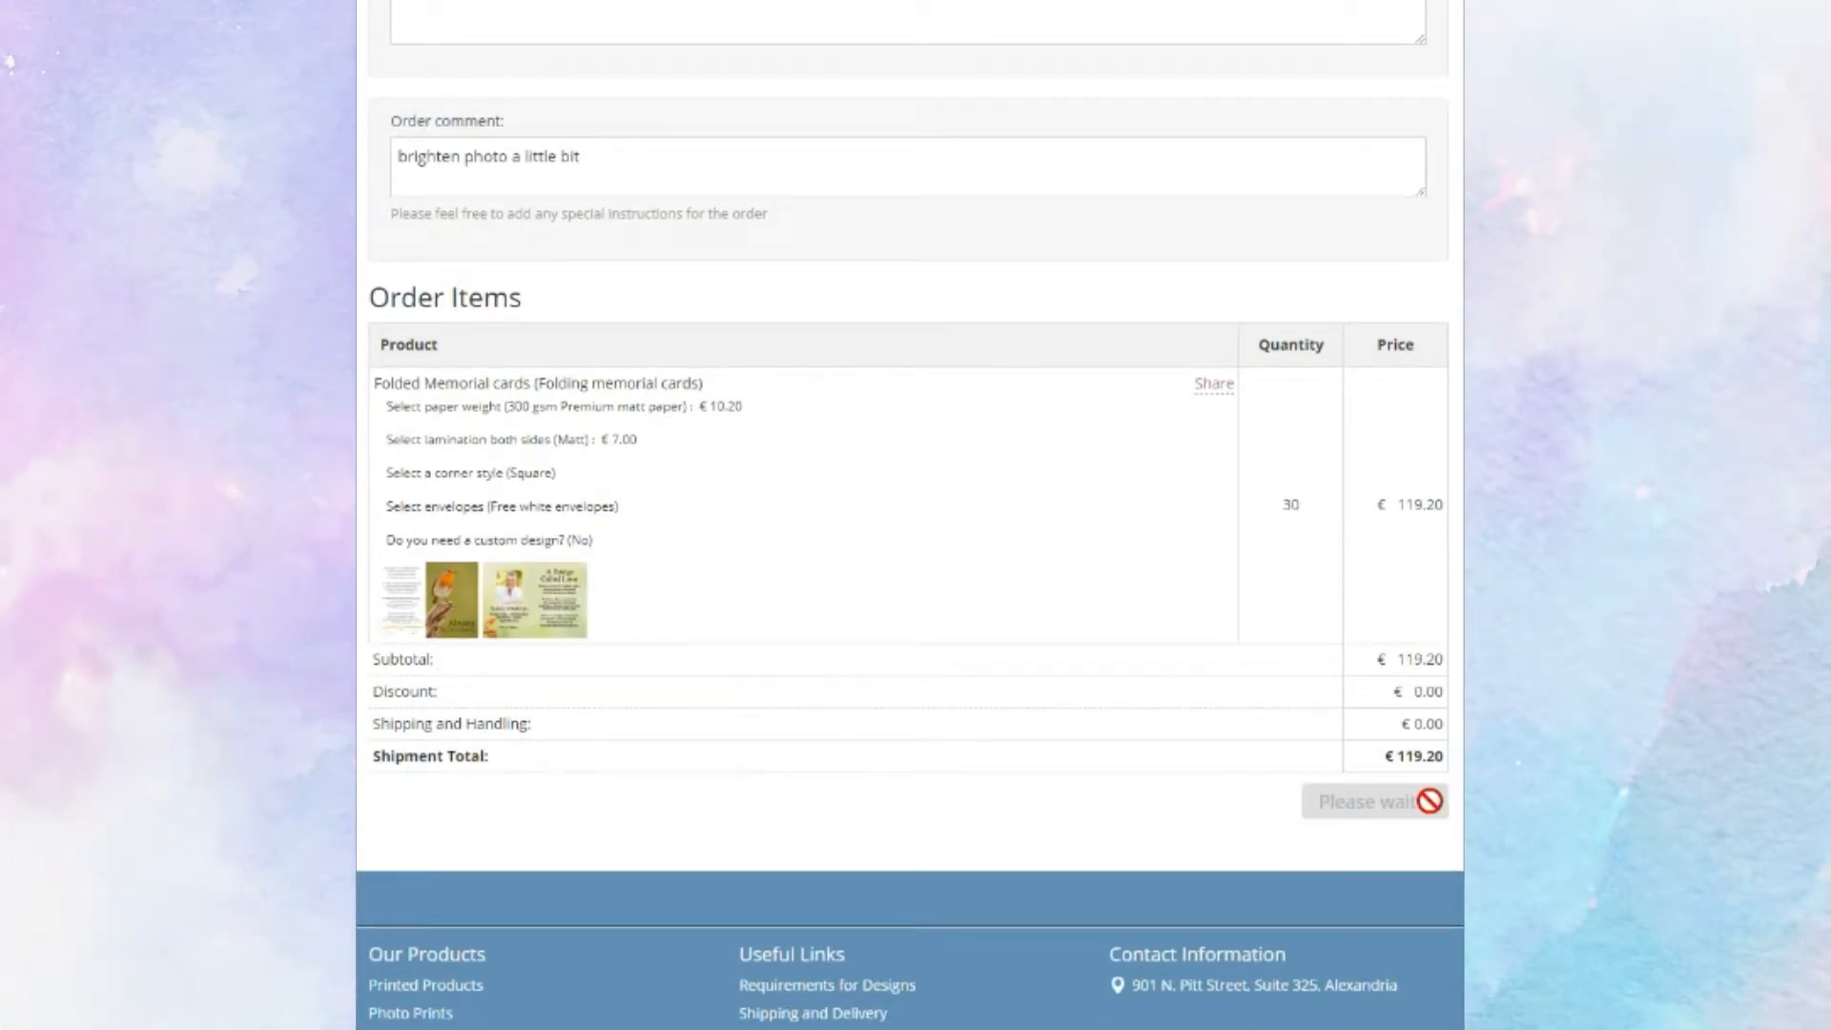
# Reach the Sage Pay page for €119.20, then cancel payment back to Your Account.
pyautogui.click(1371, 801)
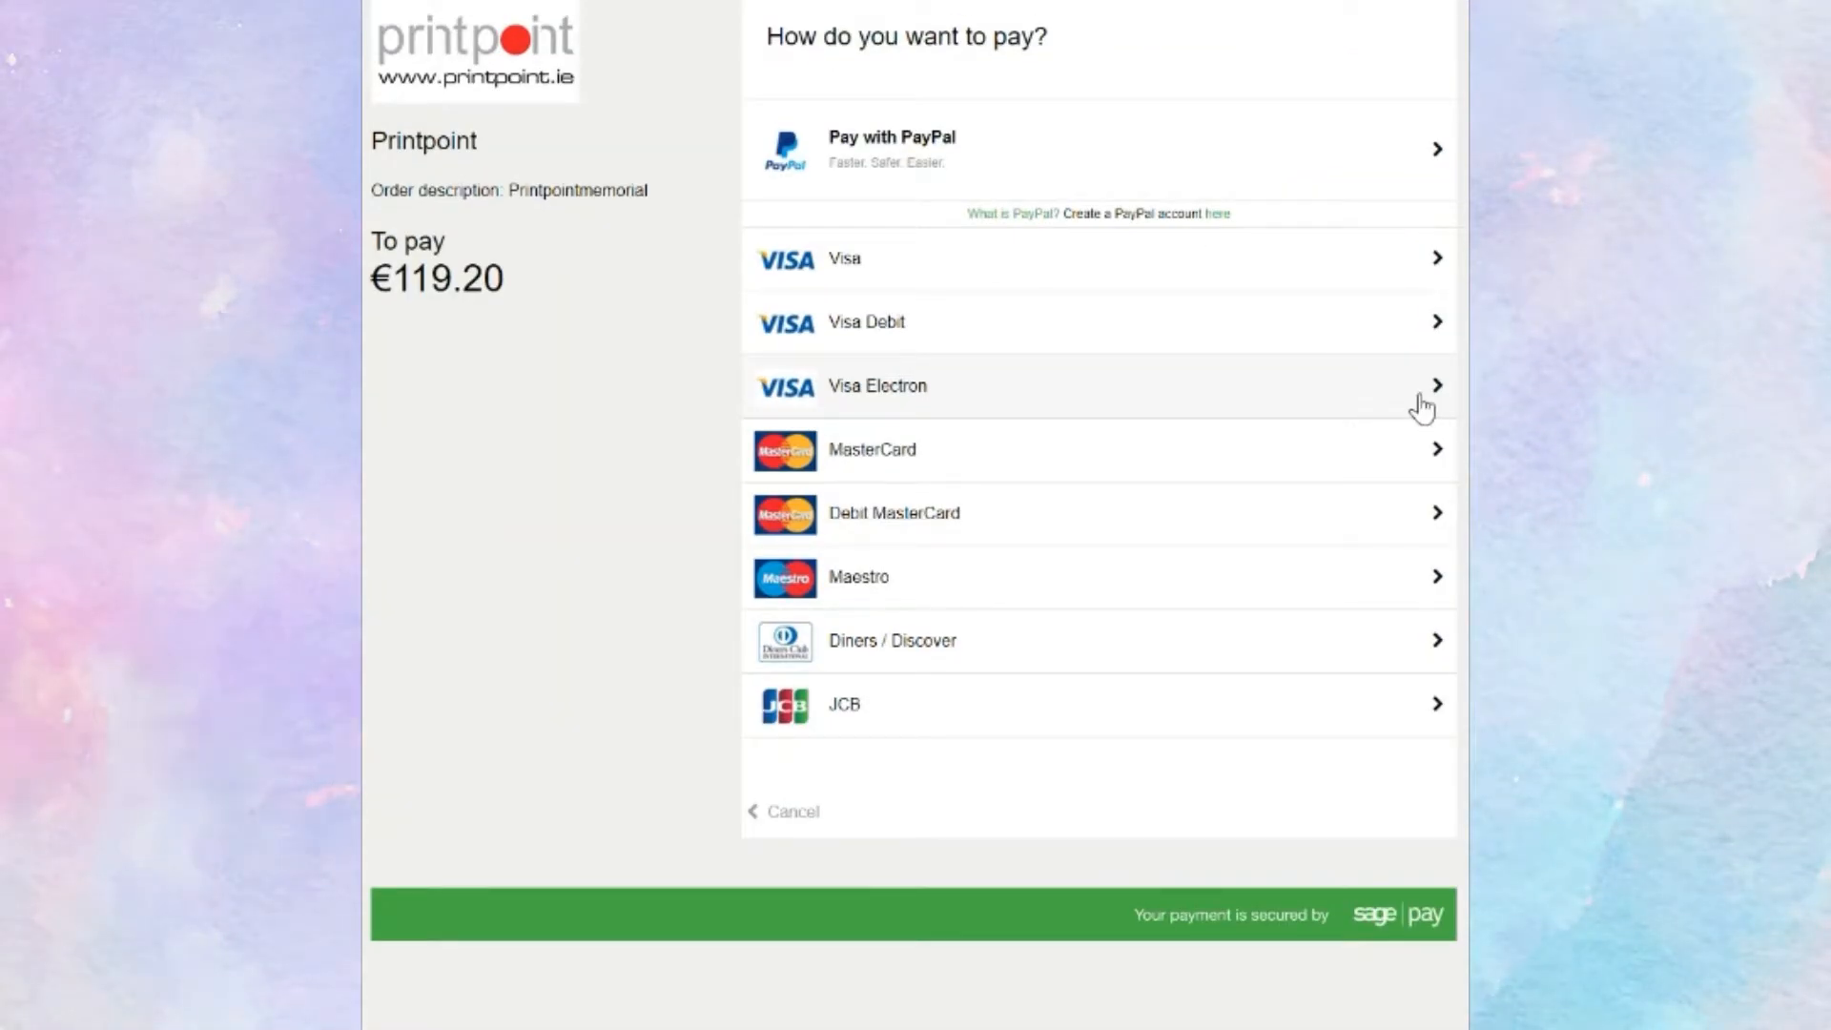
pyautogui.moveTo(844, 755)
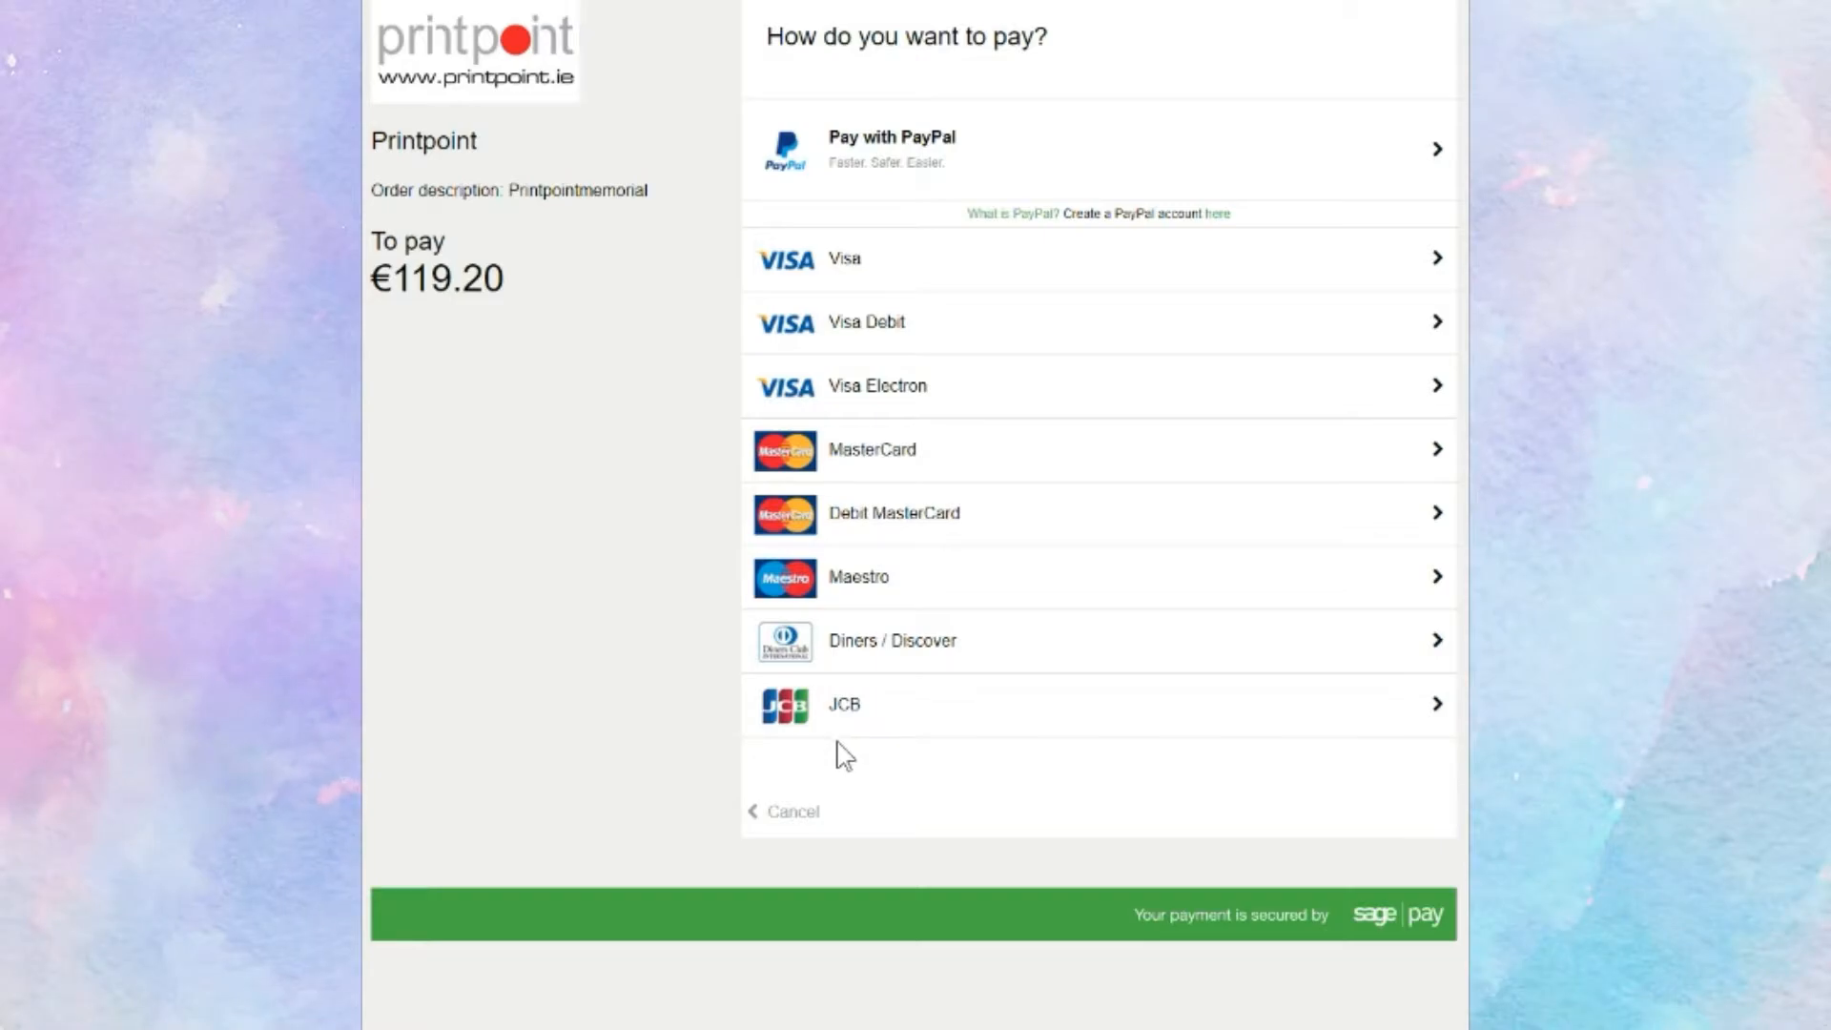
pyautogui.moveTo(797, 812)
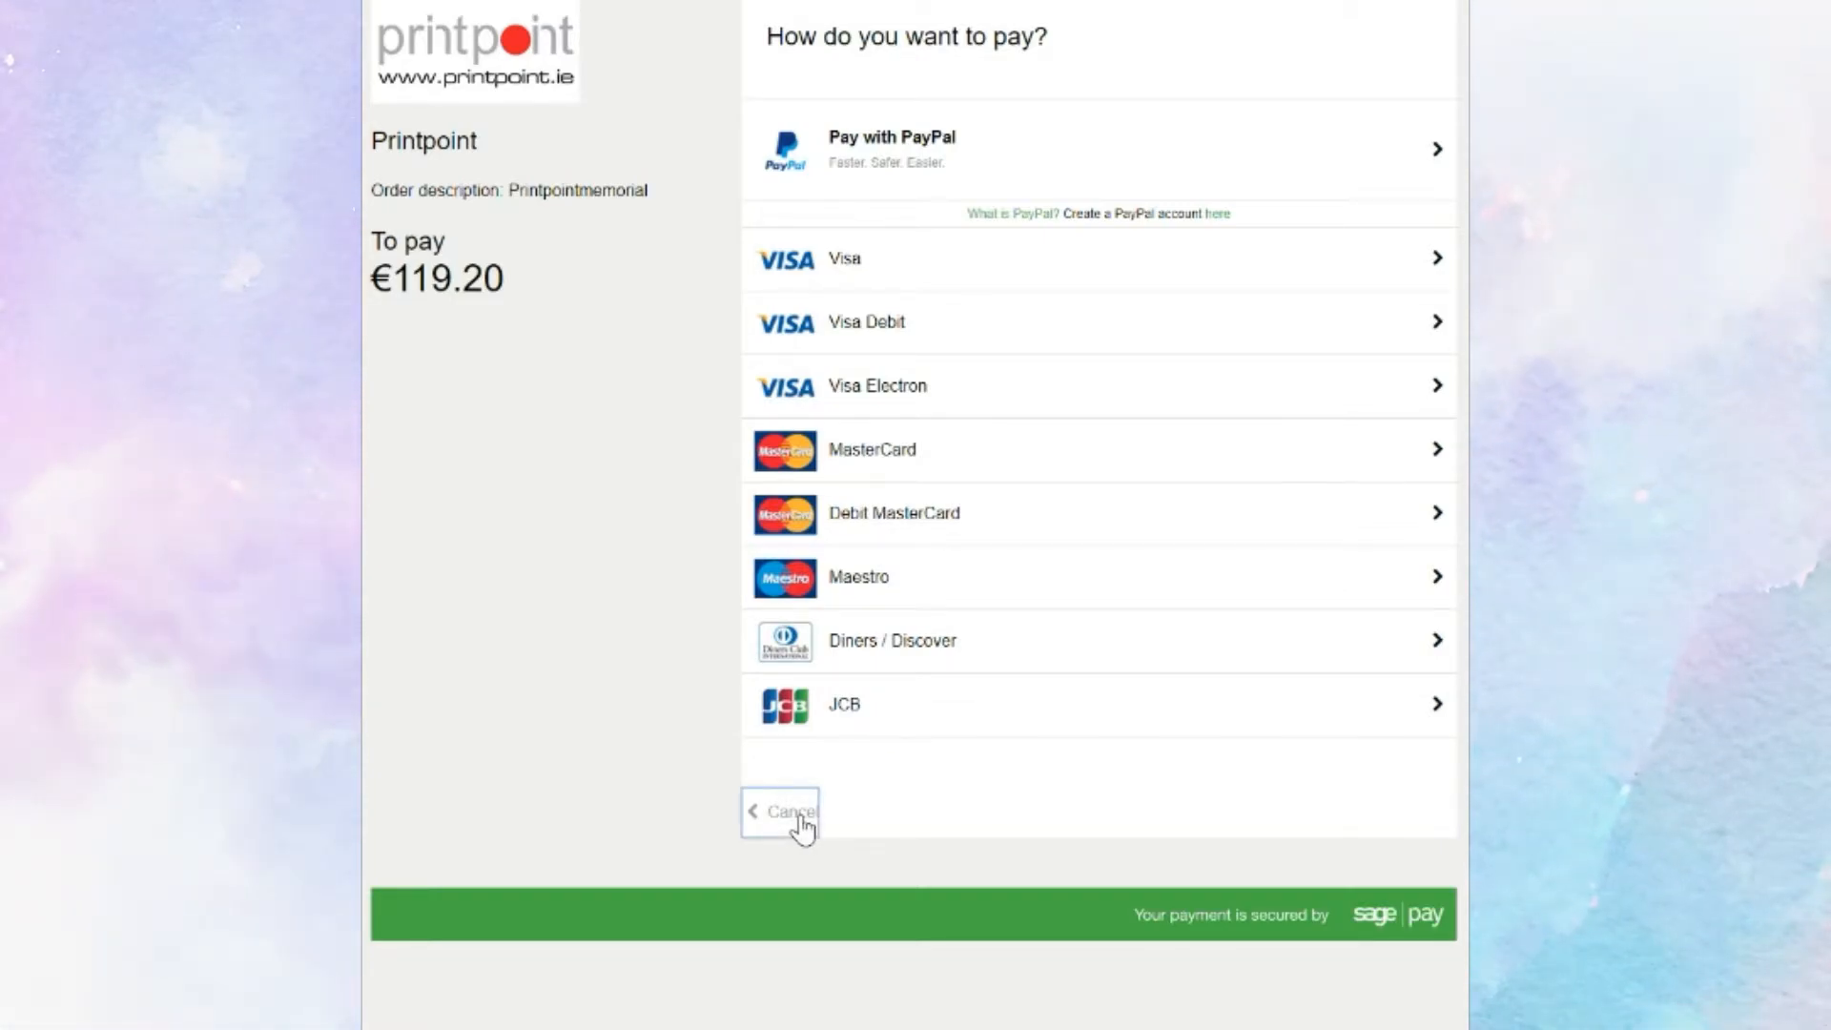
pyautogui.click(792, 813)
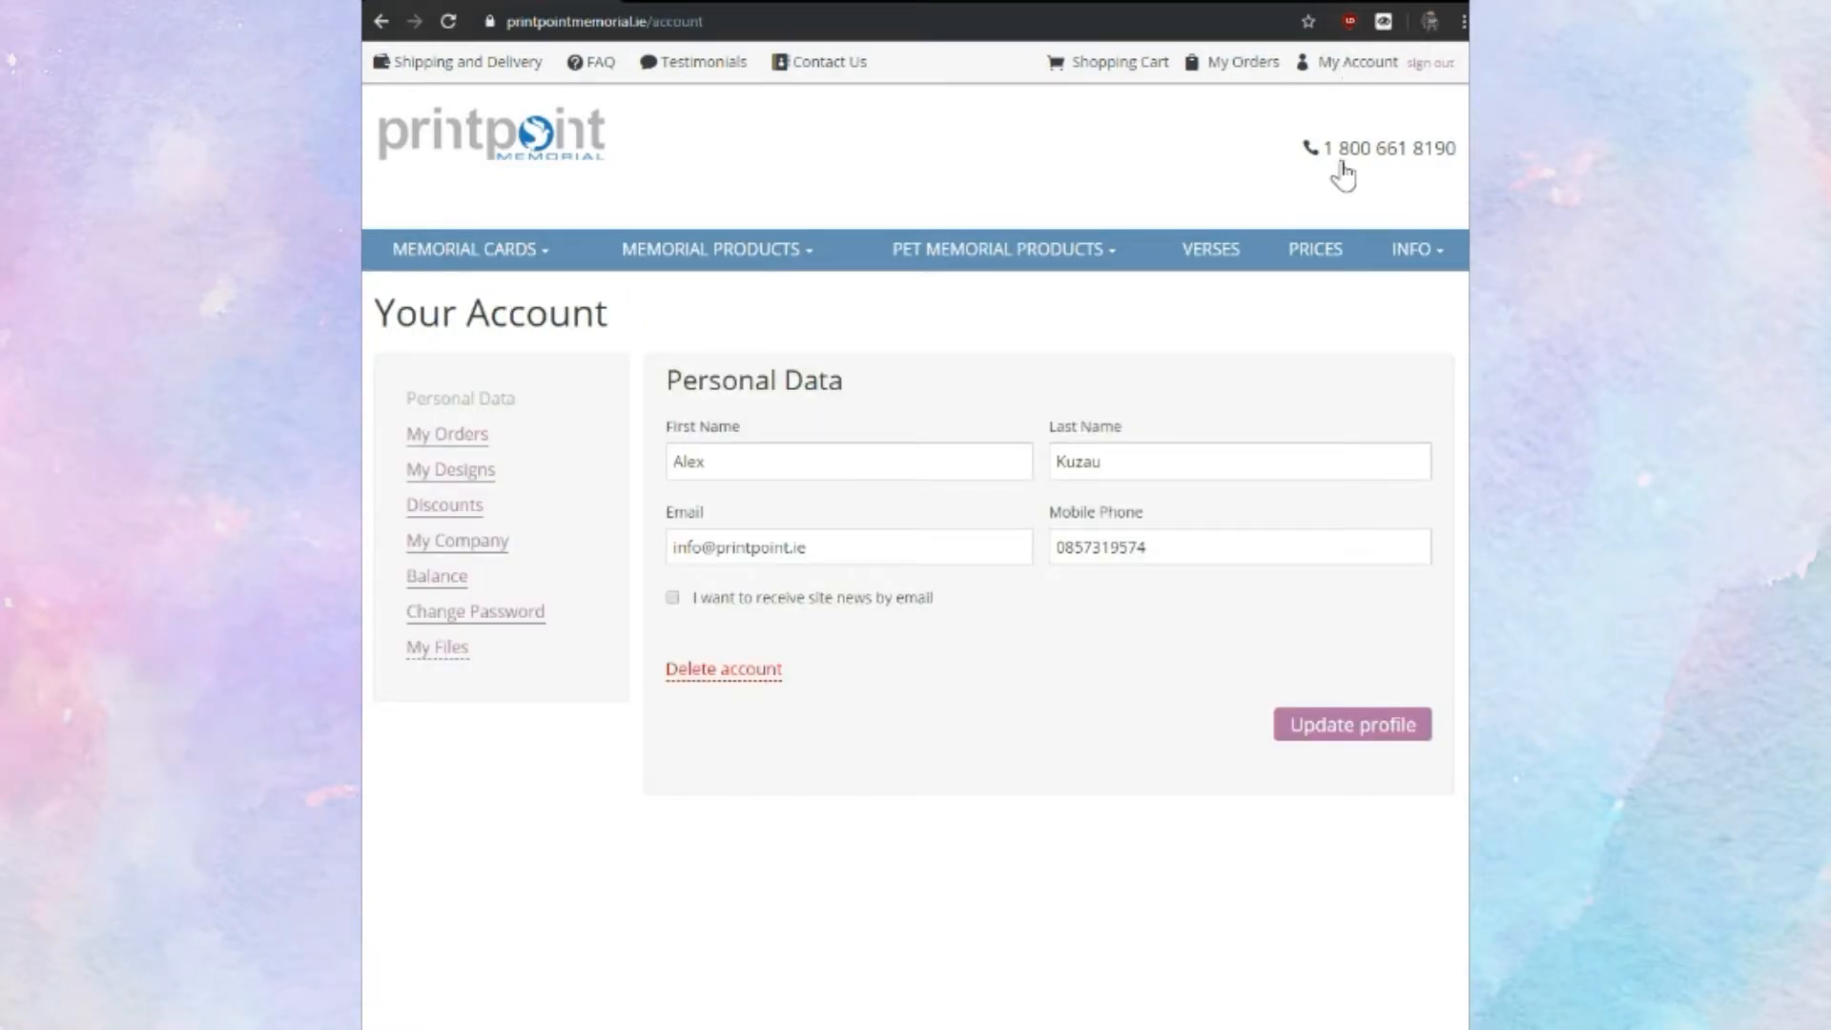
pyautogui.click(446, 433)
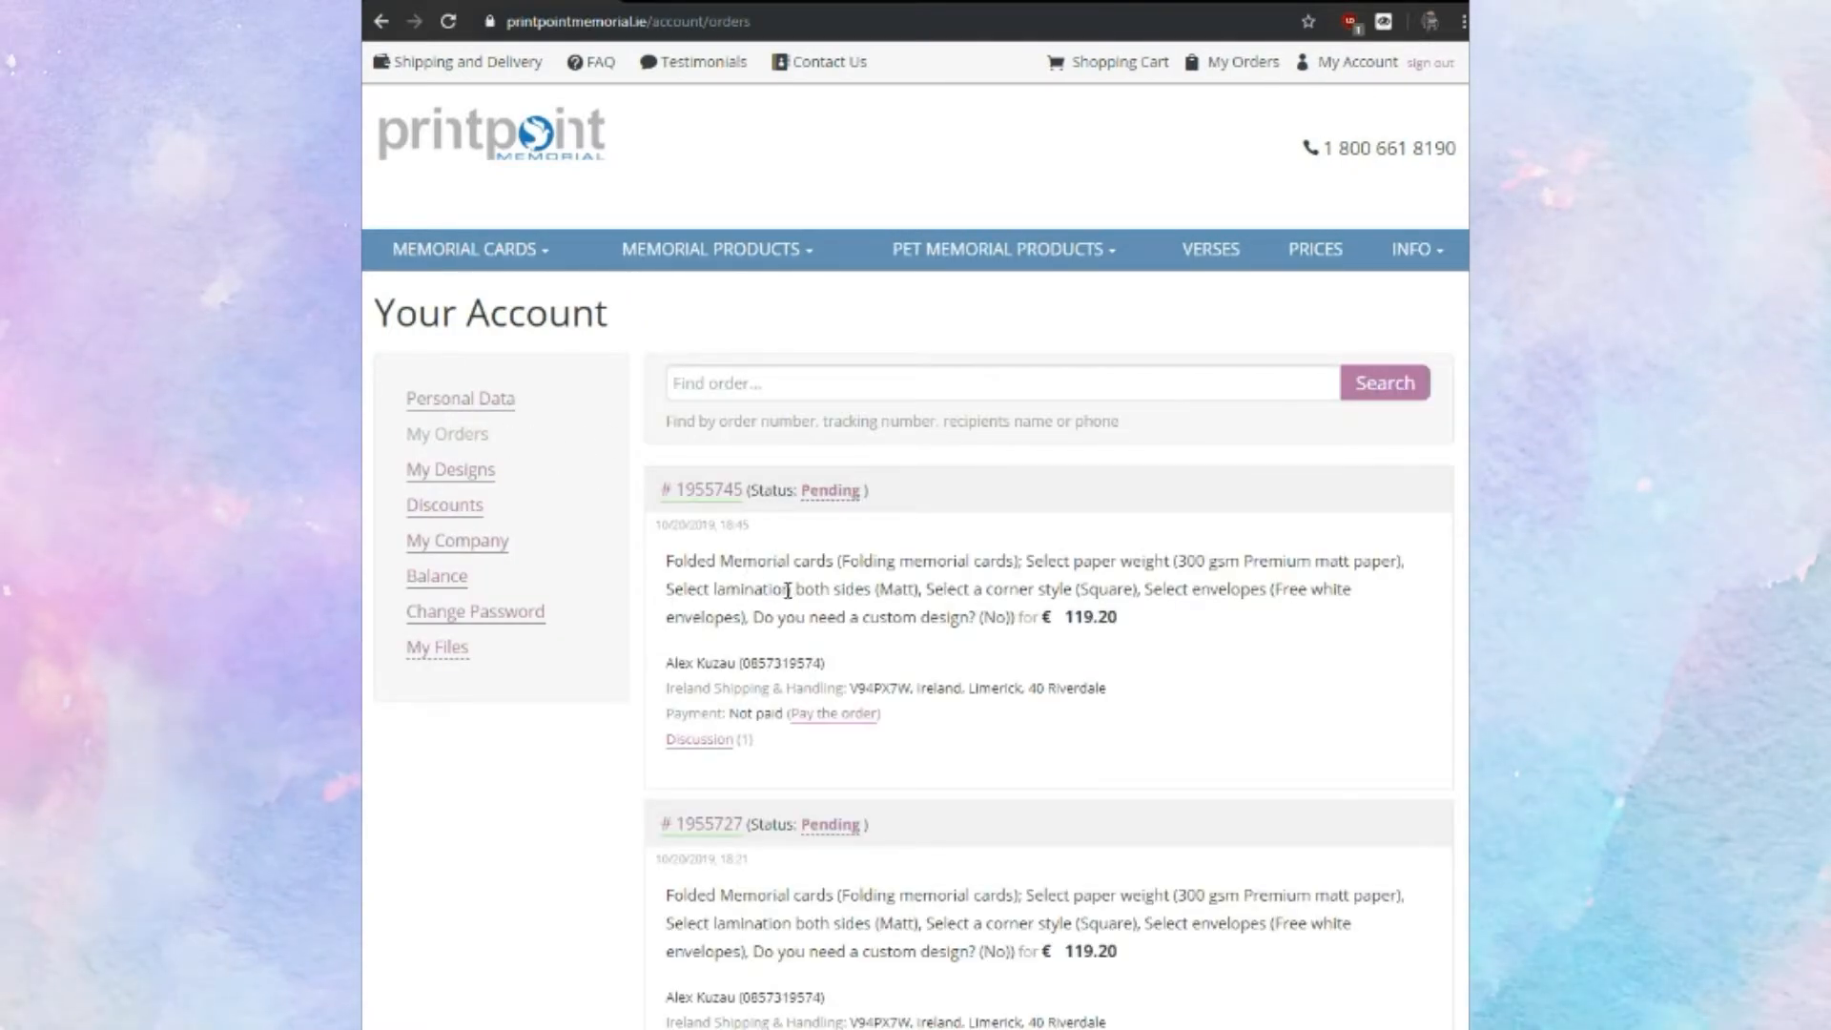
pyautogui.click(702, 490)
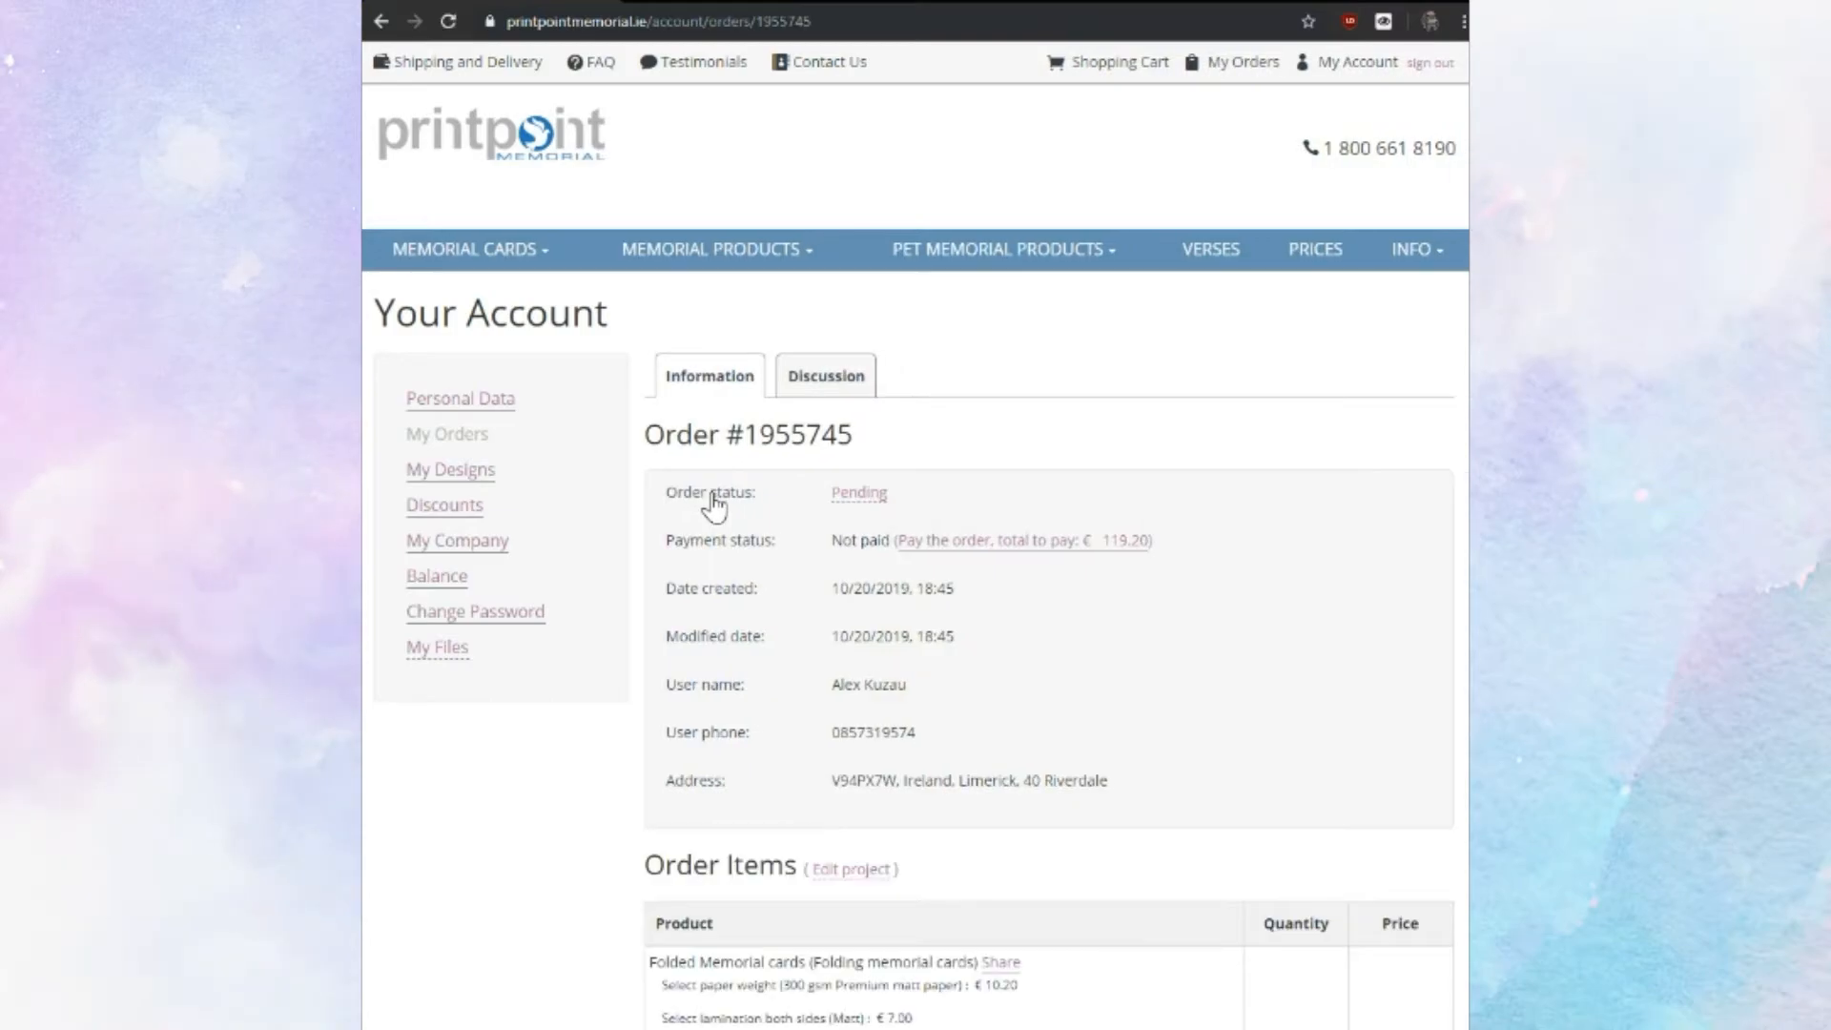
pyautogui.moveTo(716, 541)
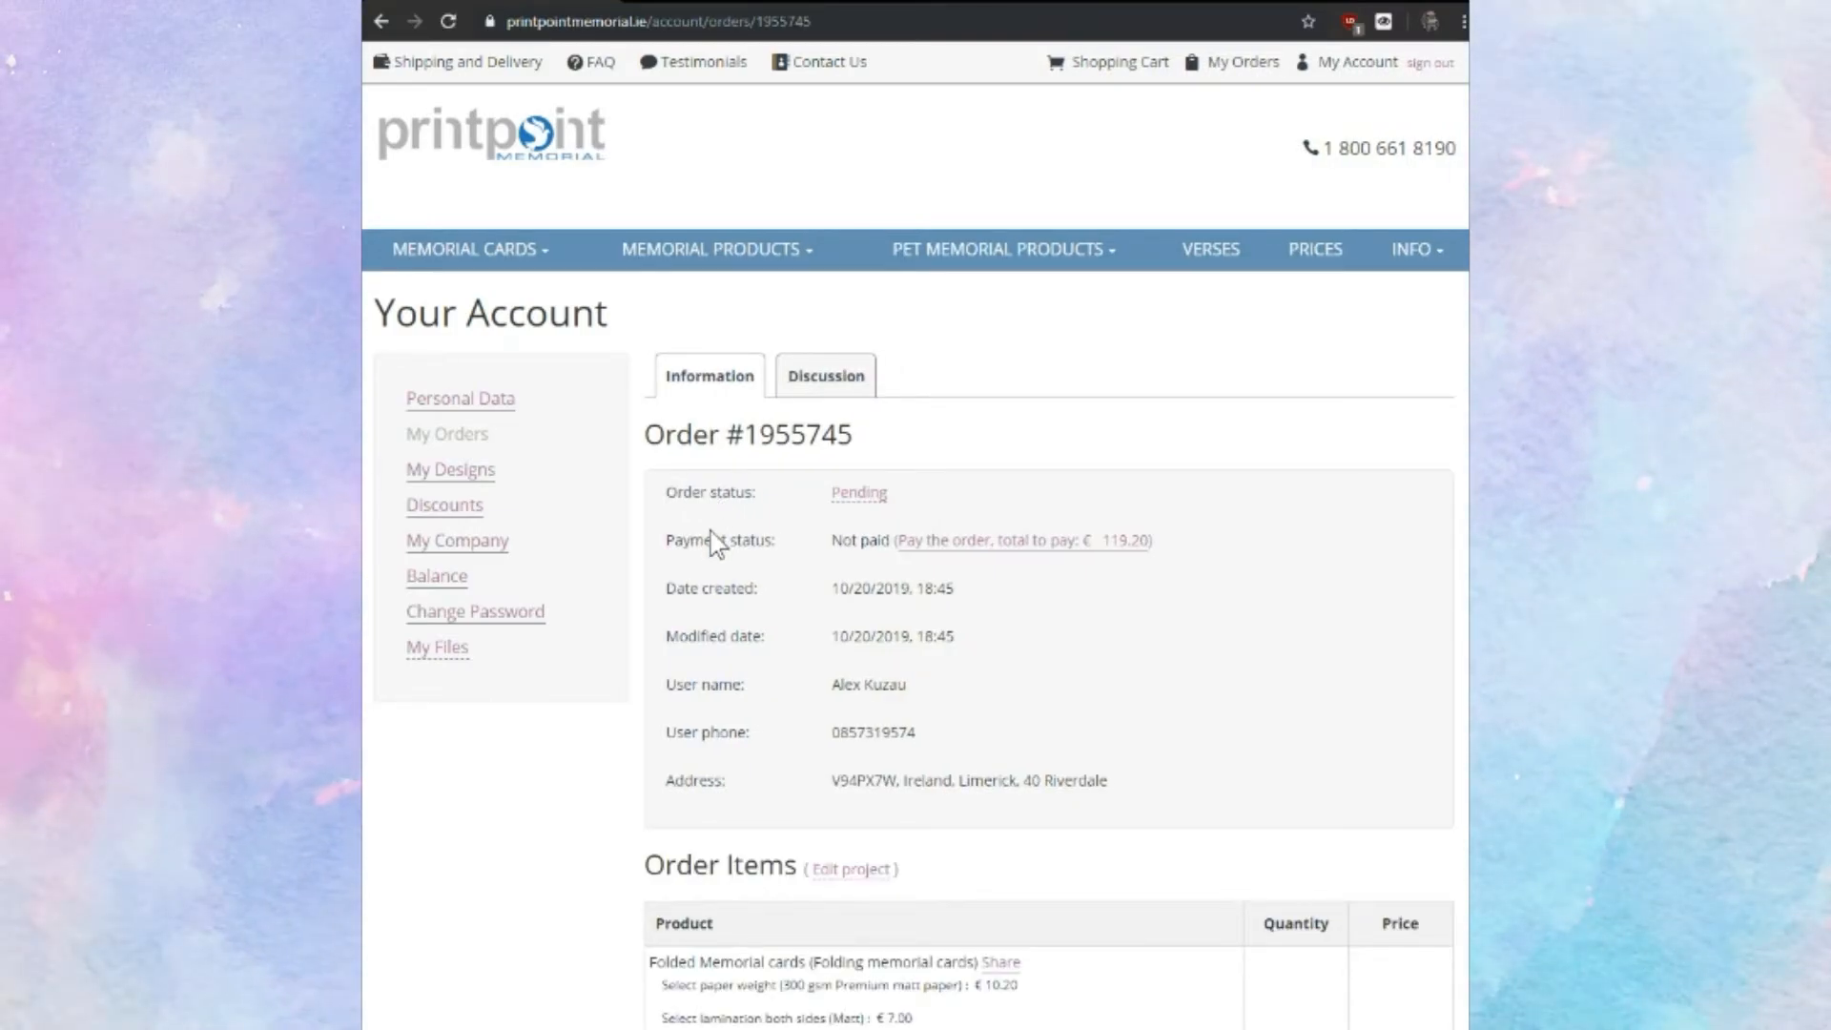
pyautogui.moveTo(1020, 799)
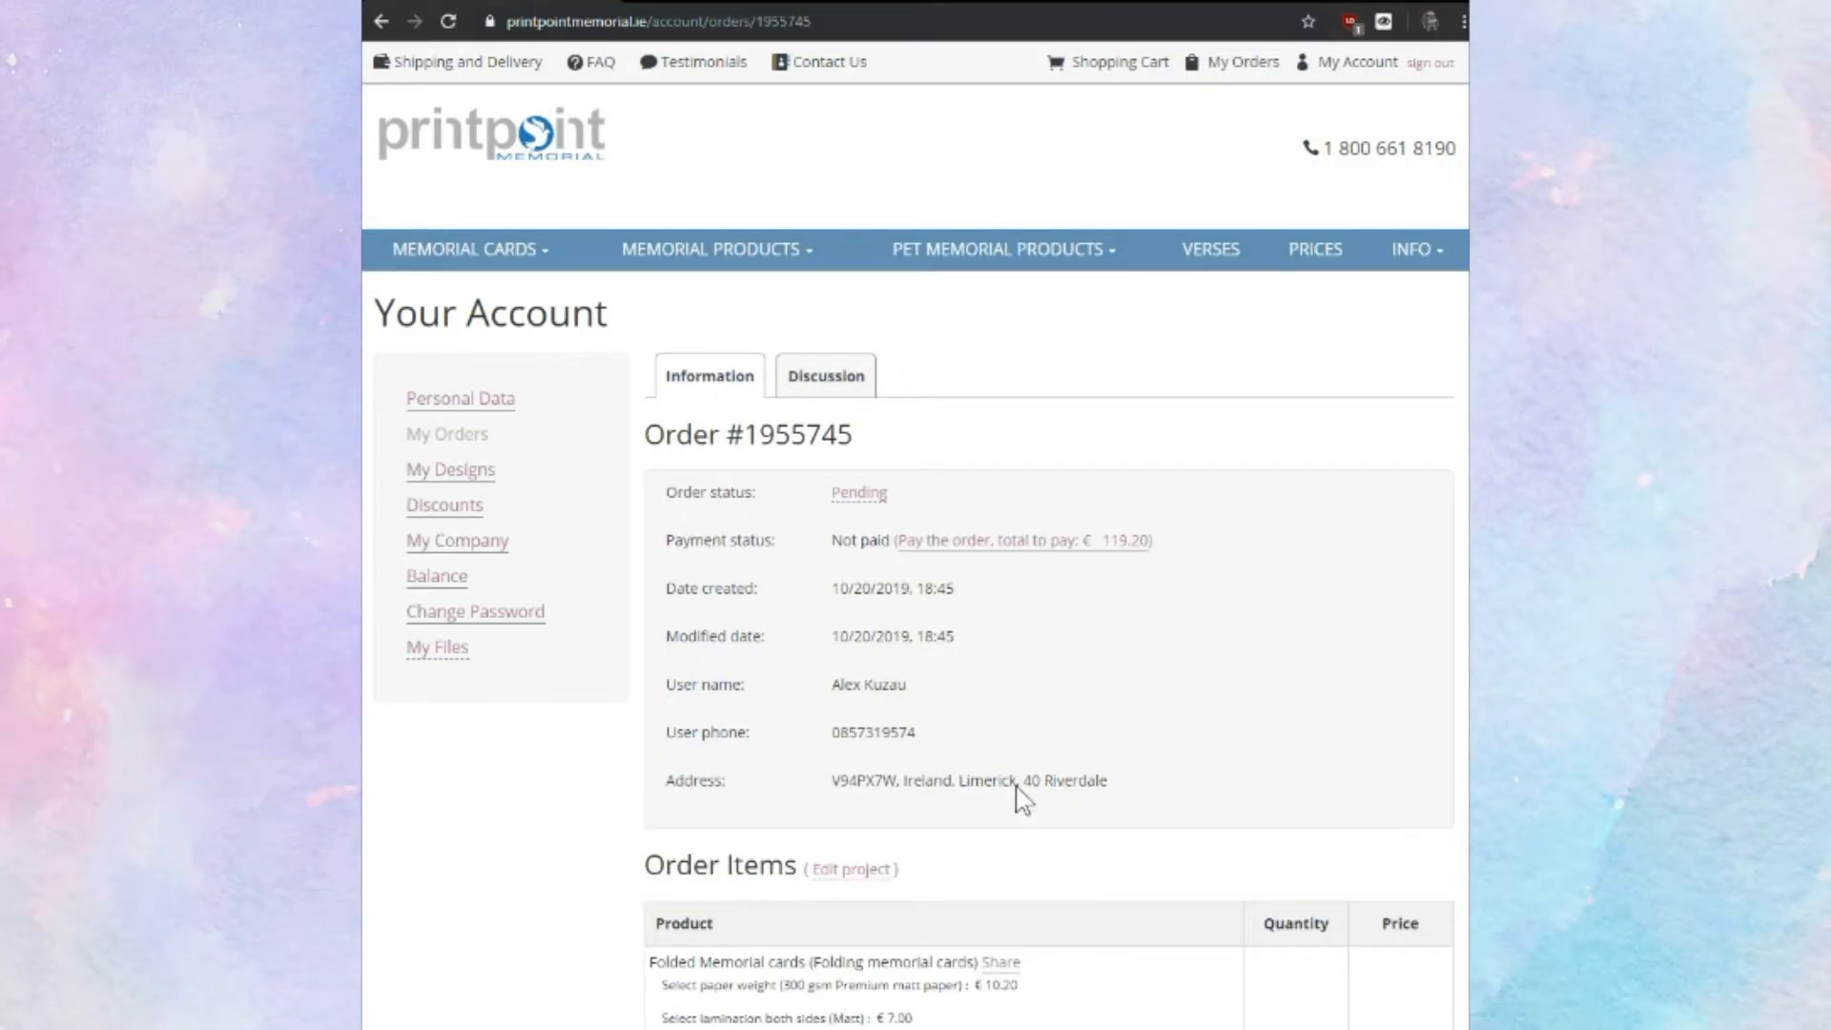
pyautogui.click(824, 376)
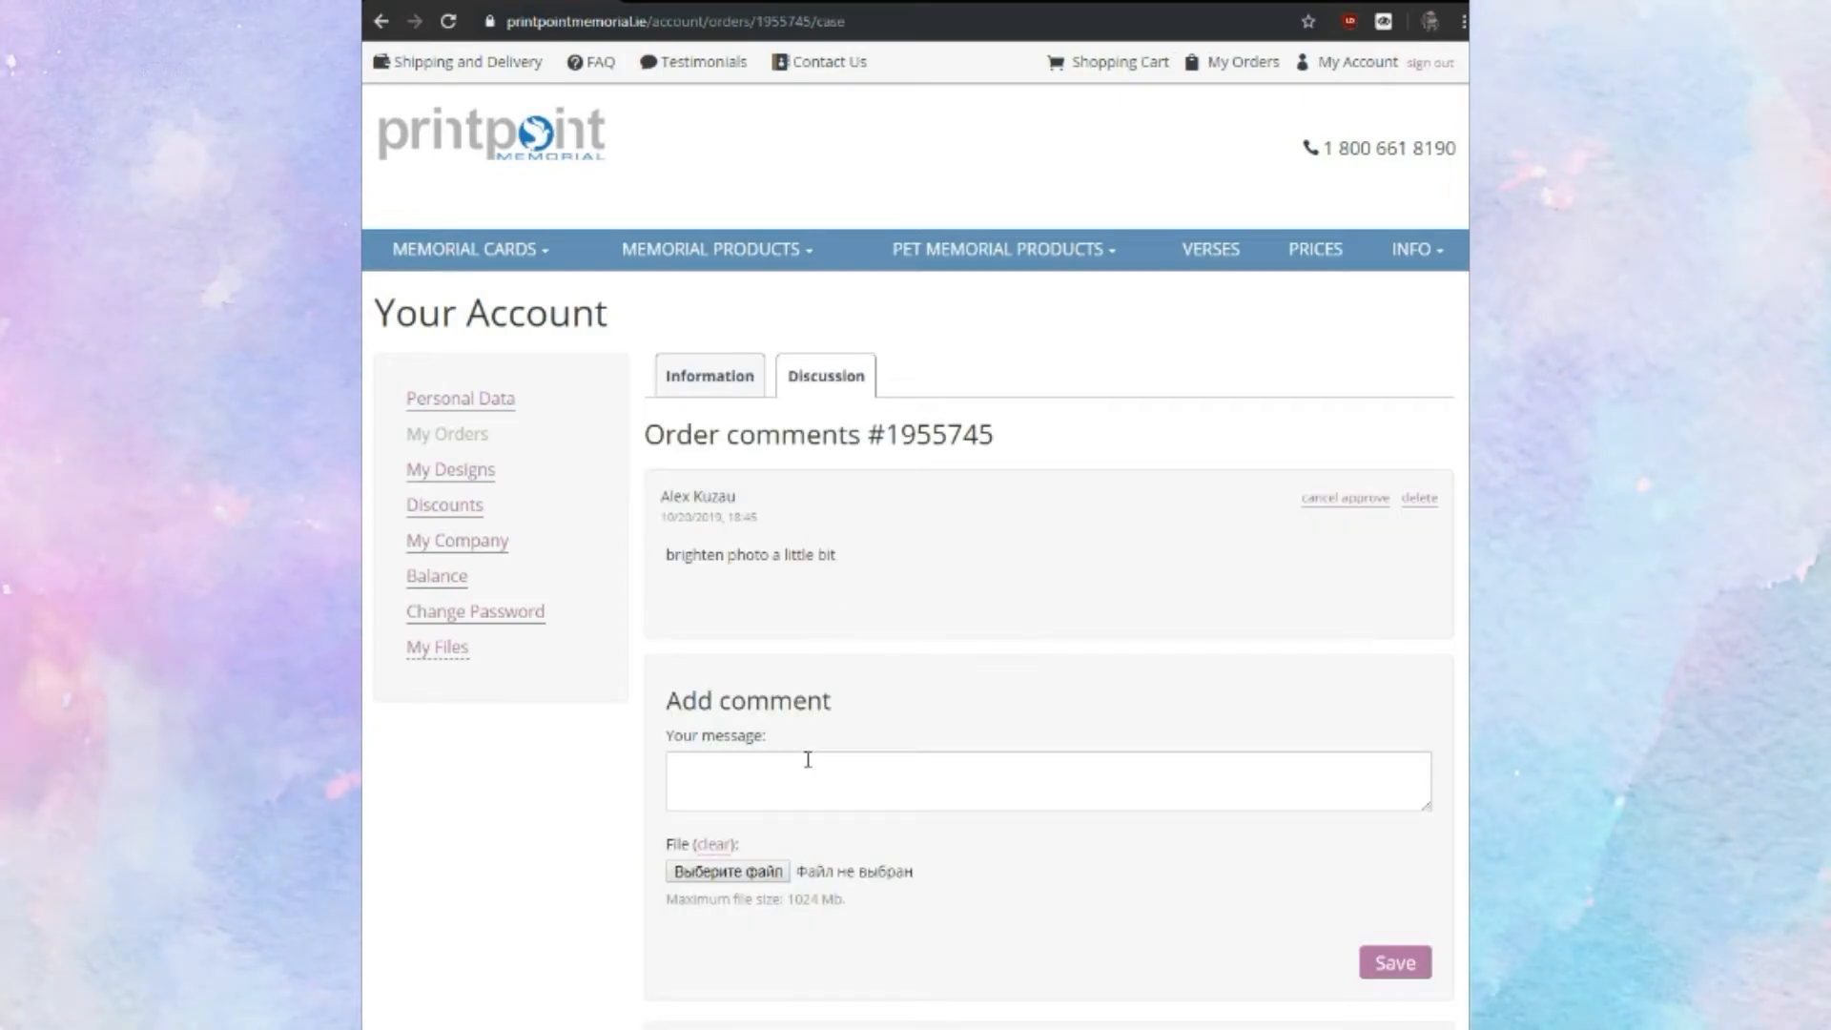
pyautogui.doubleClick(748, 555)
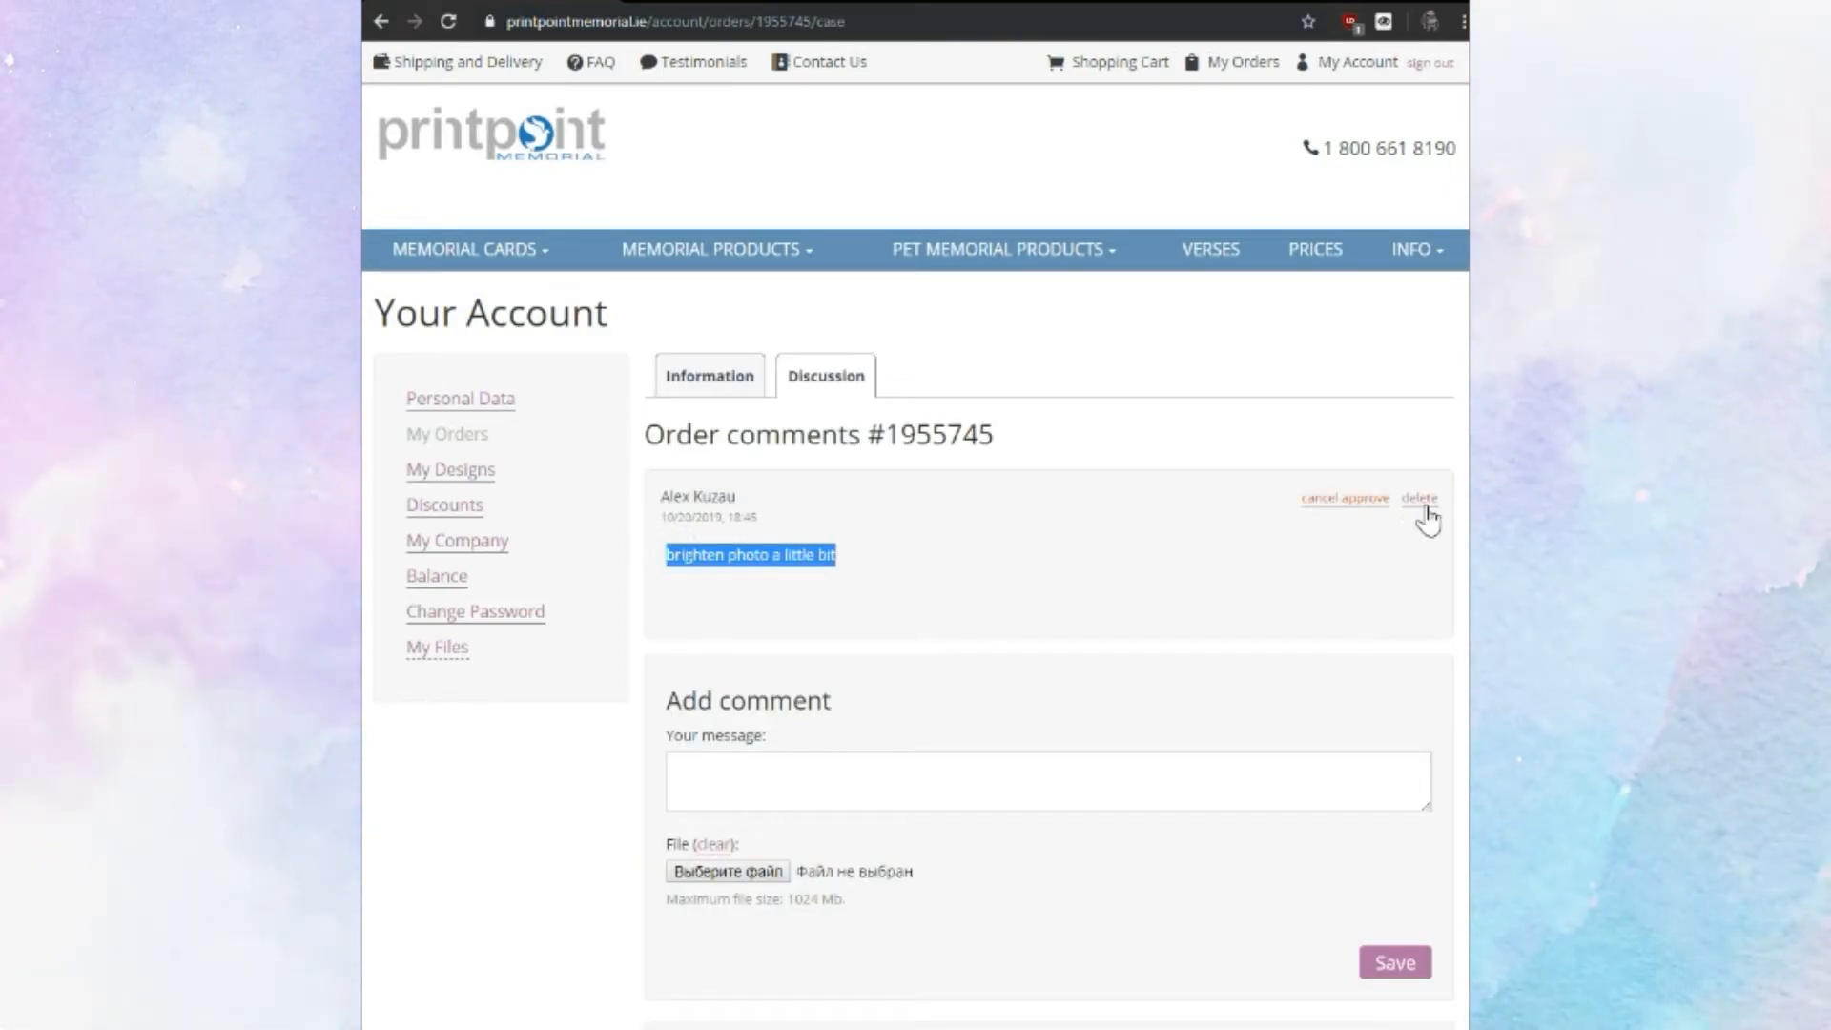